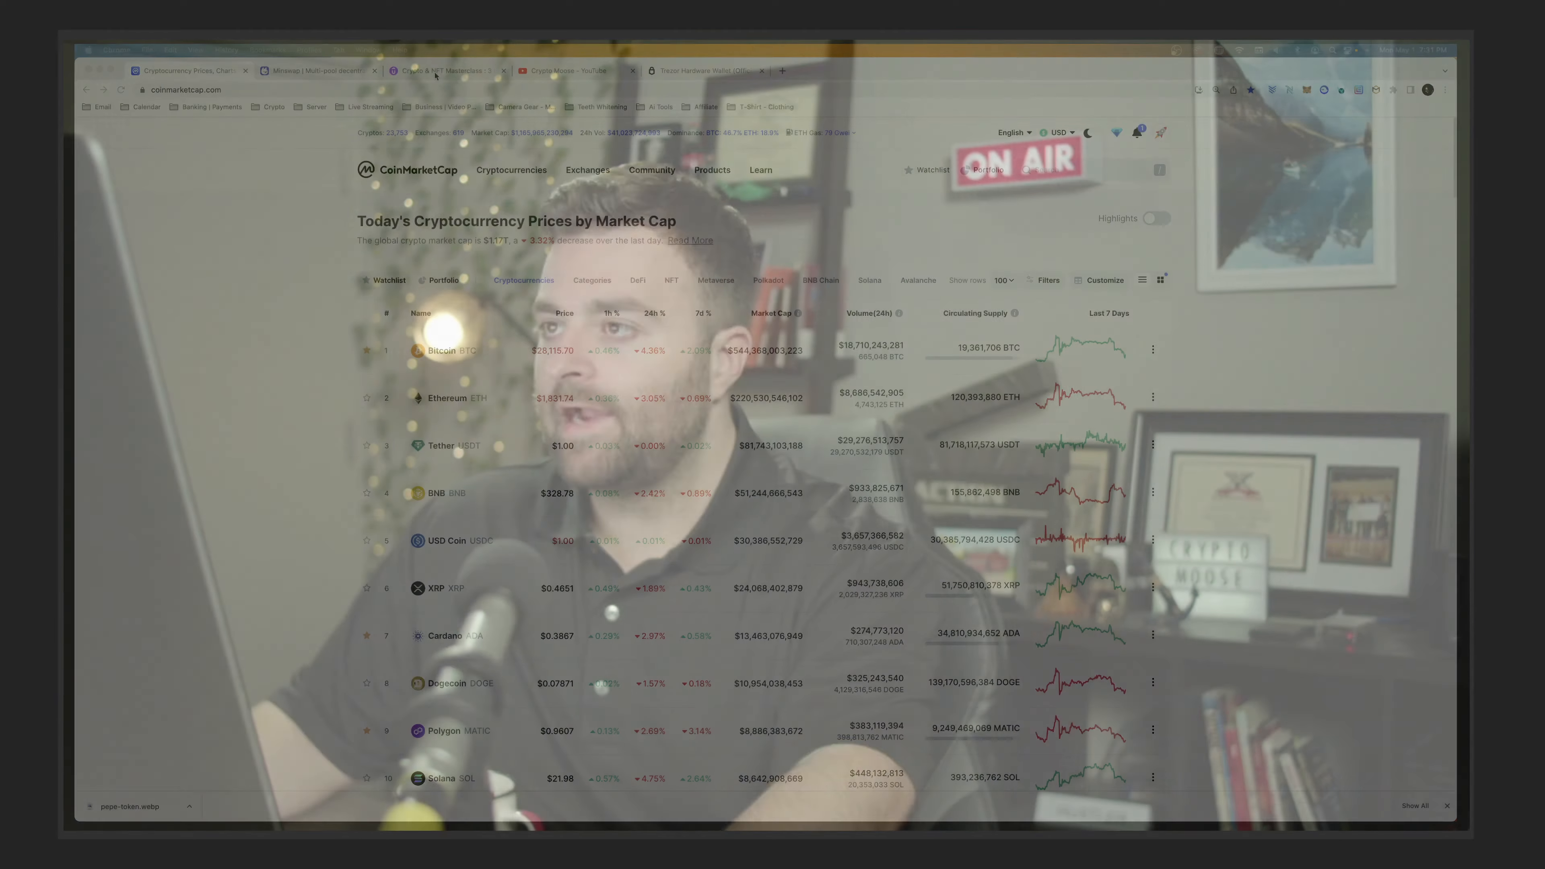
# - Visit the crypto masterclass page, return to CoinMarketCap rankings, then switch to the Minswap homepage tab
pyautogui.click(443, 70)
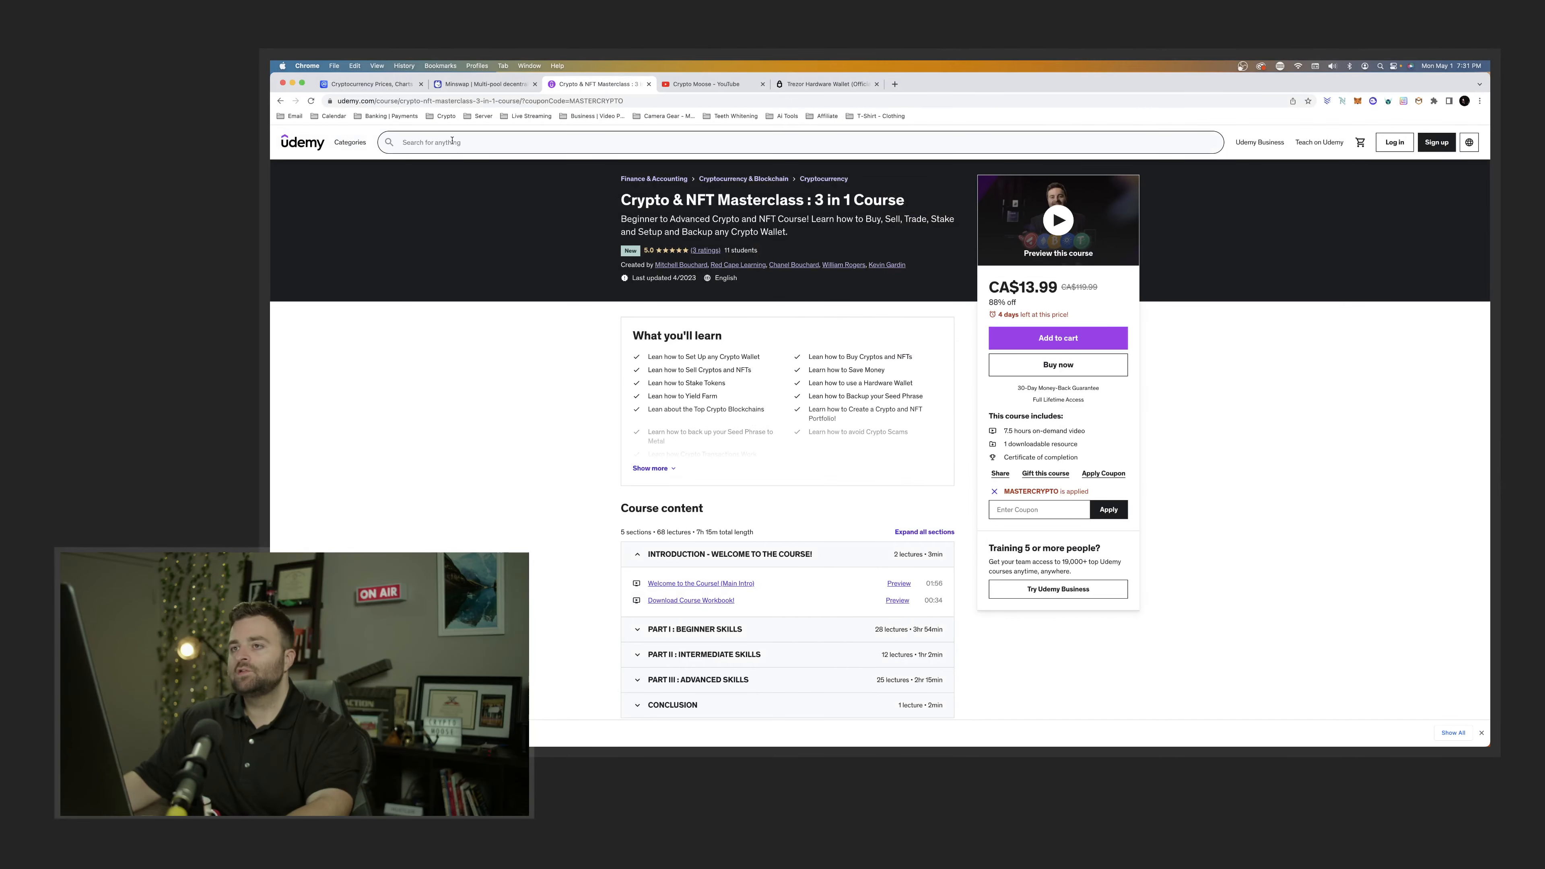
pyautogui.click(370, 83)
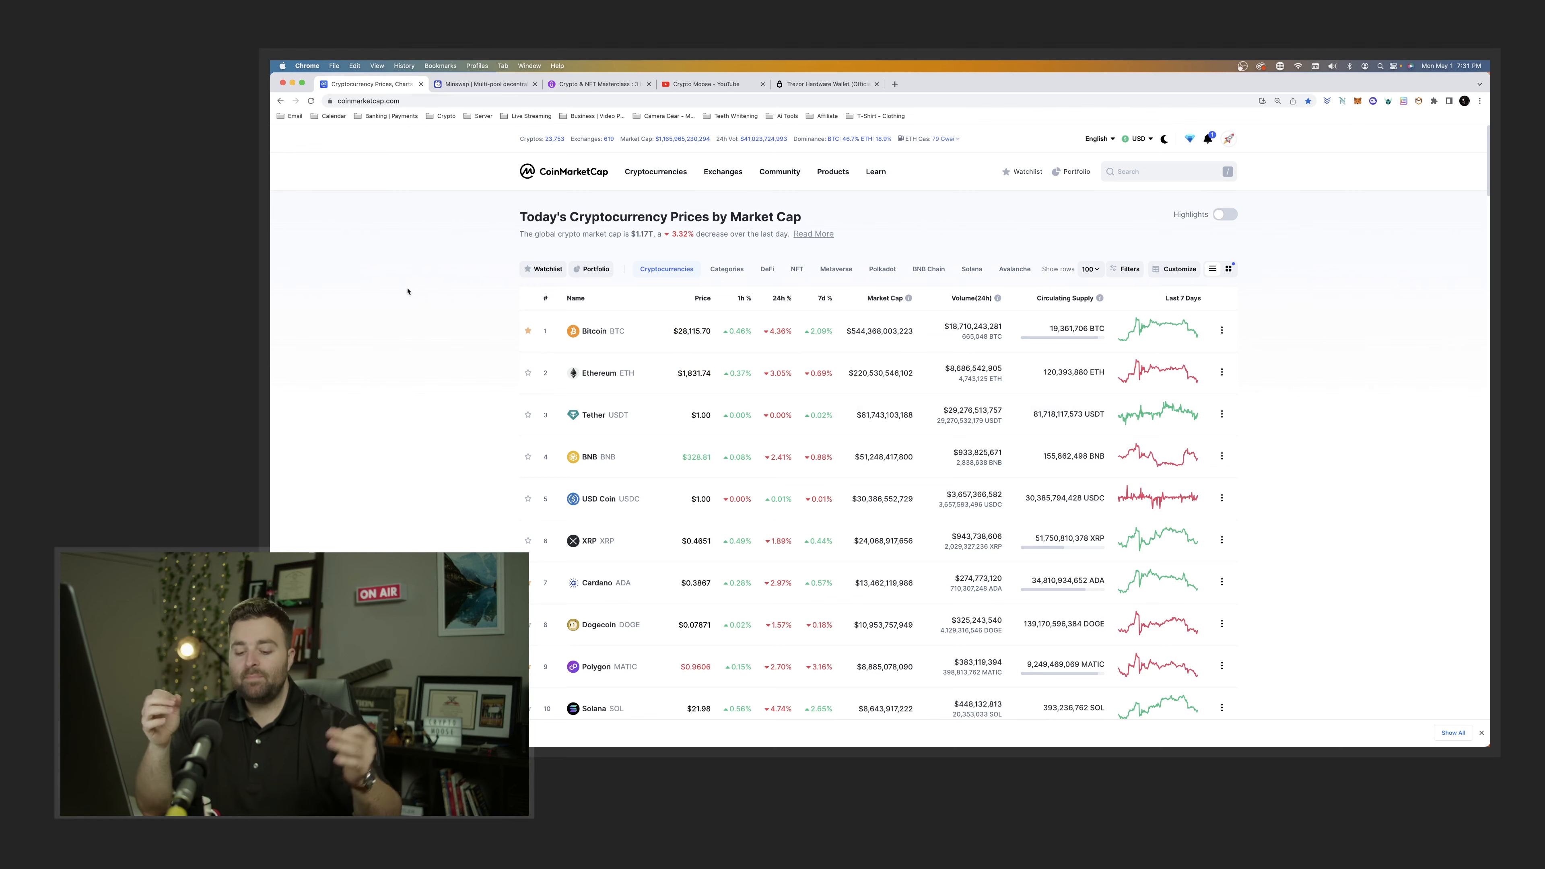
pyautogui.click(481, 84)
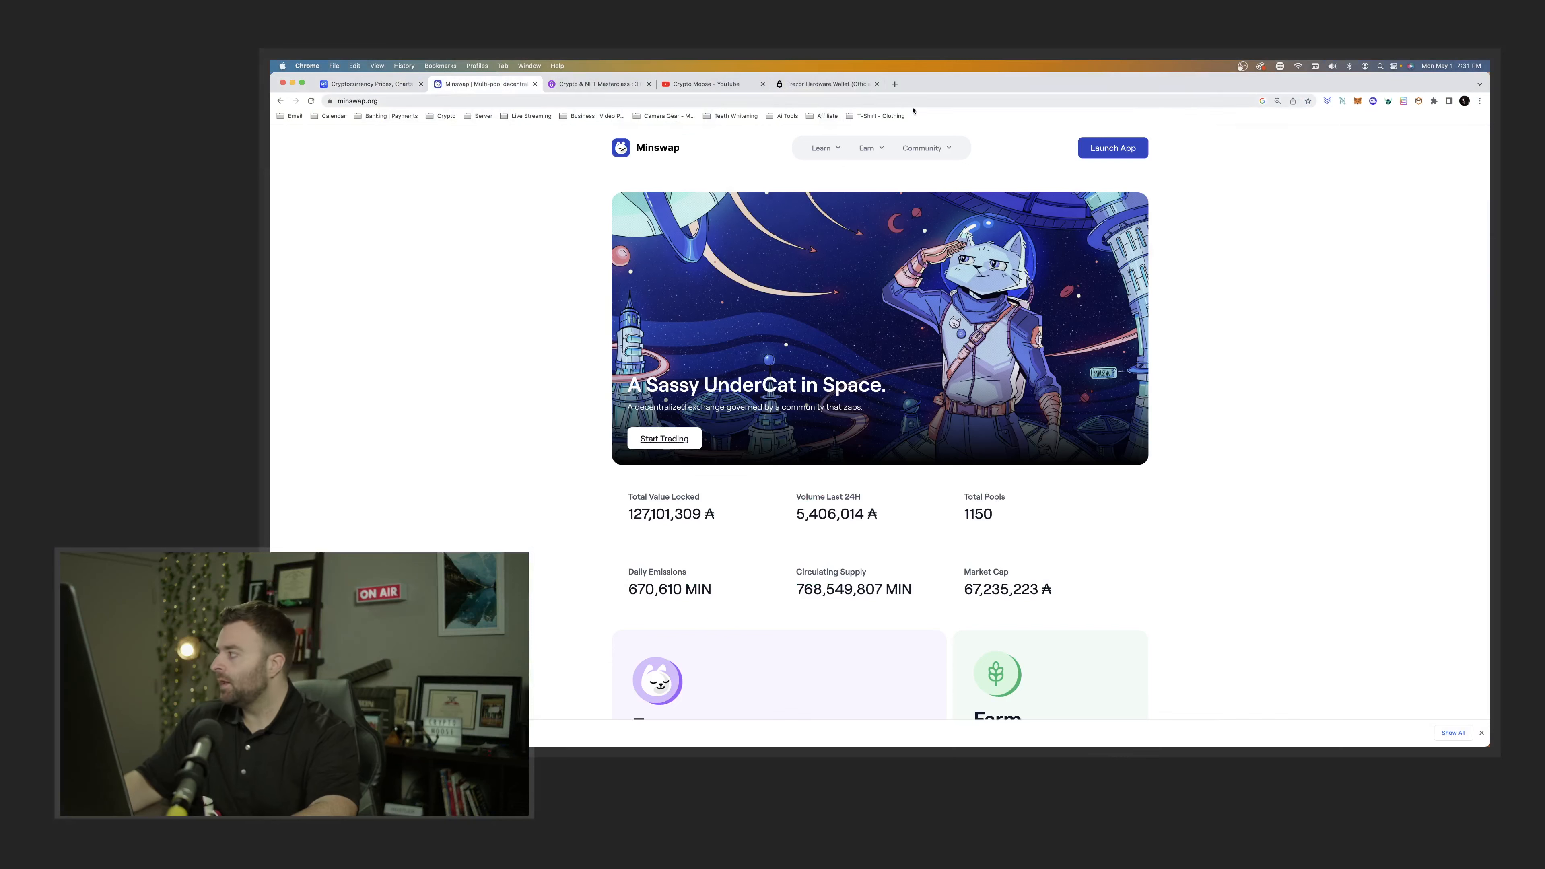
# - Launch the Minswap DEX app, show Your Liquidity, and expand the ADA-MELD and another farm's pool details
pyautogui.click(1111, 148)
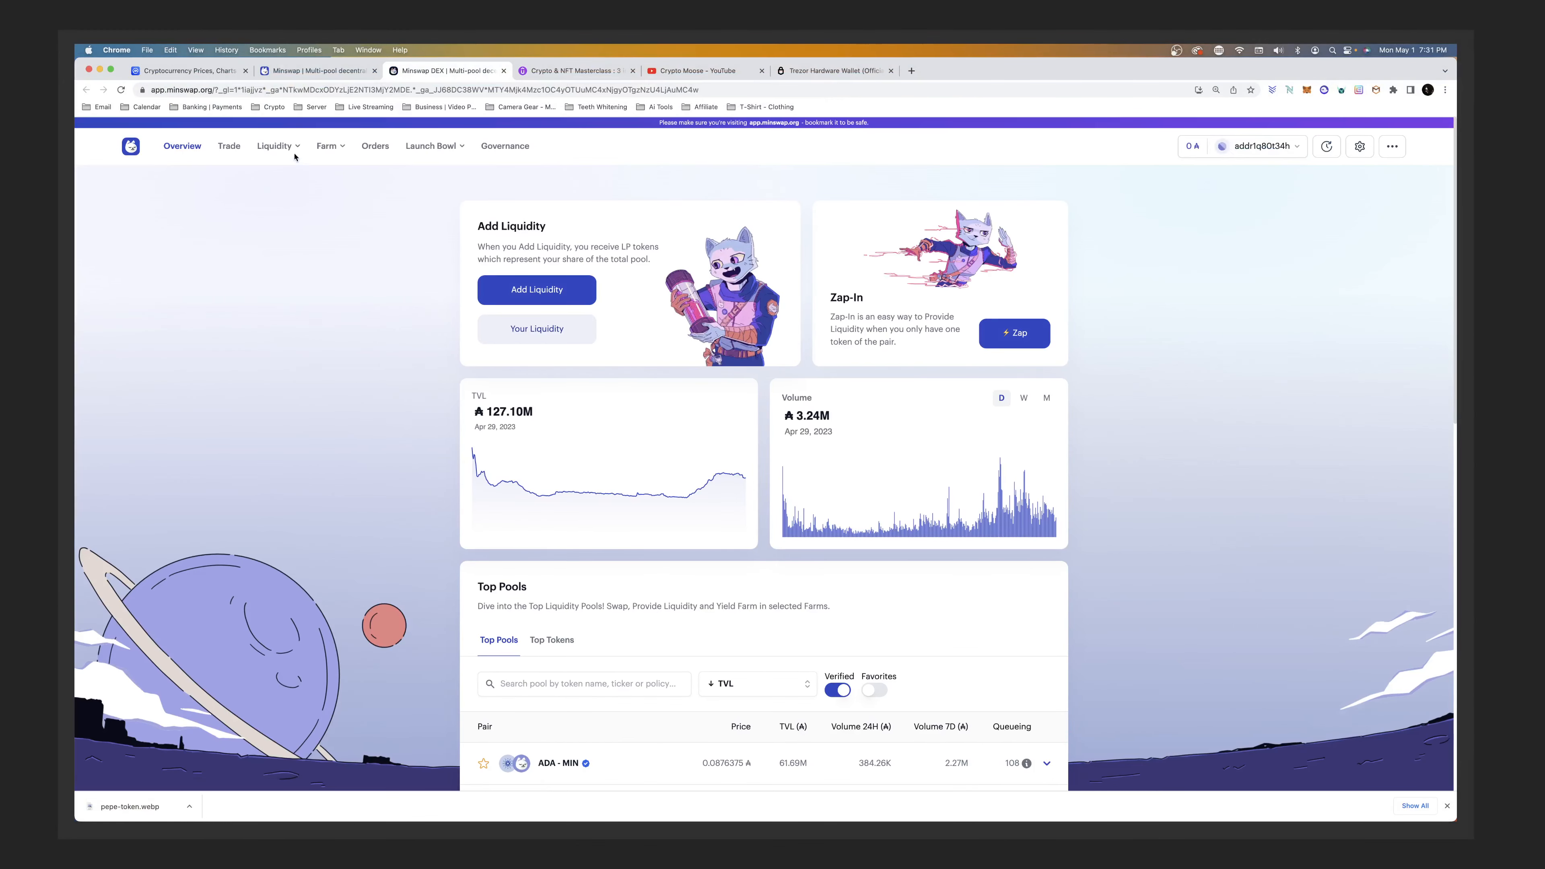
pyautogui.click(275, 145)
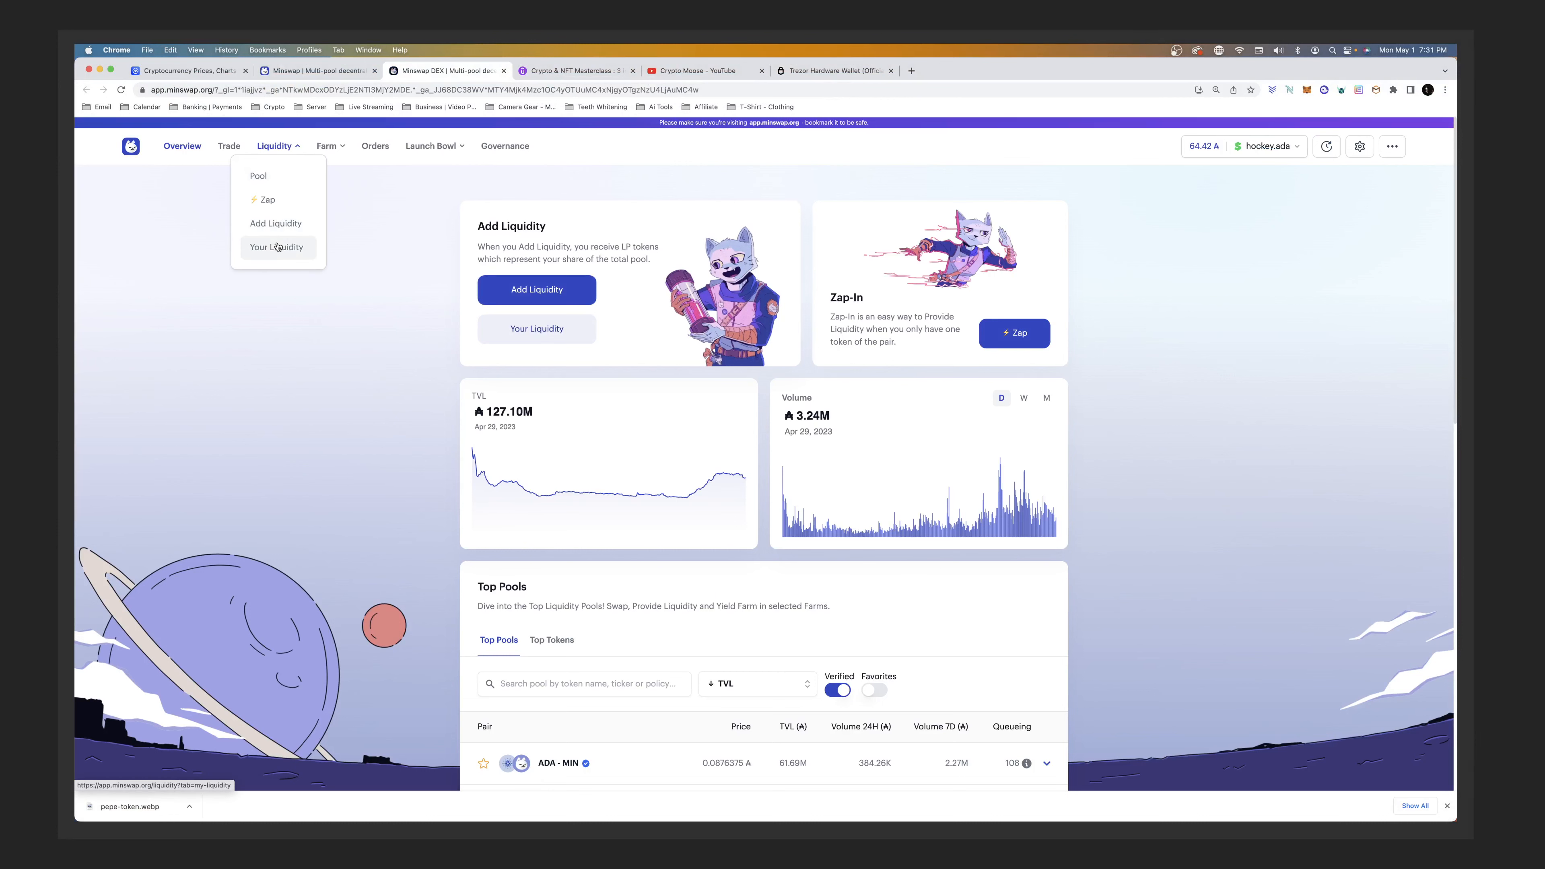
pyautogui.click(277, 247)
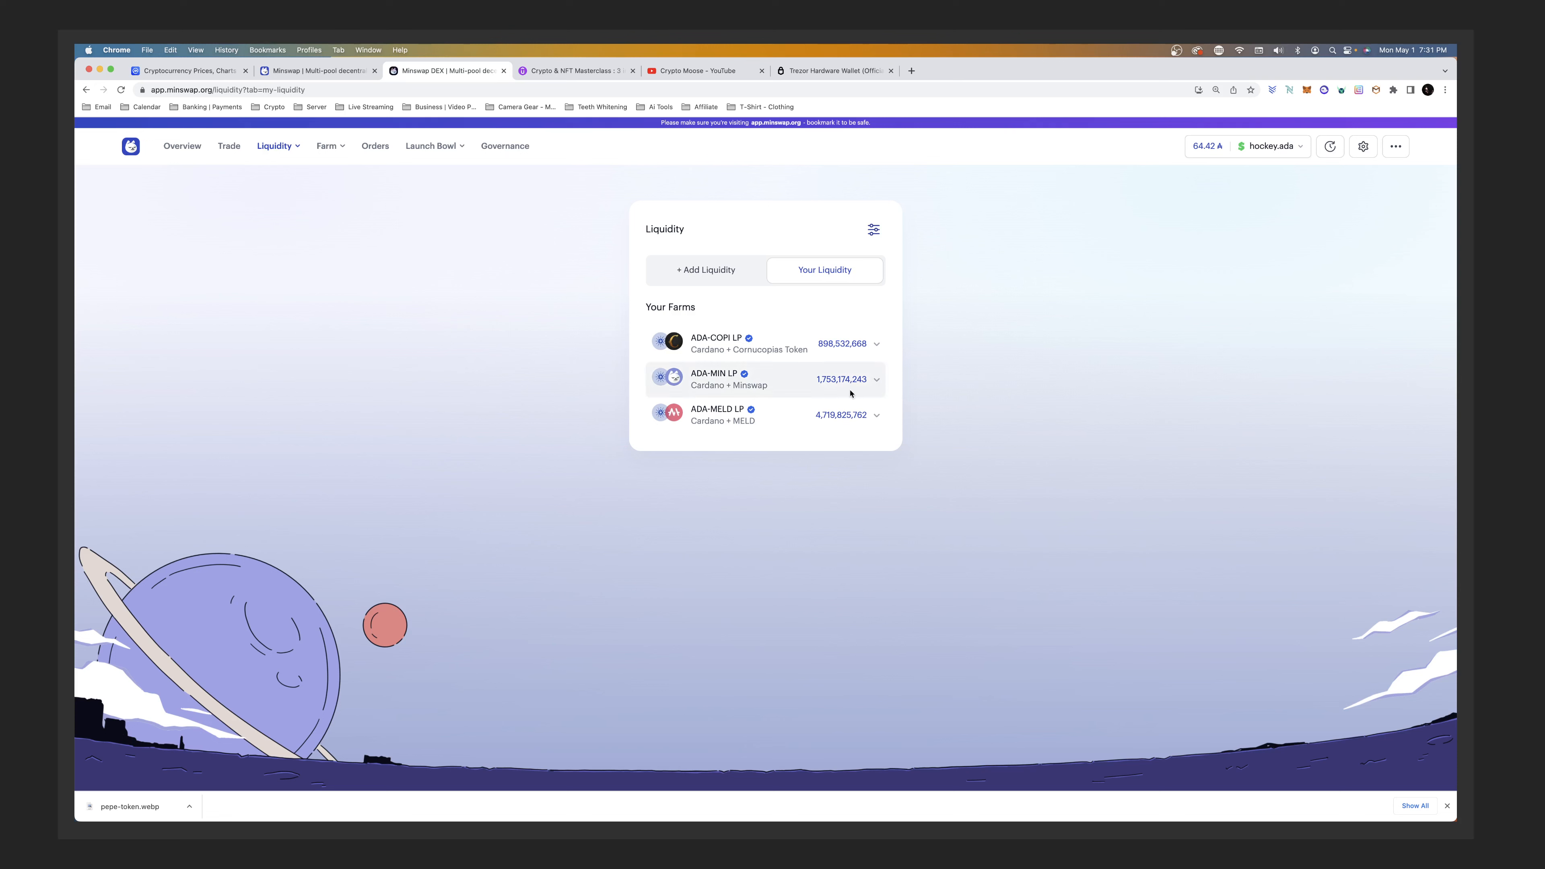
pyautogui.click(873, 415)
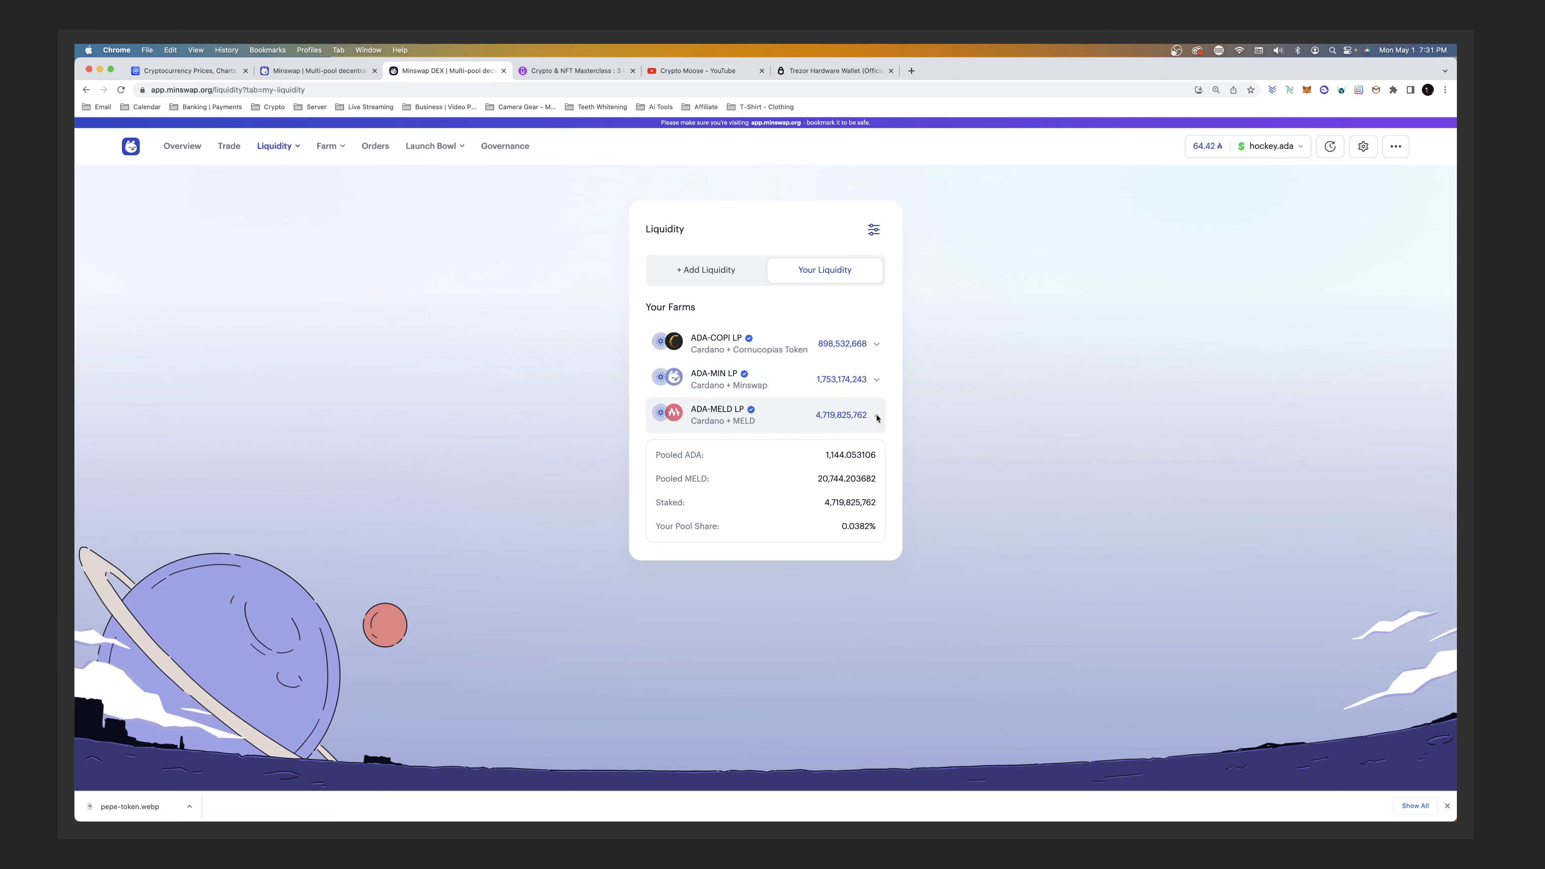
pyautogui.click(876, 344)
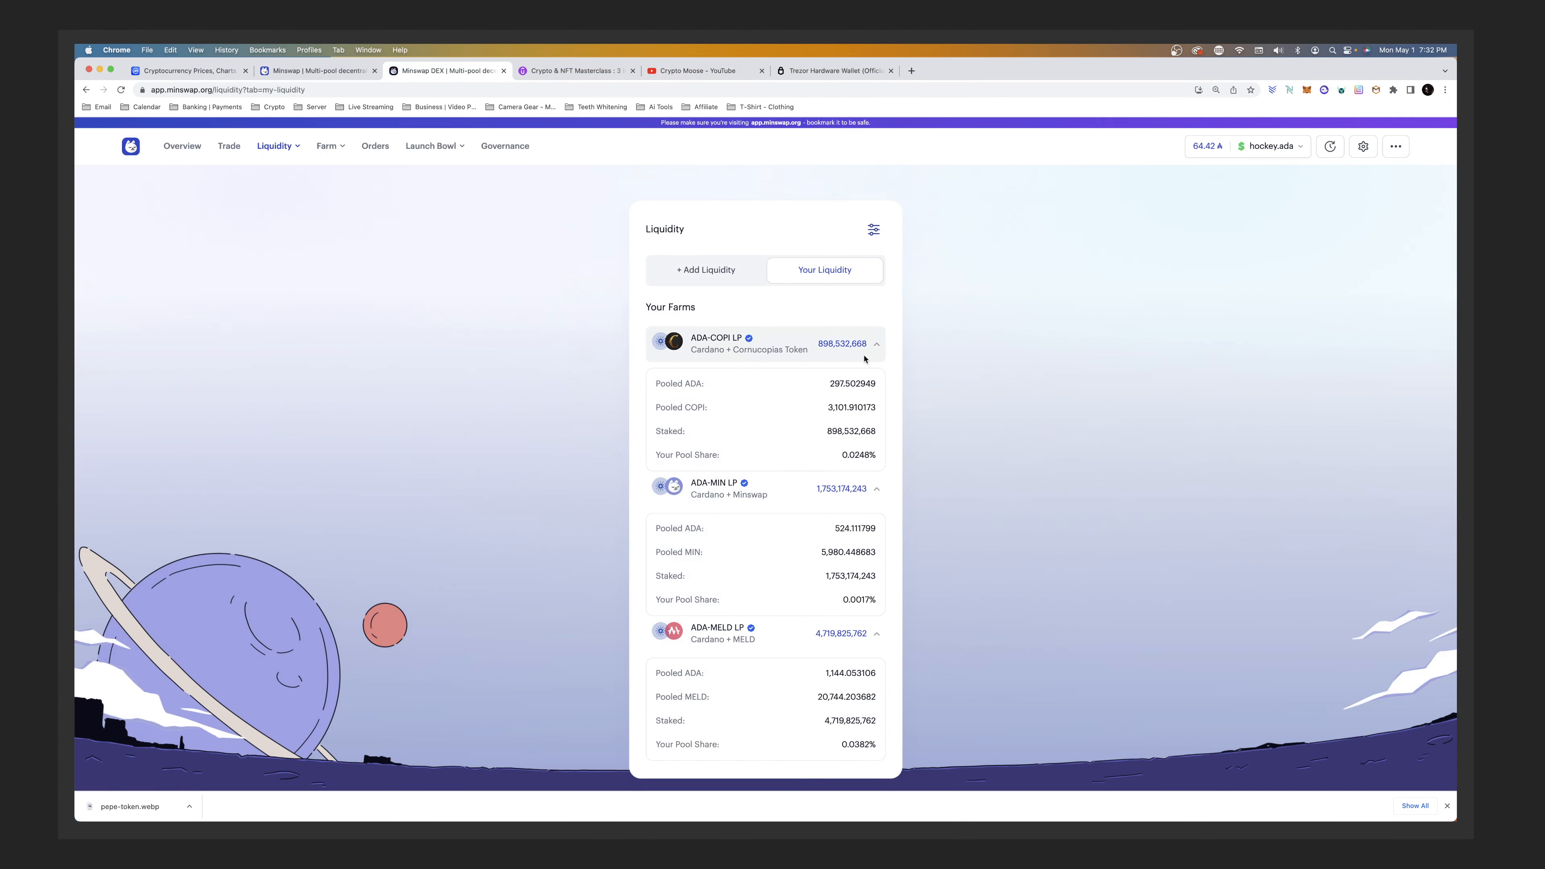
pyautogui.moveTo(847, 330)
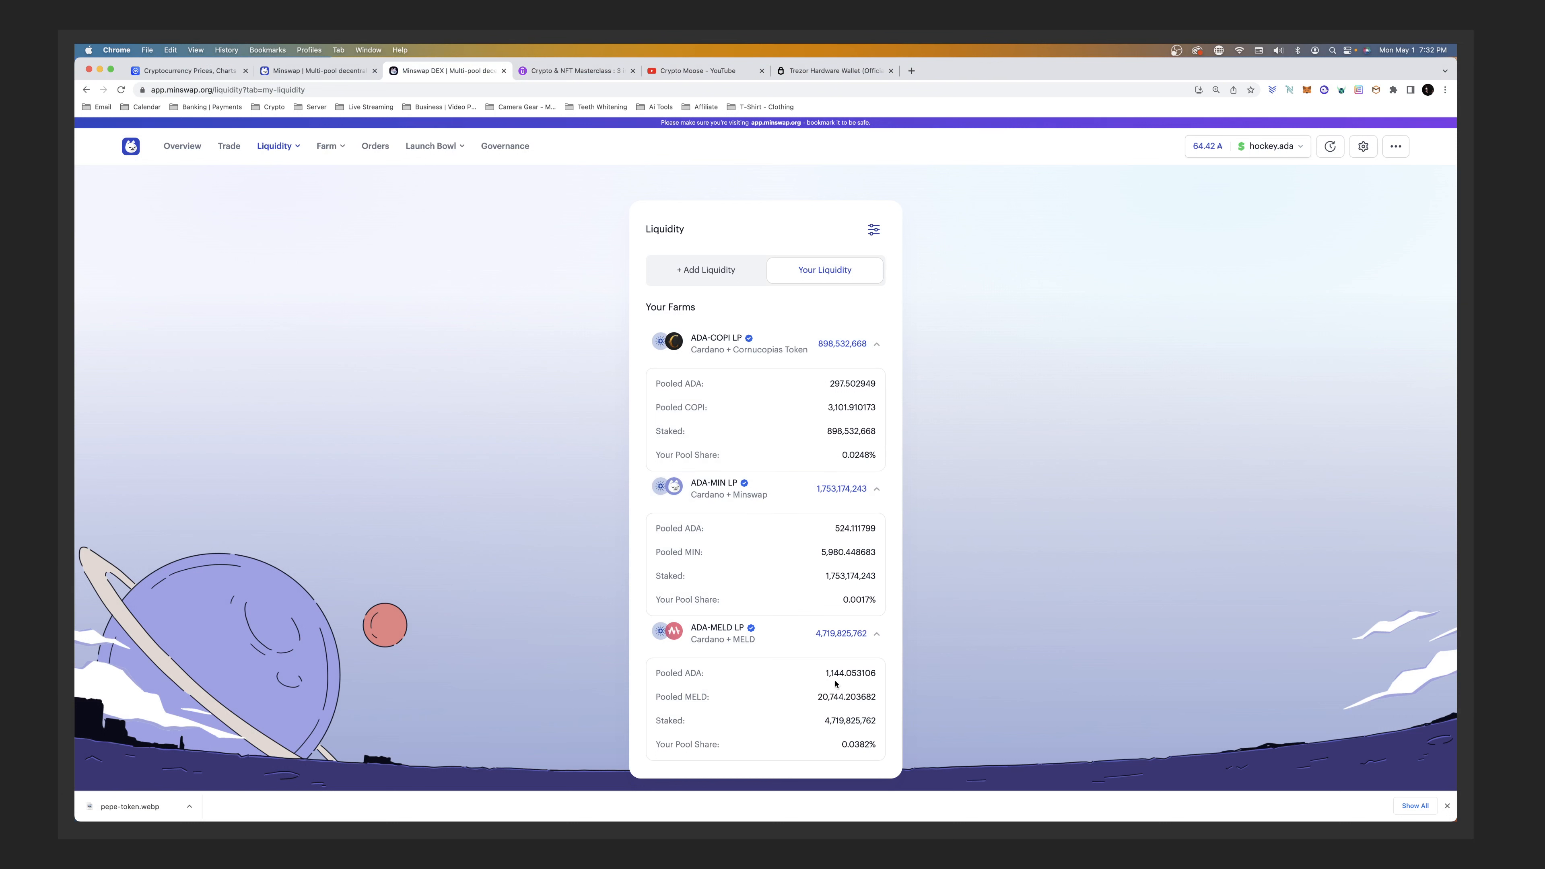
pyautogui.moveTo(838, 678)
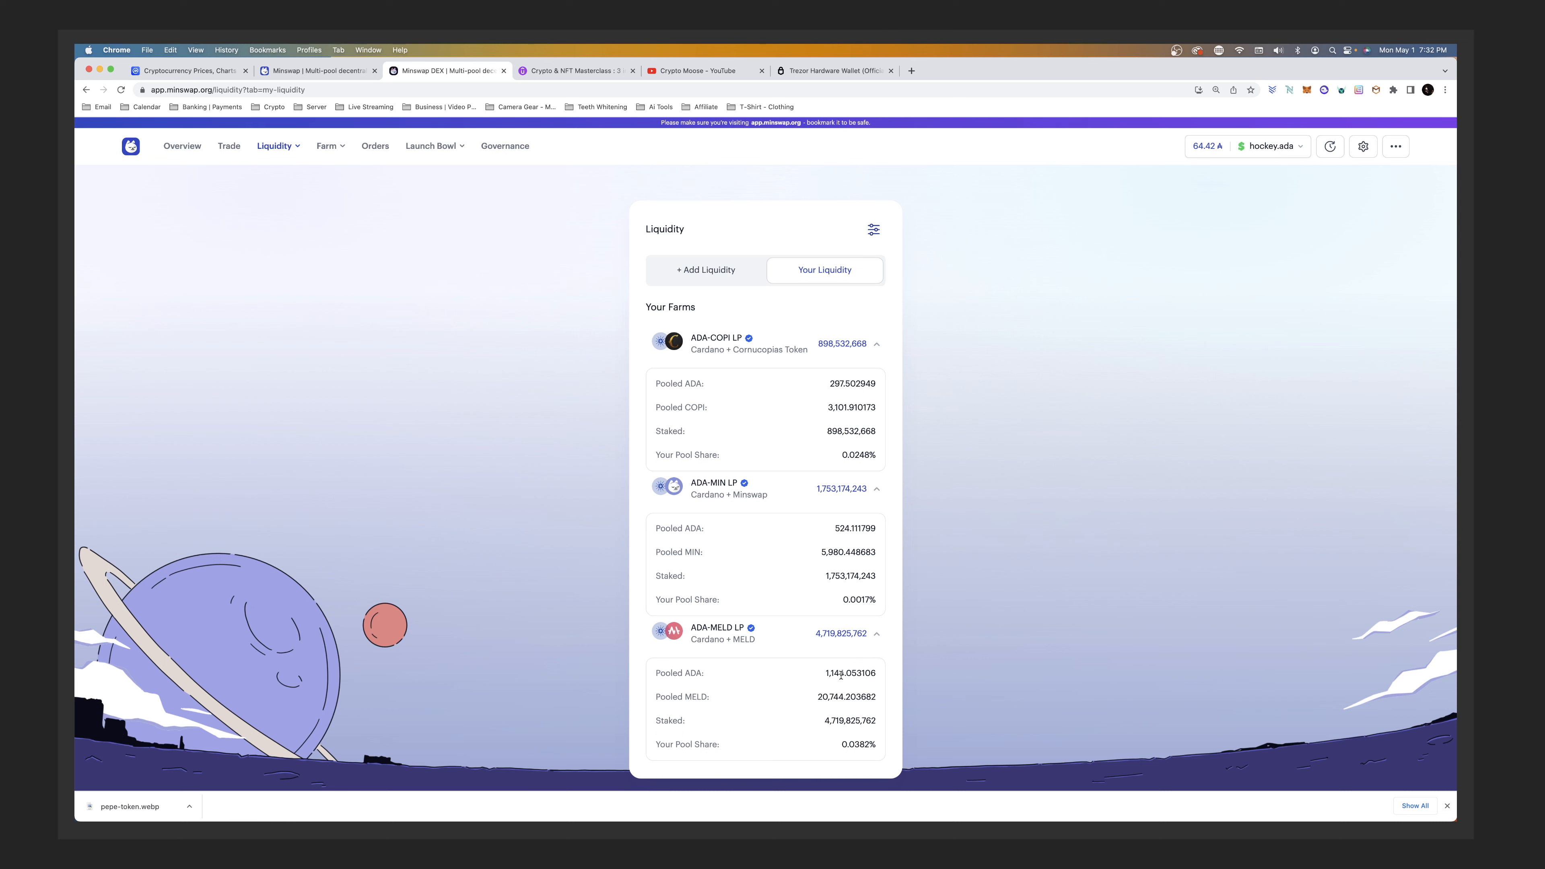
pyautogui.moveTo(843, 681)
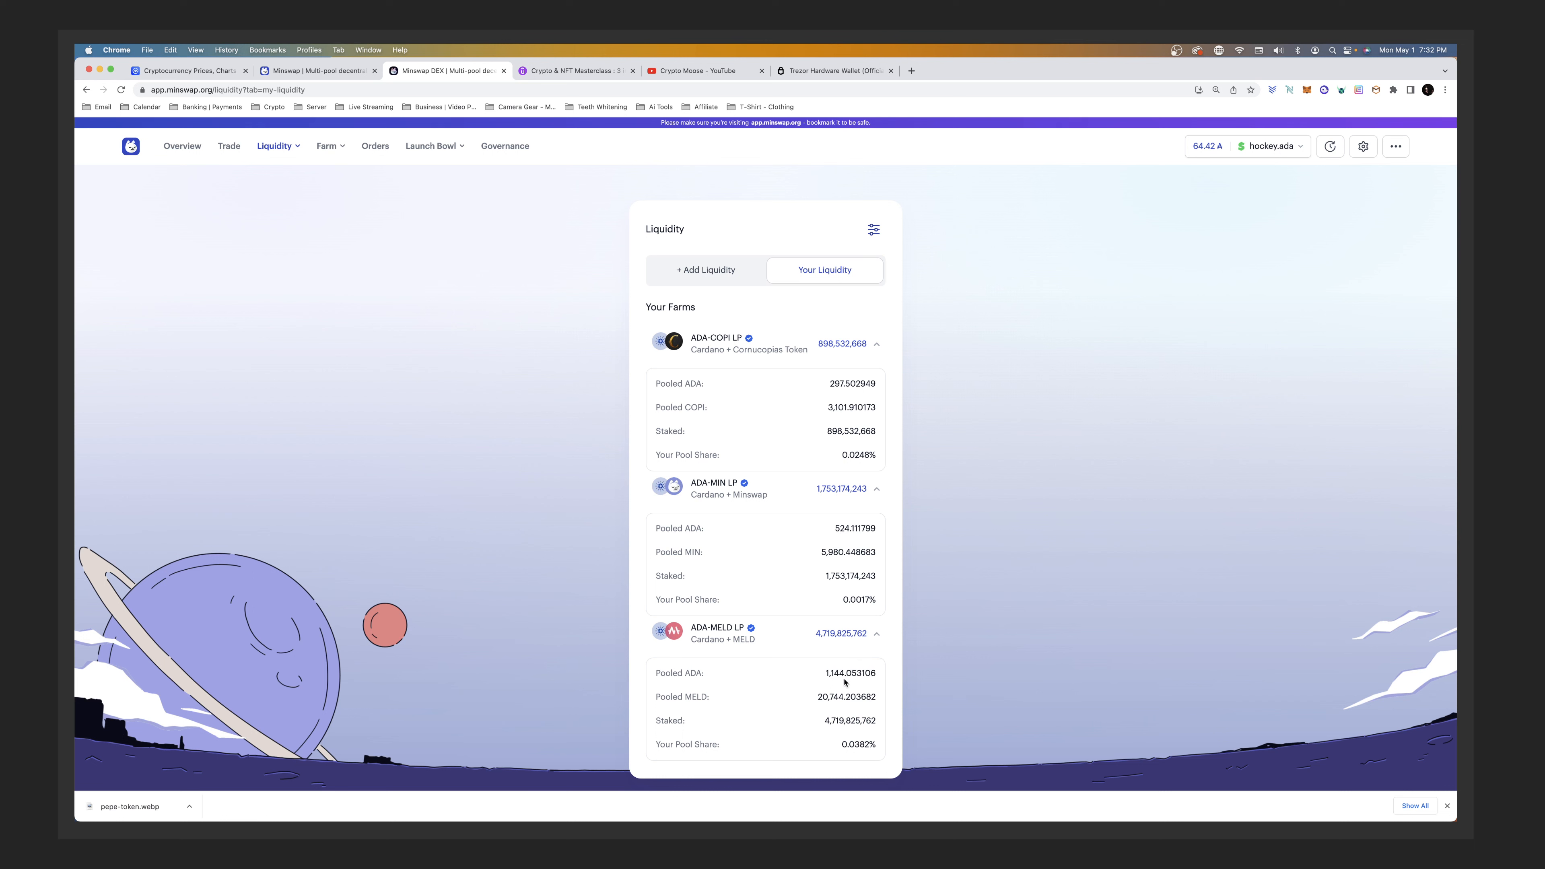
pyautogui.moveTo(846, 699)
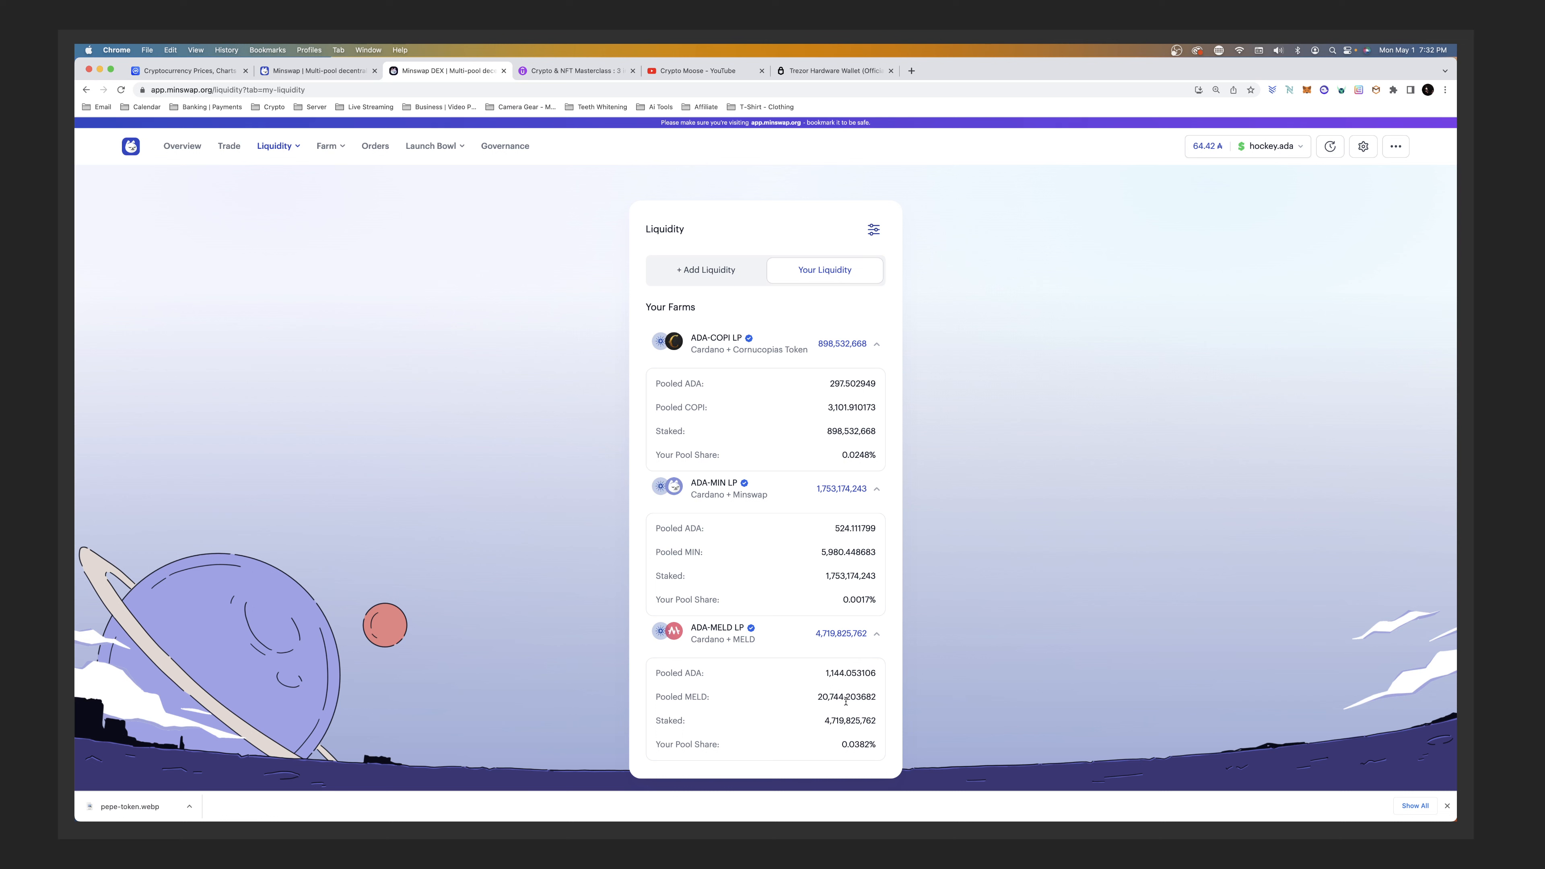
pyautogui.moveTo(833, 446)
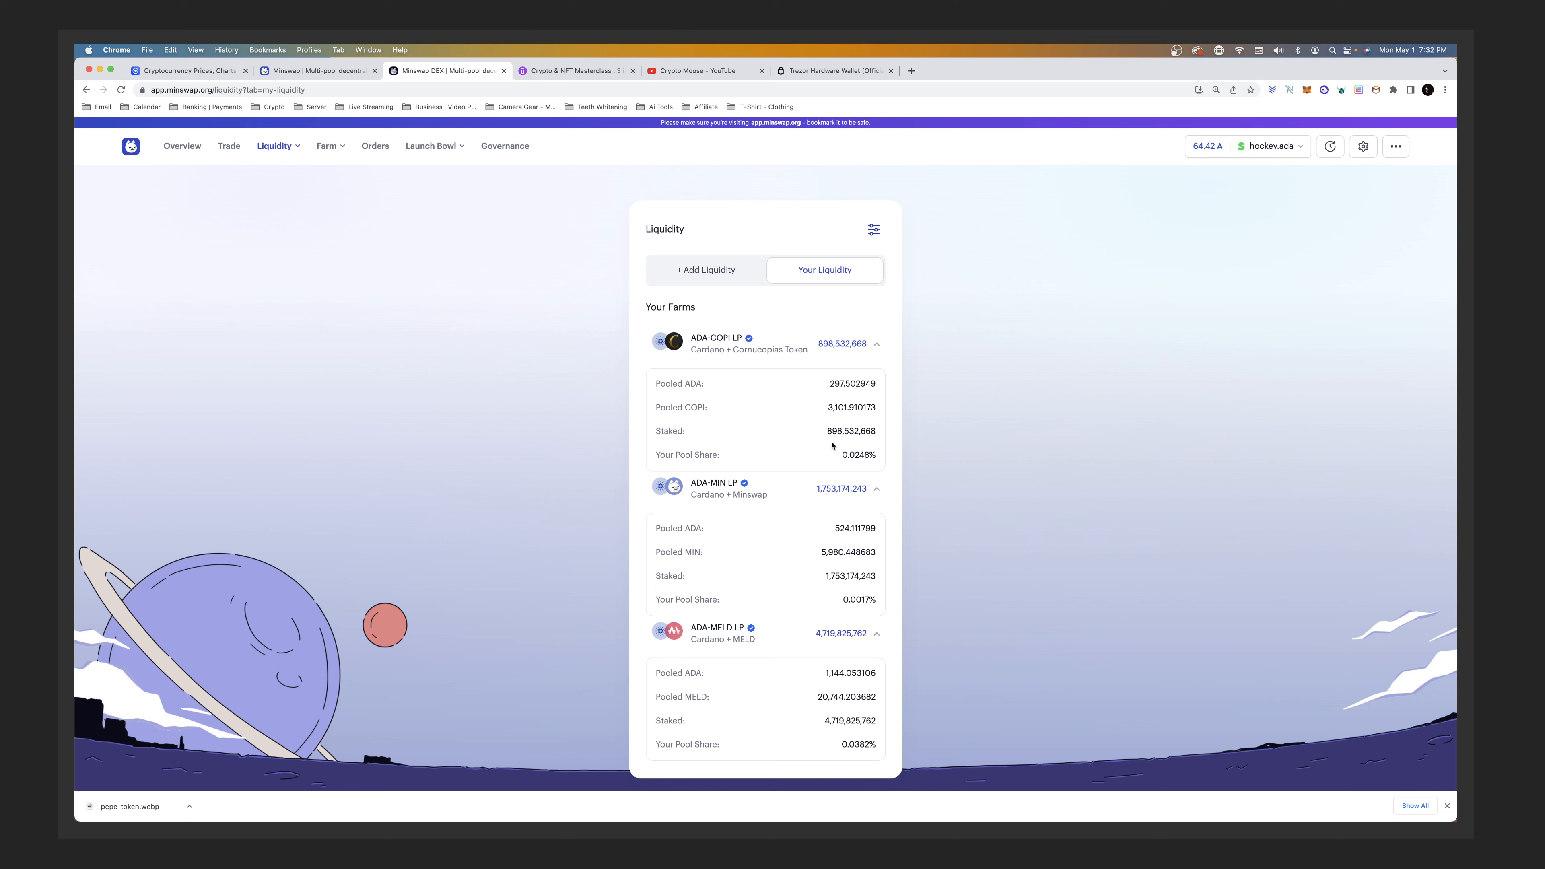
pyautogui.moveTo(855, 421)
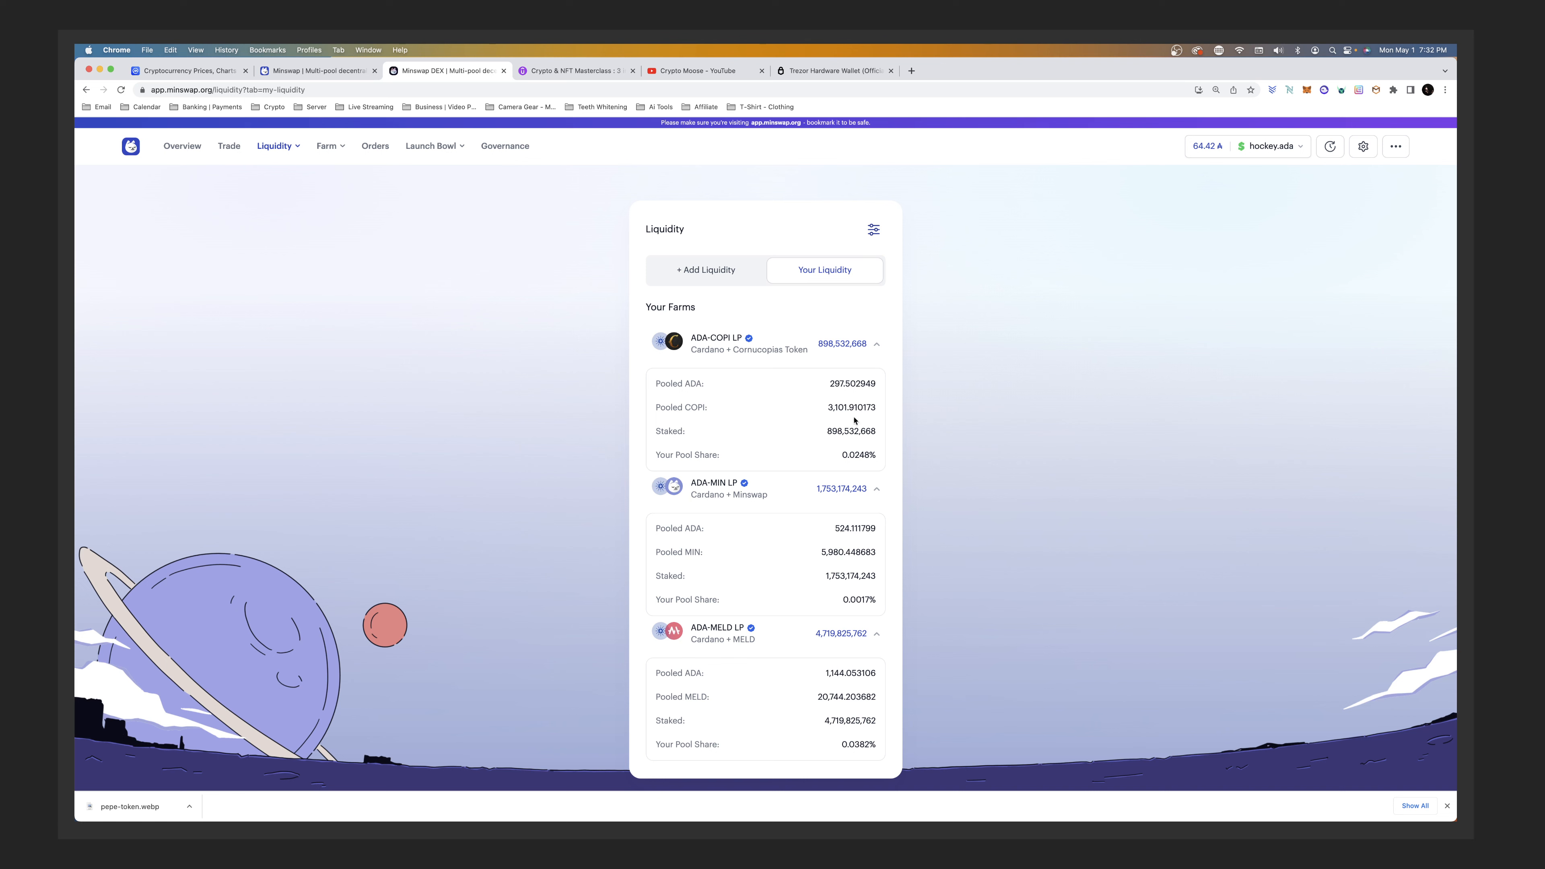
# - Go to the Farm list, view and collapse ADA-MIN's rewards details, then bring up the Liquidity menu
pyautogui.click(328, 146)
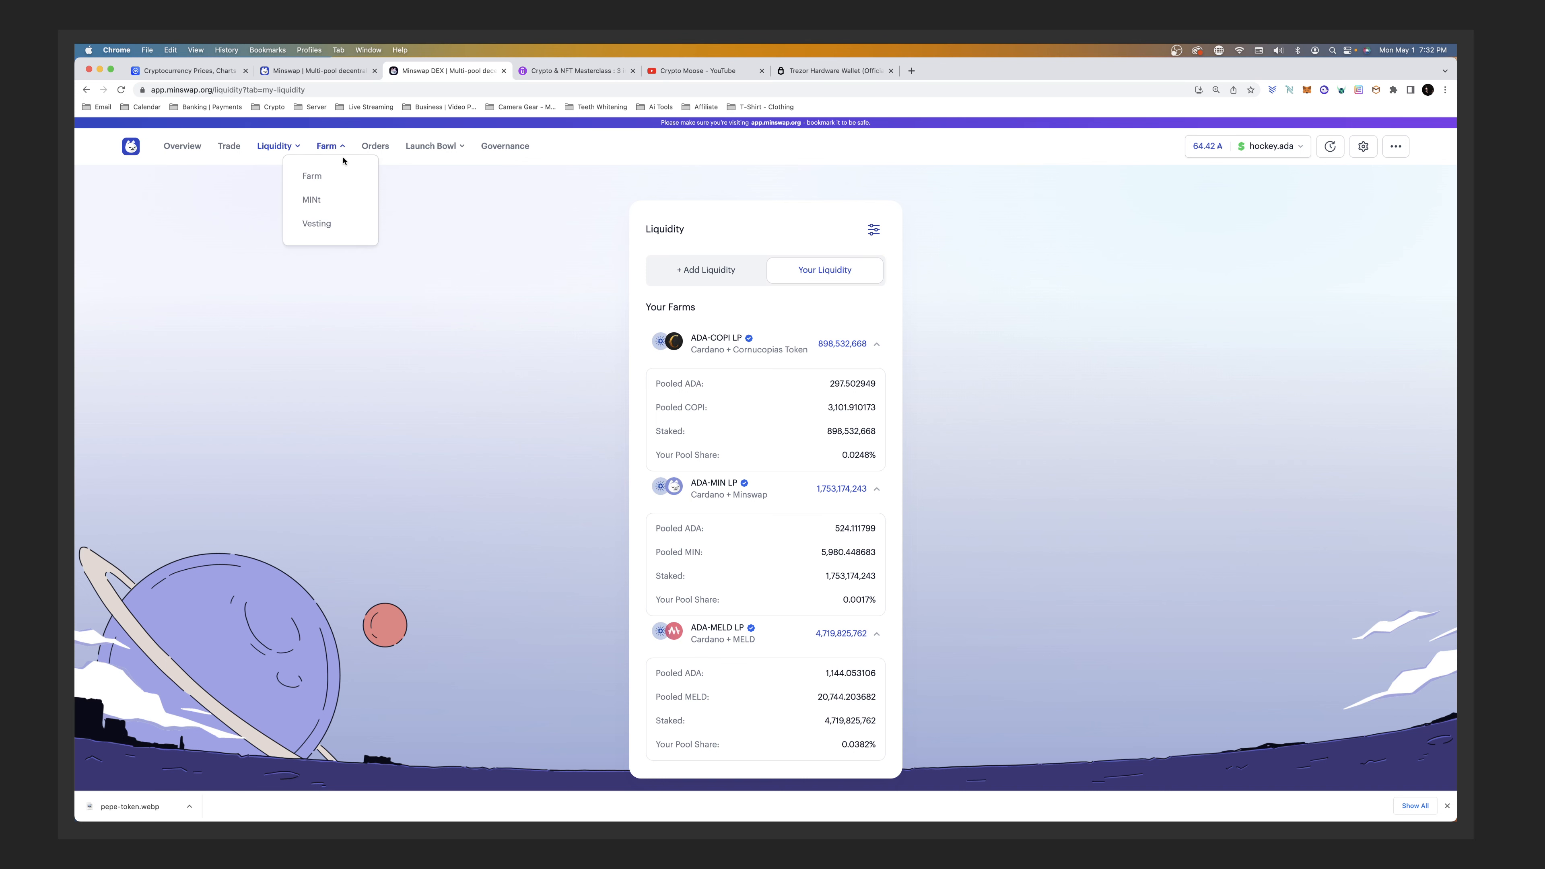
pyautogui.click(313, 175)
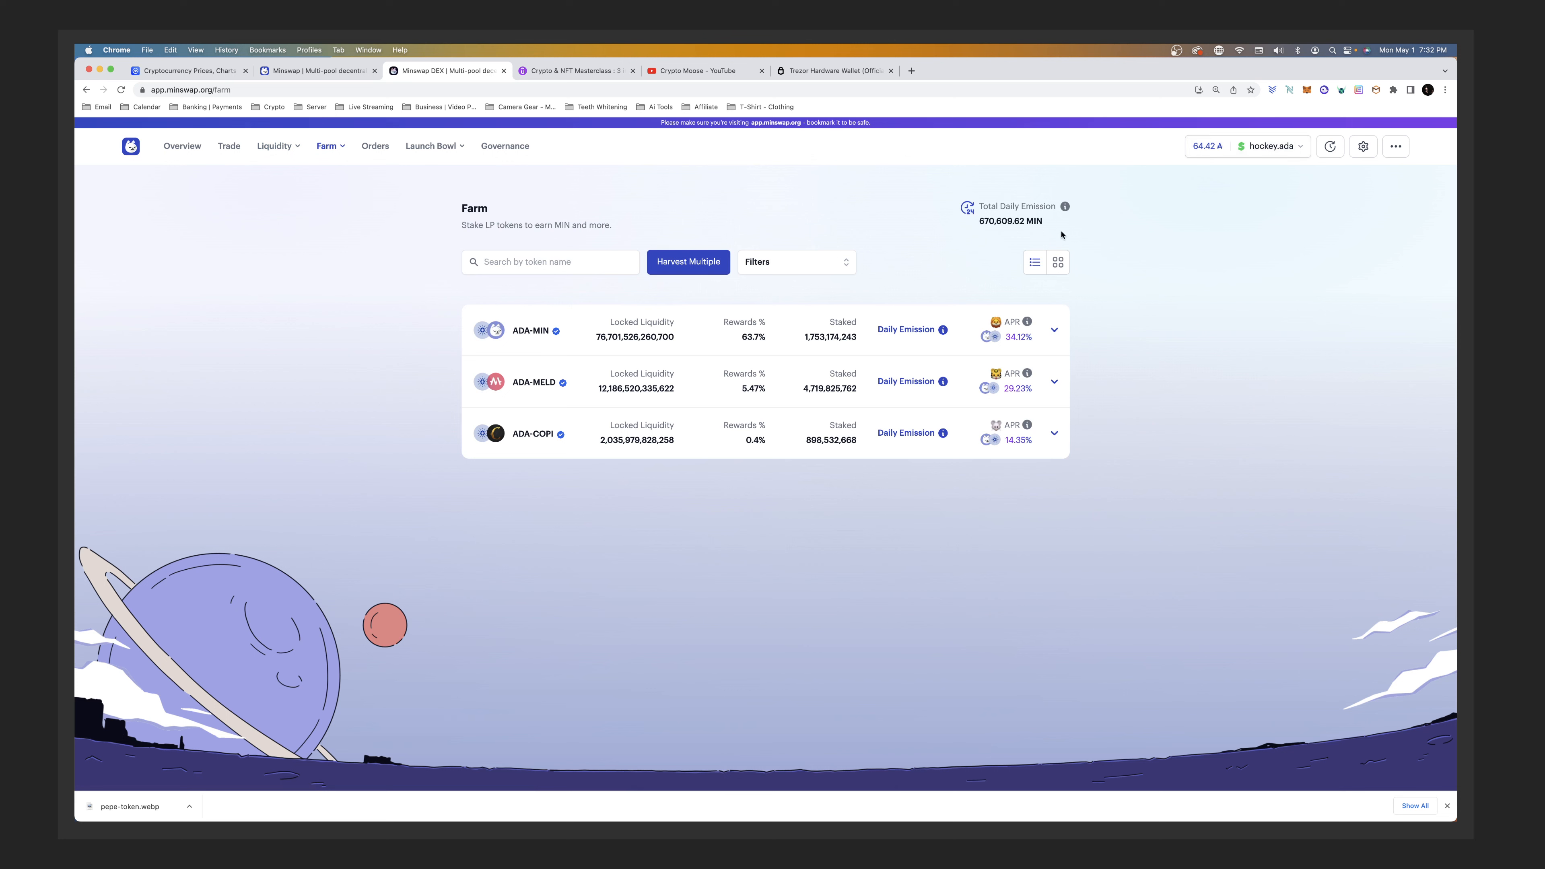
pyautogui.moveTo(1059, 341)
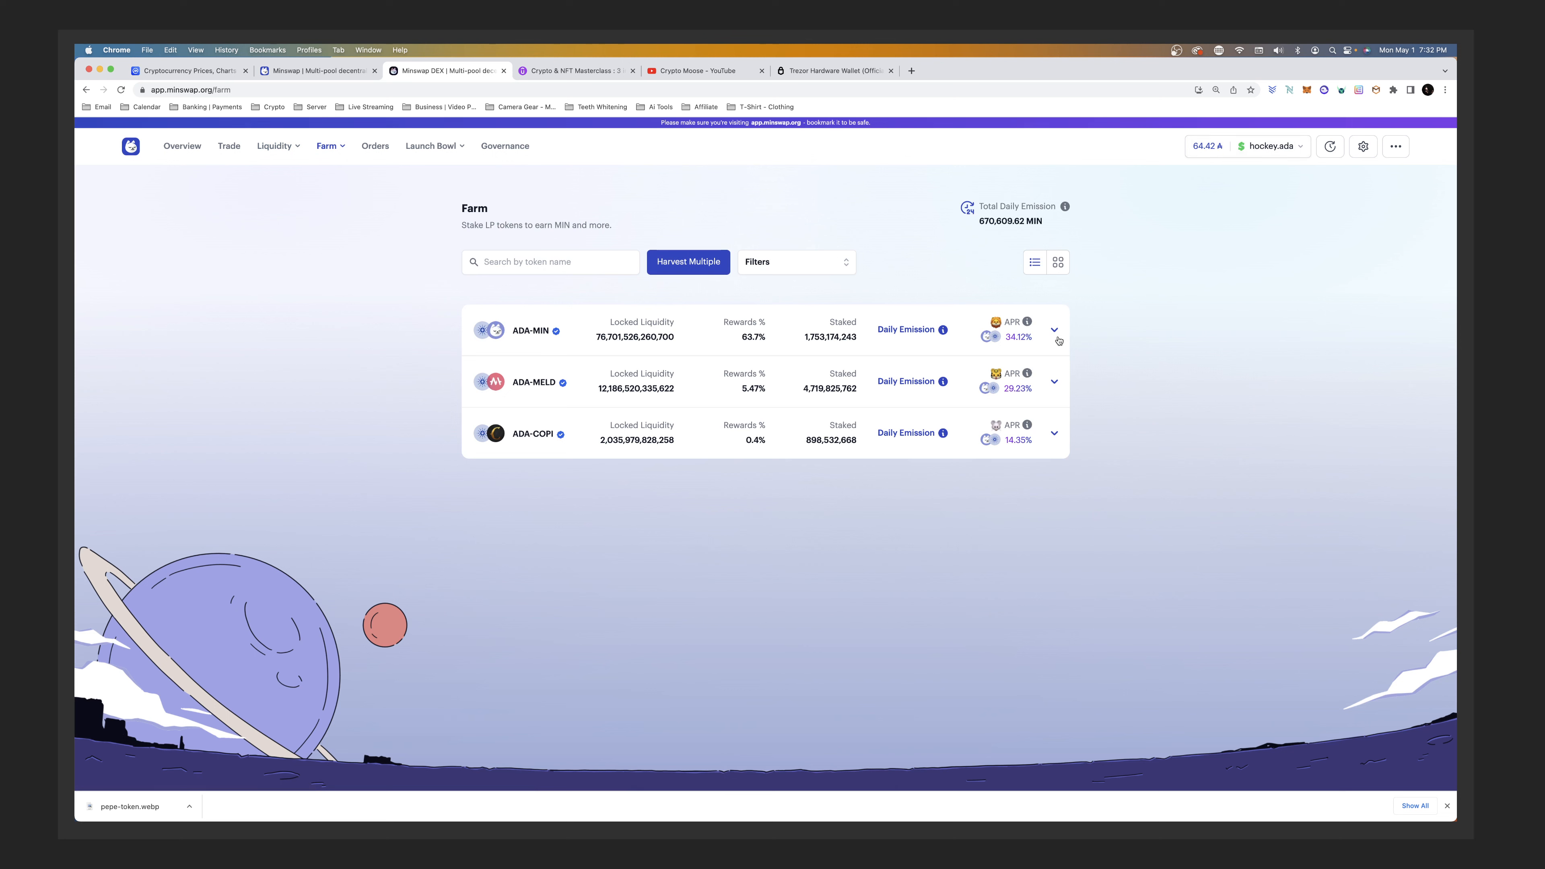
pyautogui.click(1053, 329)
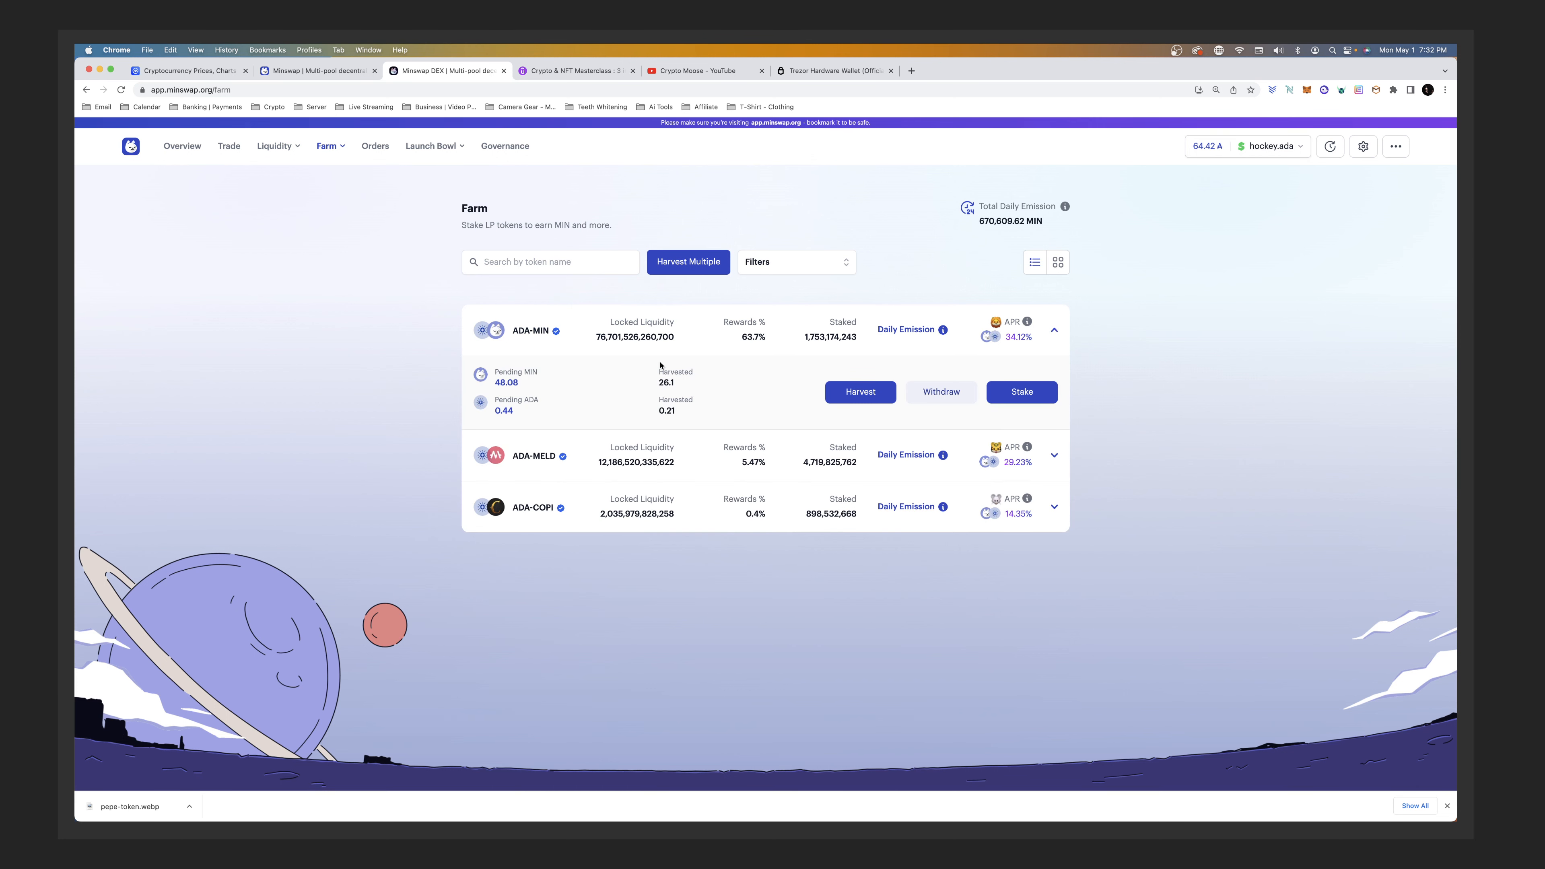
pyautogui.moveTo(1031, 347)
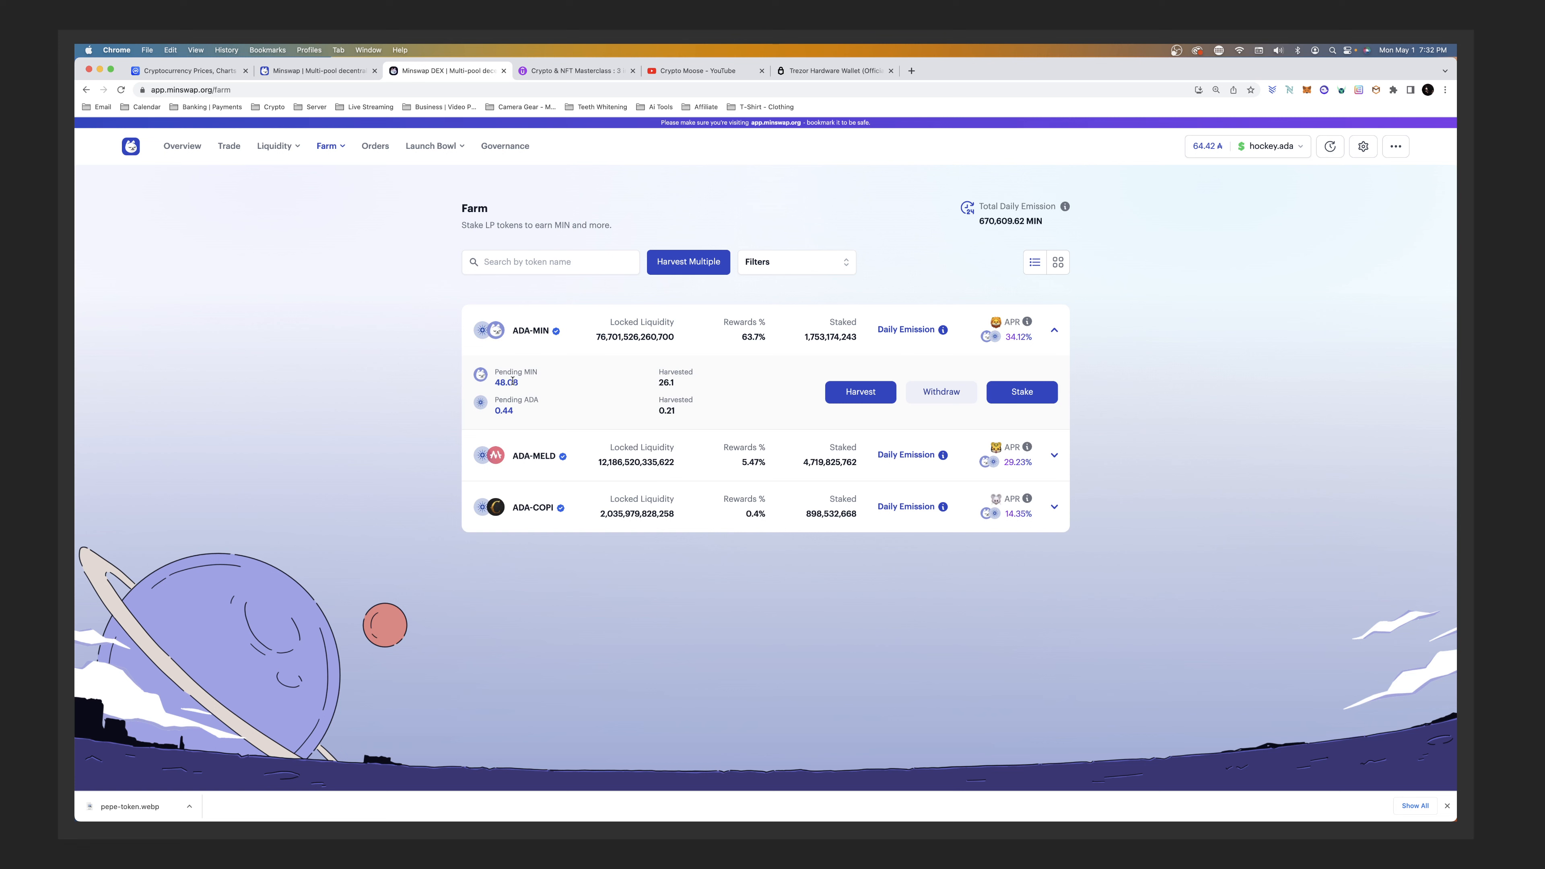
pyautogui.click(1053, 329)
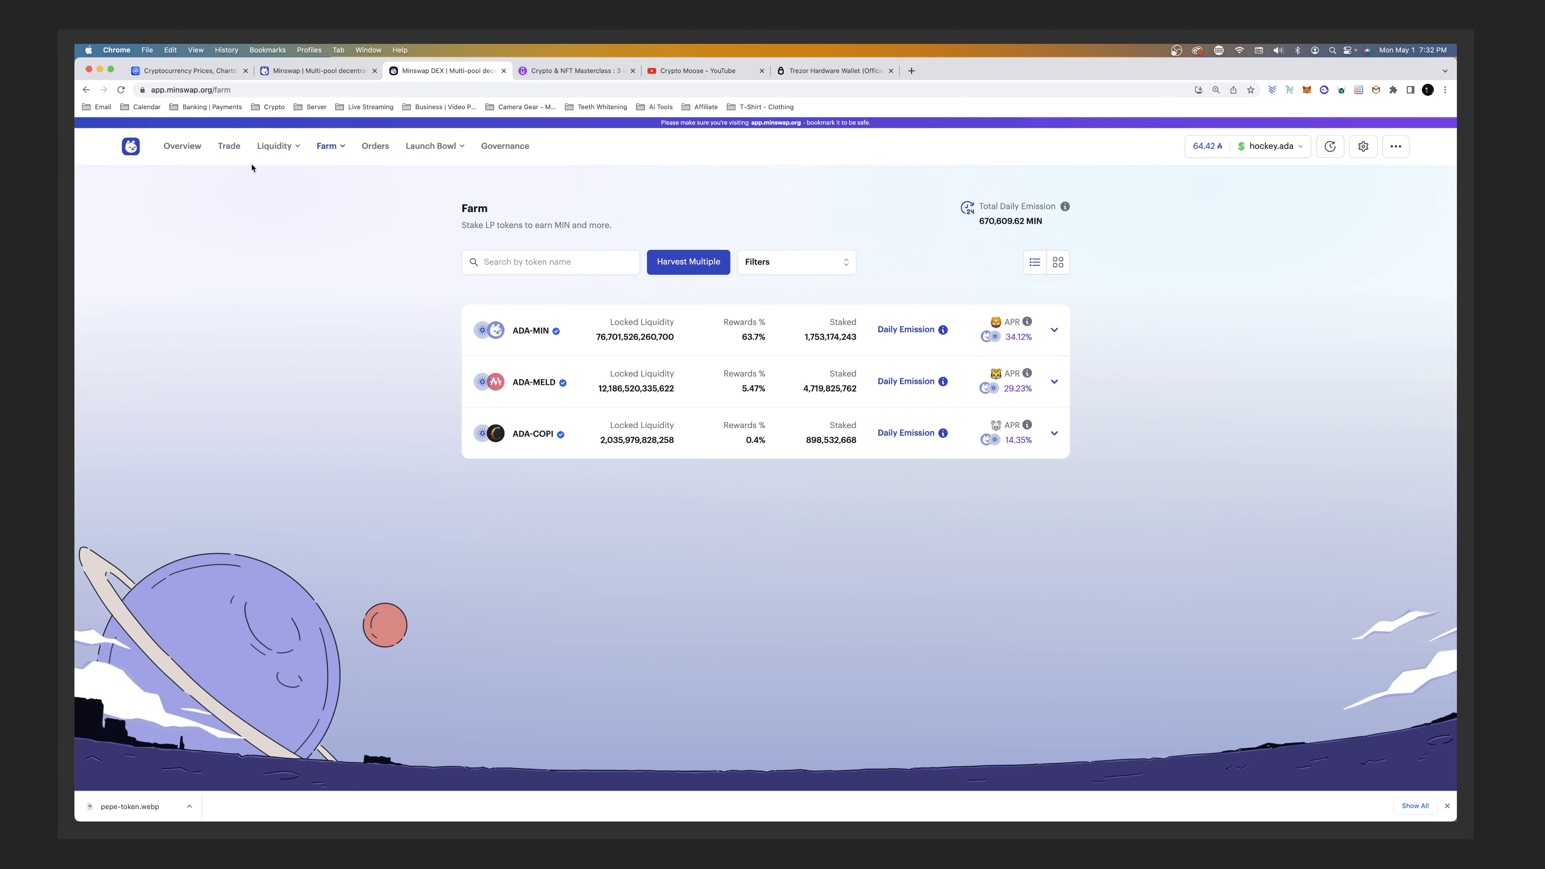
pyautogui.click(273, 146)
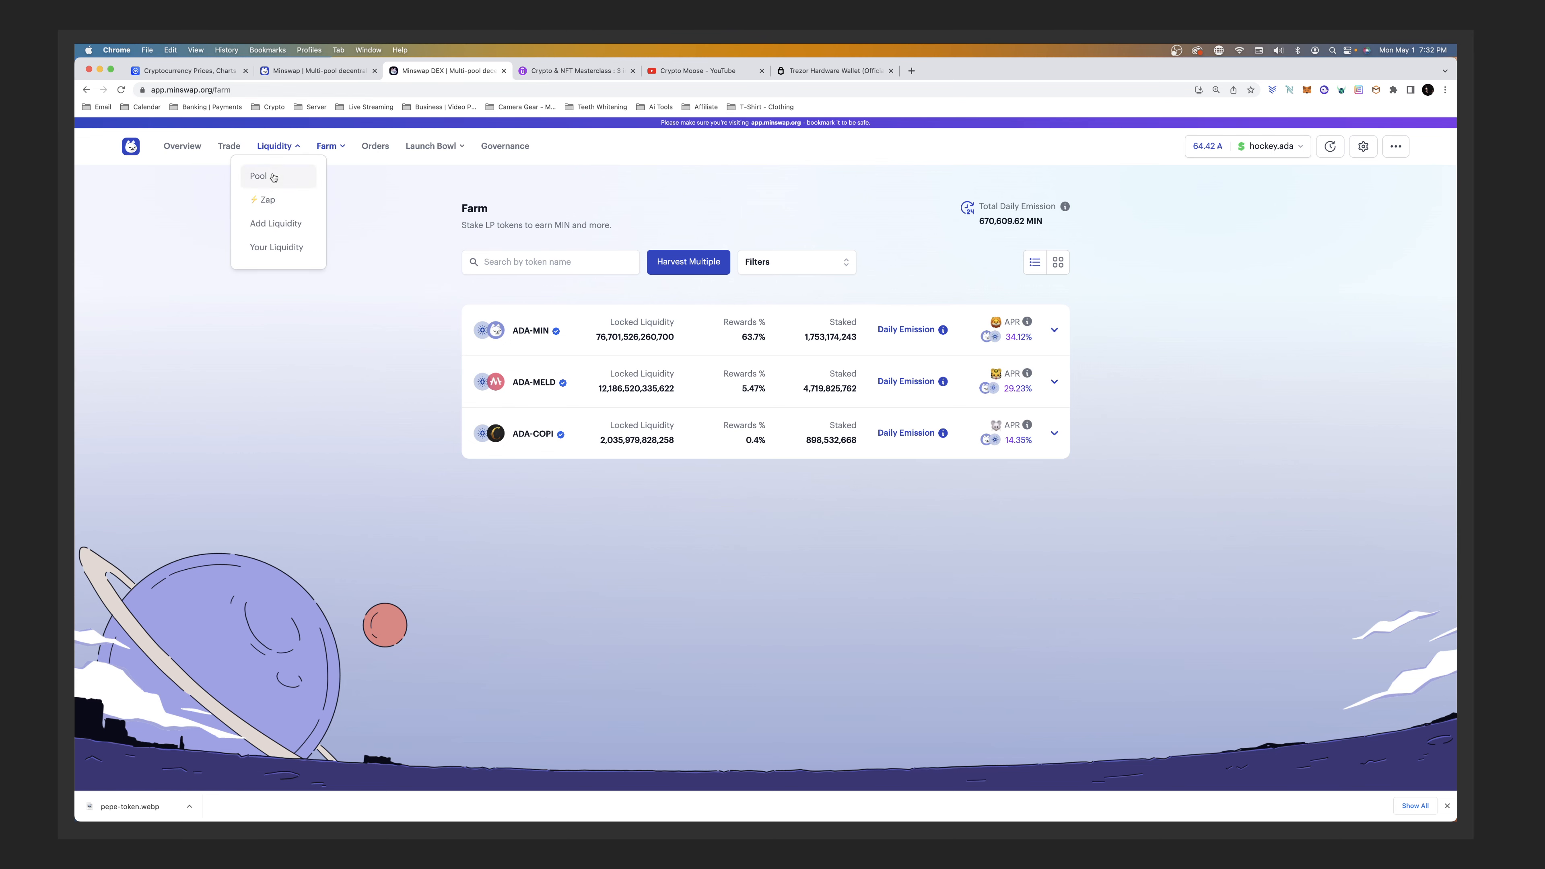
# - Get a zap quote for 50 ADA into the ADA-MELD LP pool without confirming, then return to the Farm list
pyautogui.click(265, 199)
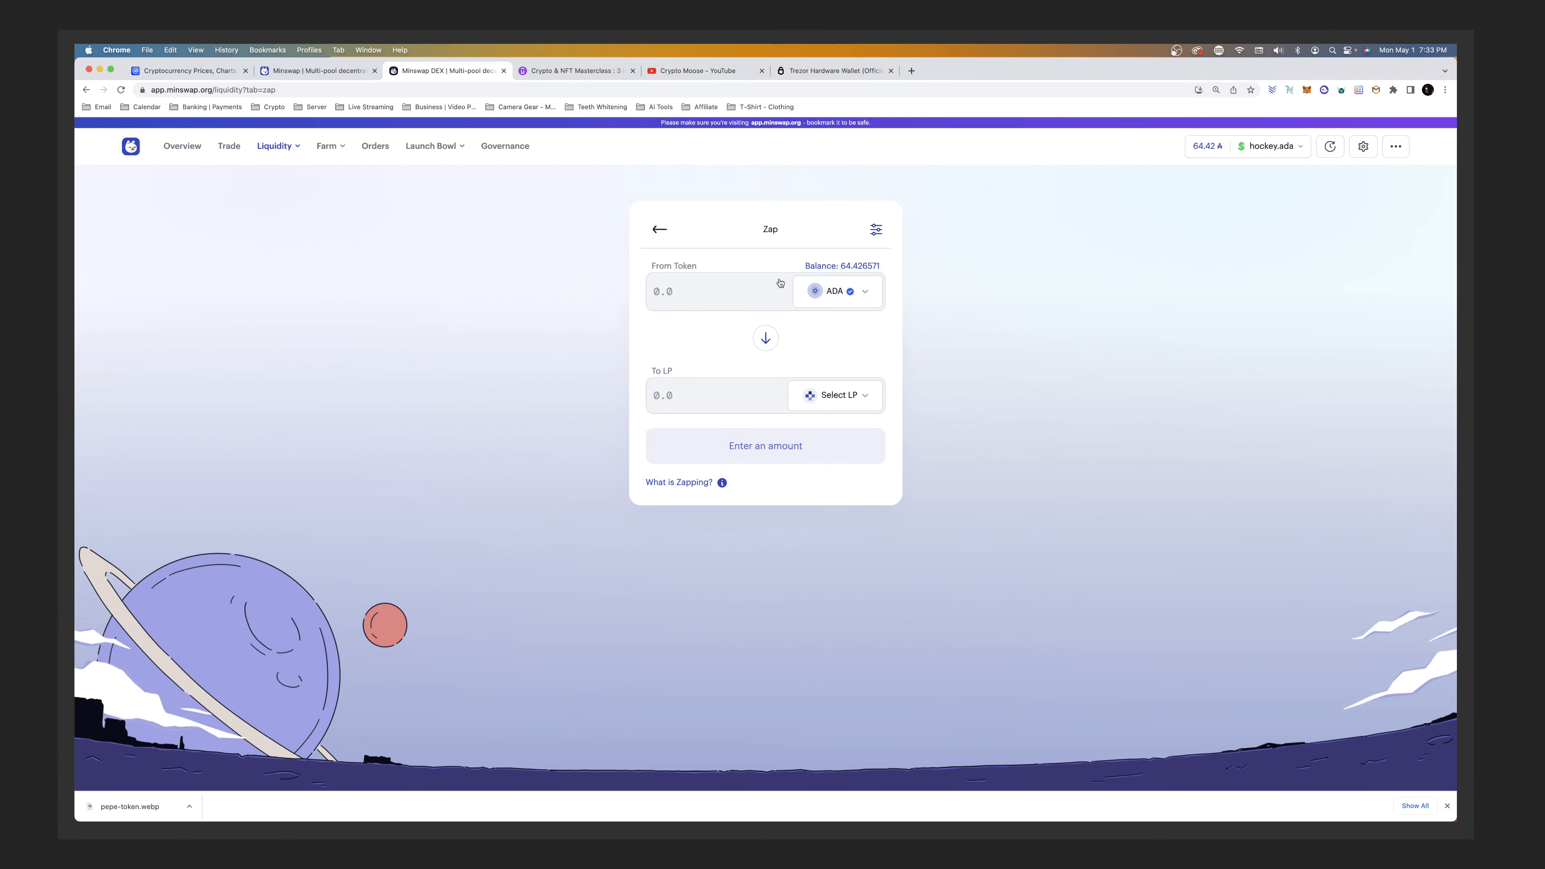
pyautogui.write('50')
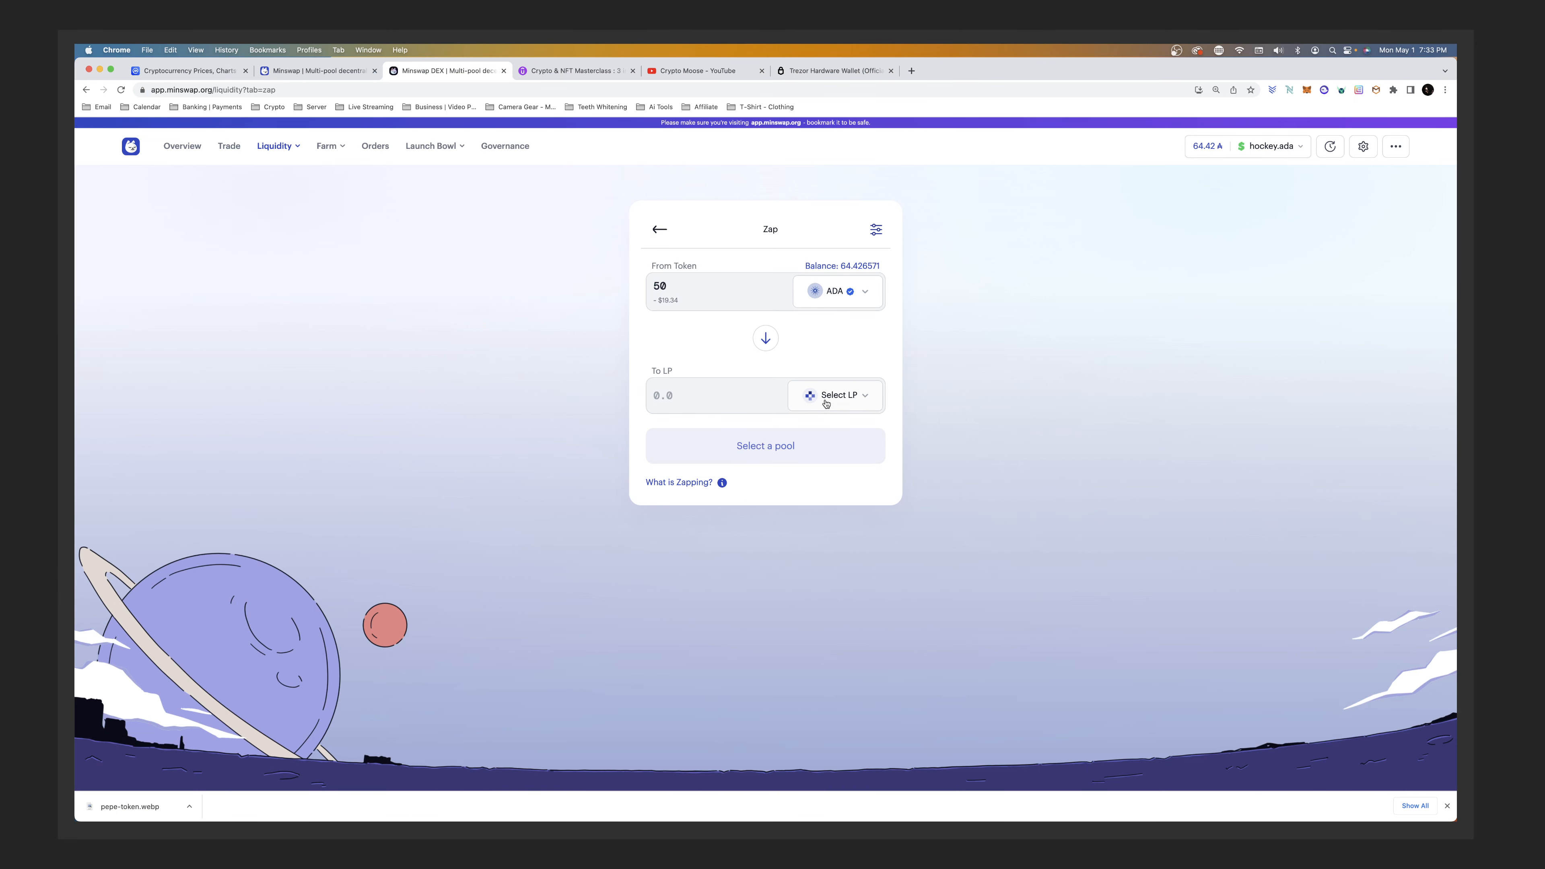
pyautogui.click(835, 396)
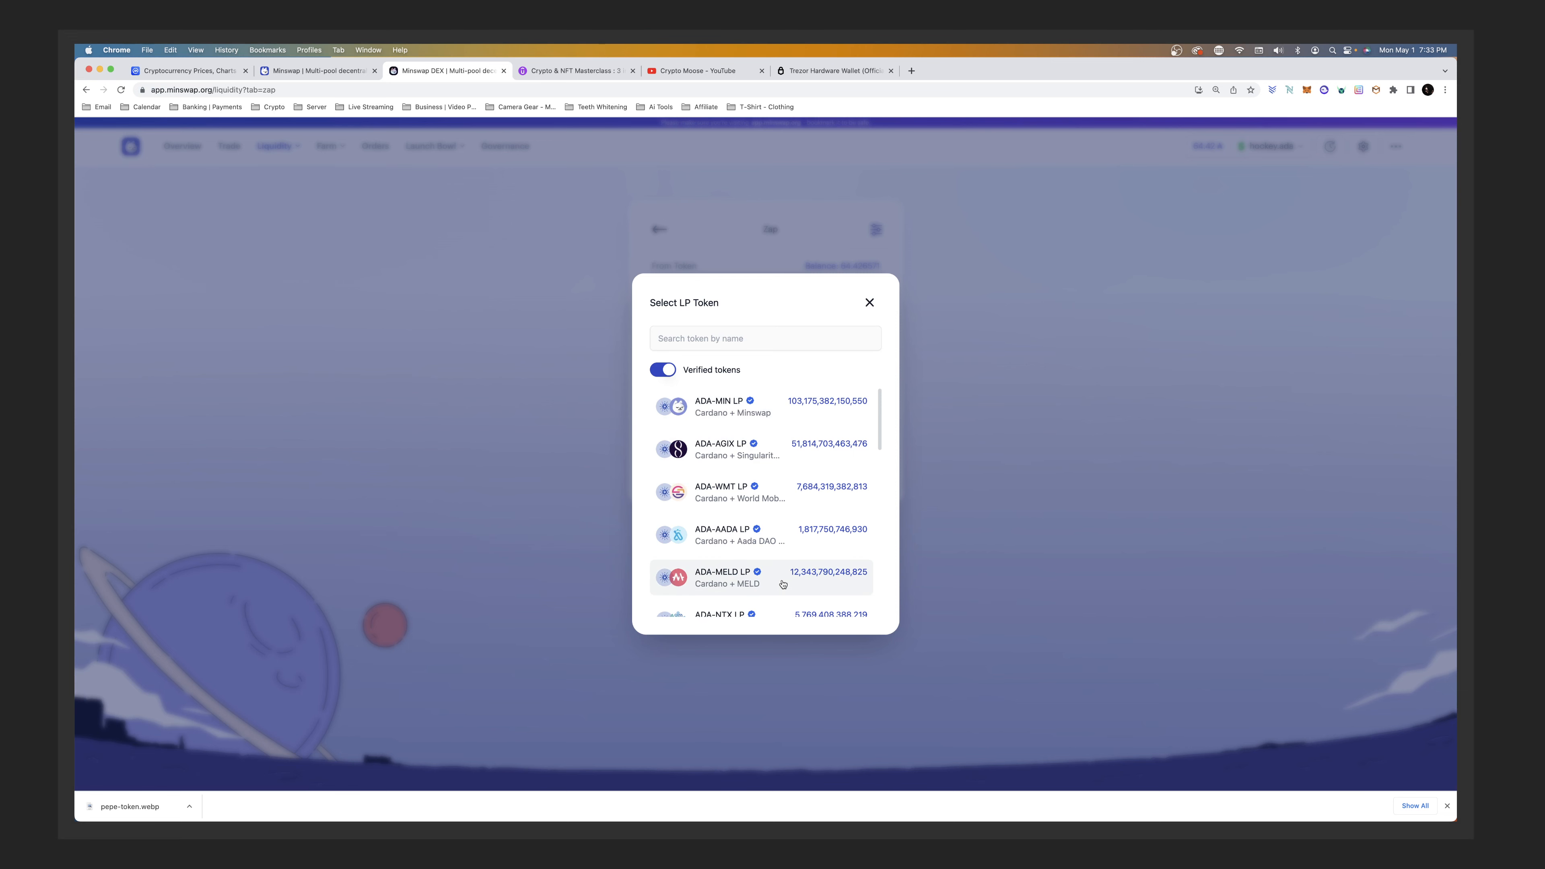
pyautogui.click(727, 577)
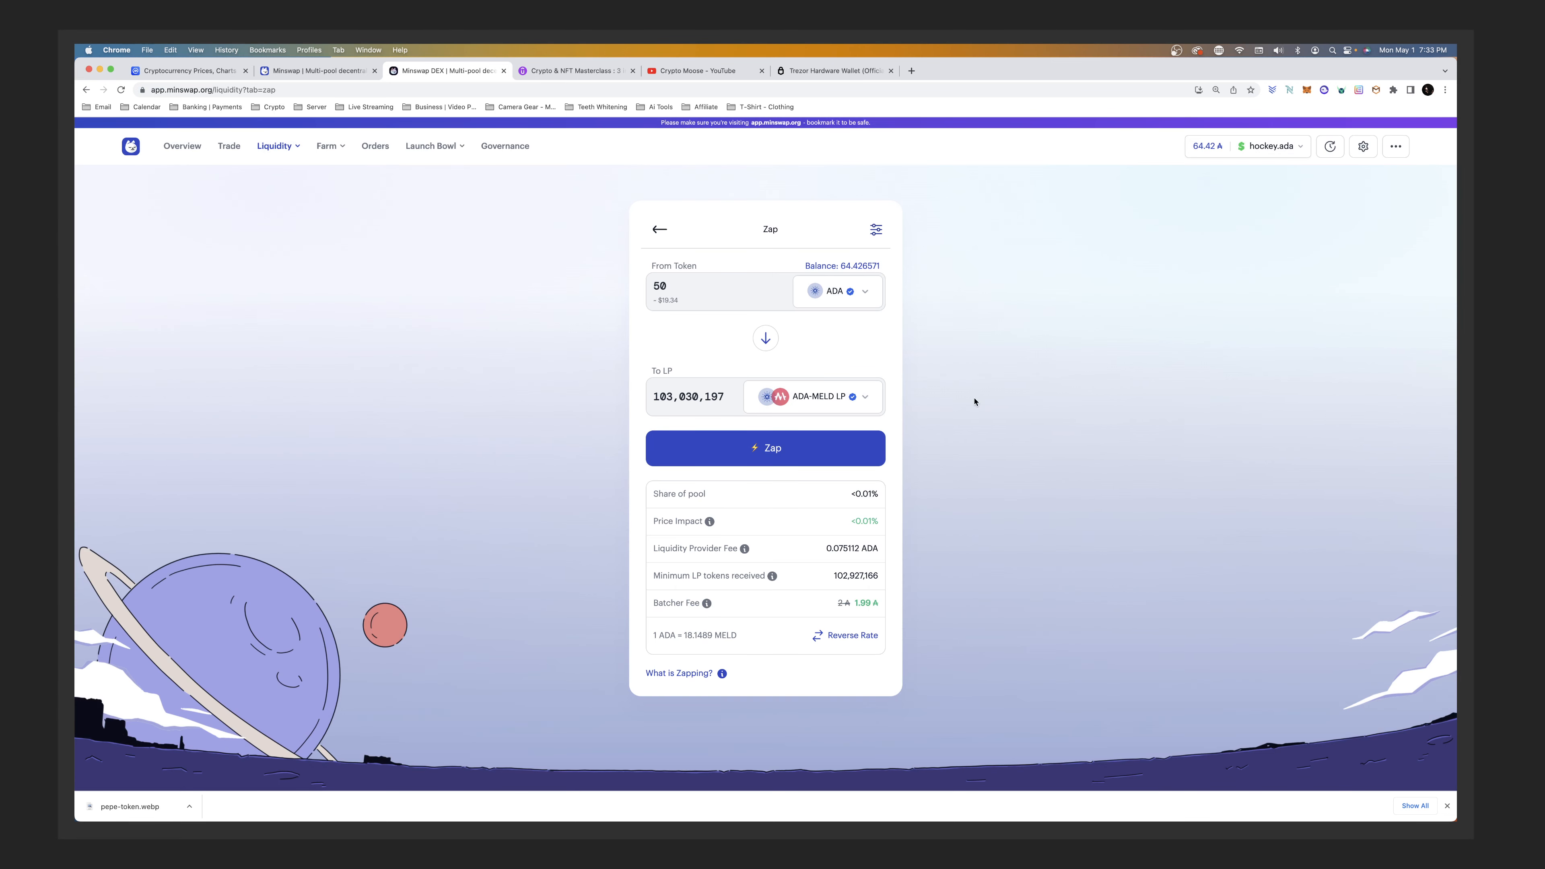
pyautogui.moveTo(680, 397)
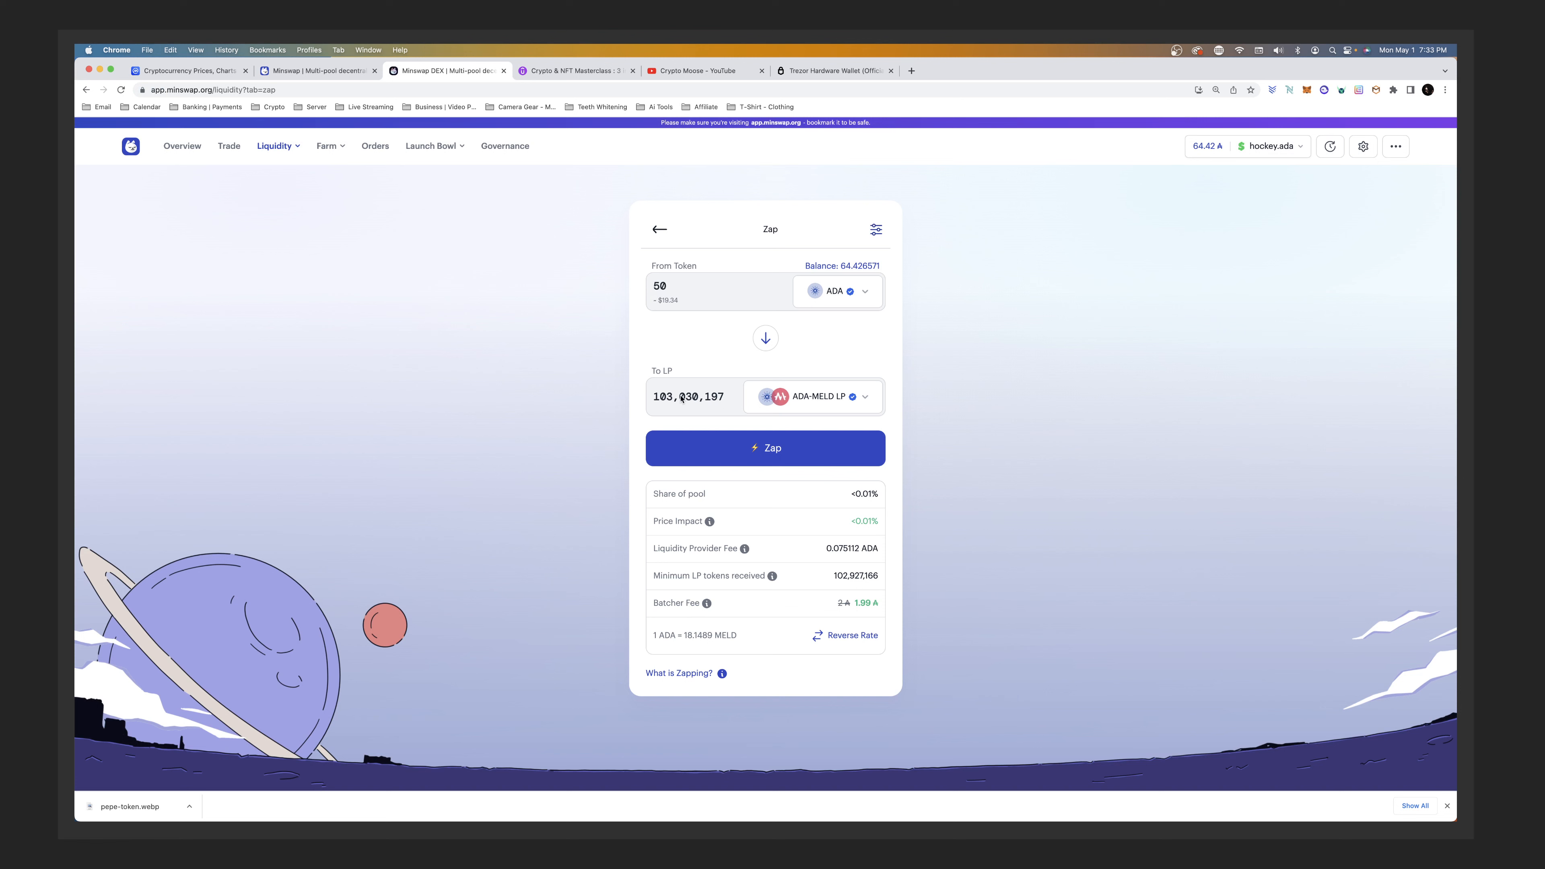
pyautogui.moveTo(678, 399)
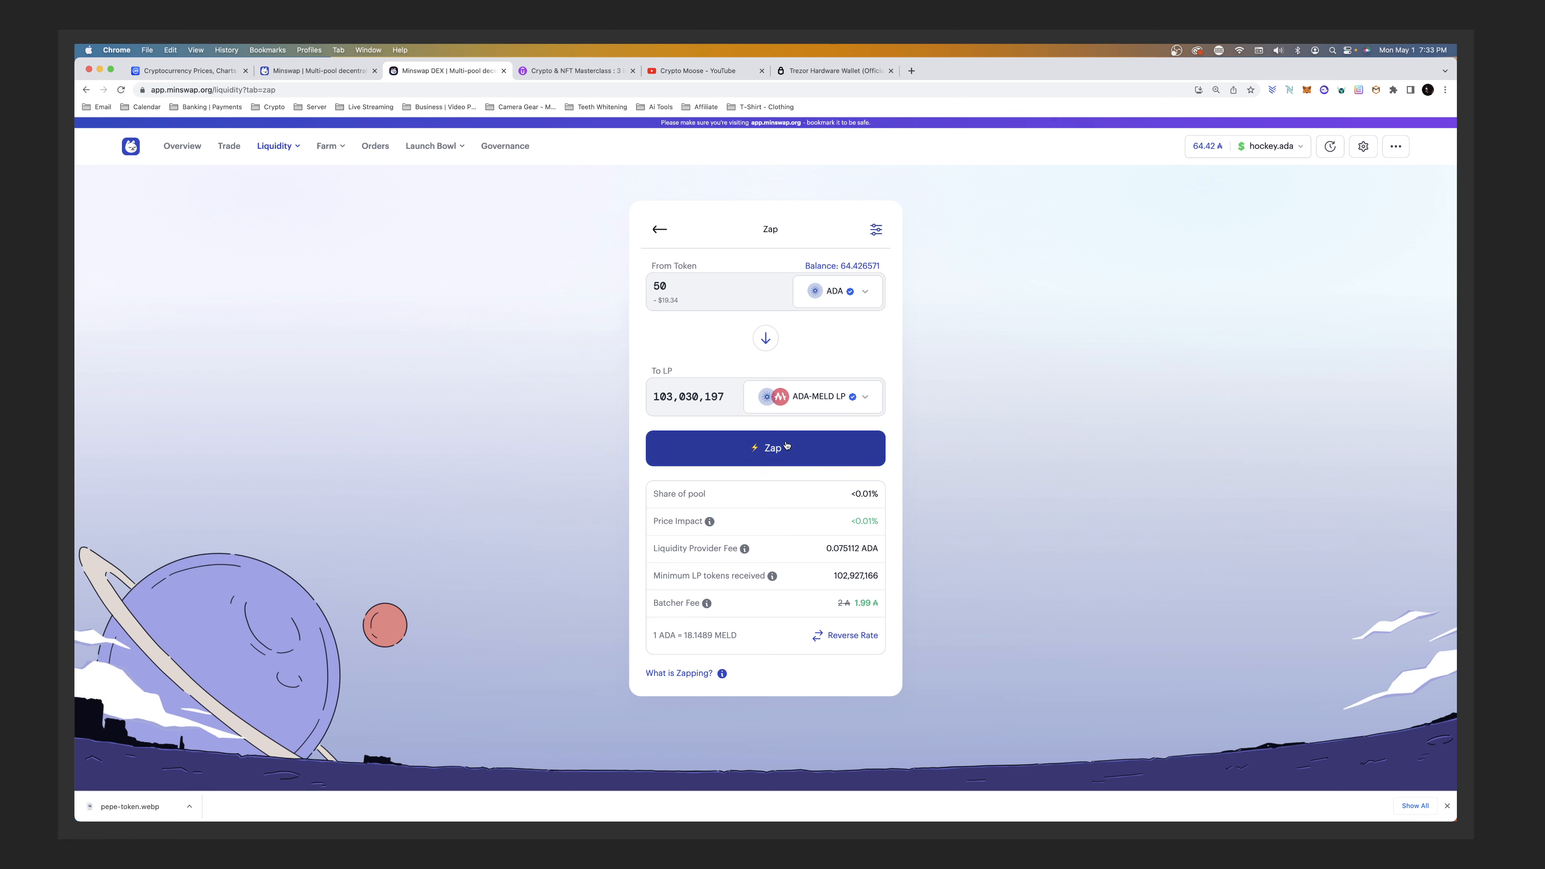
pyautogui.moveTo(333, 150)
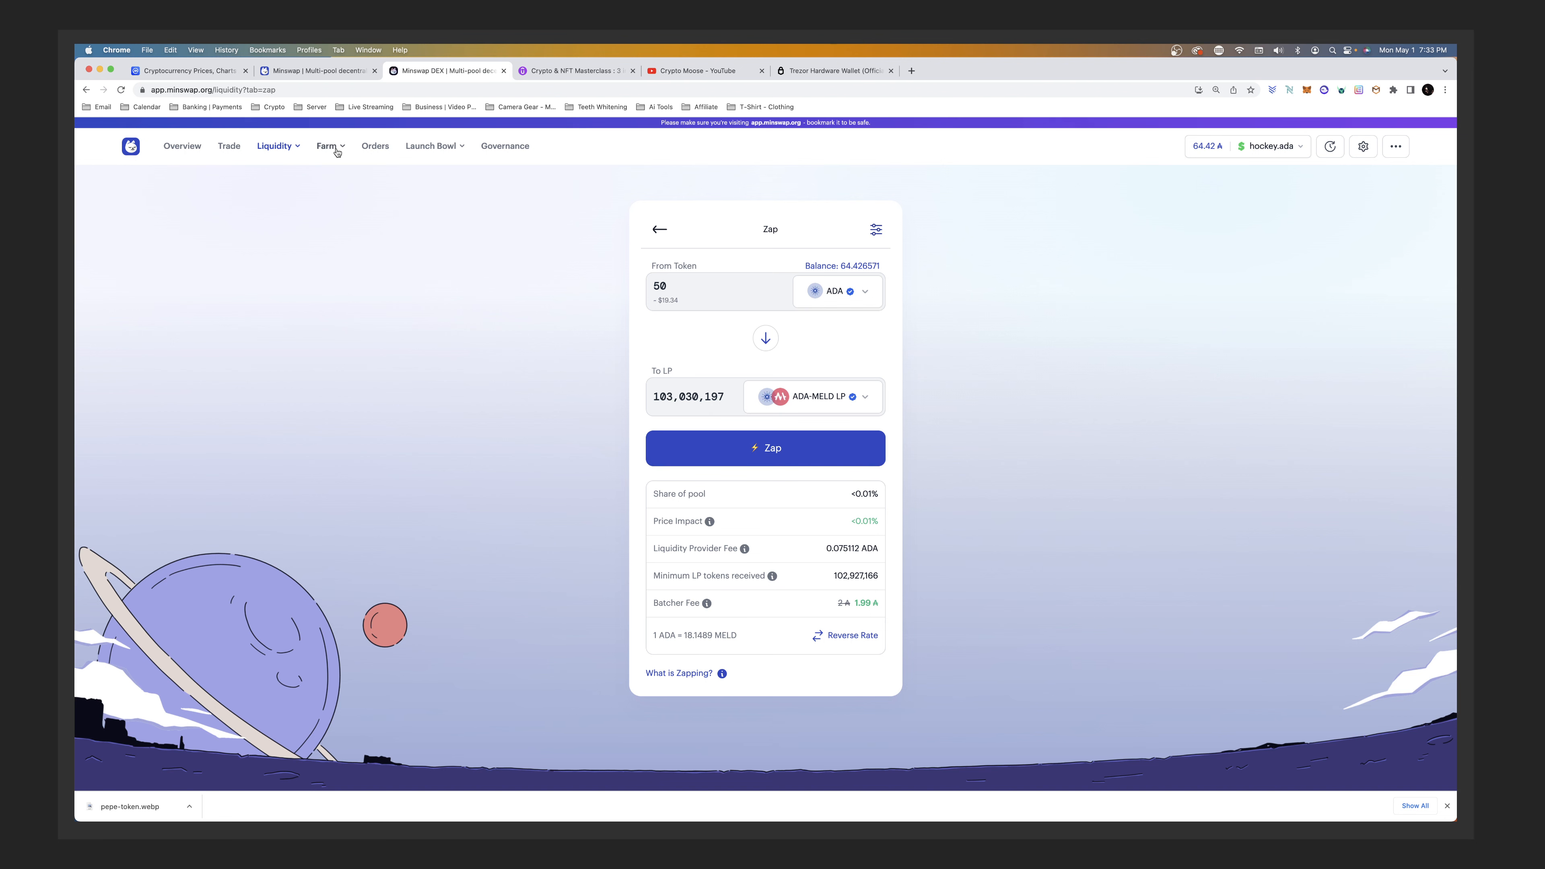
pyautogui.click(326, 146)
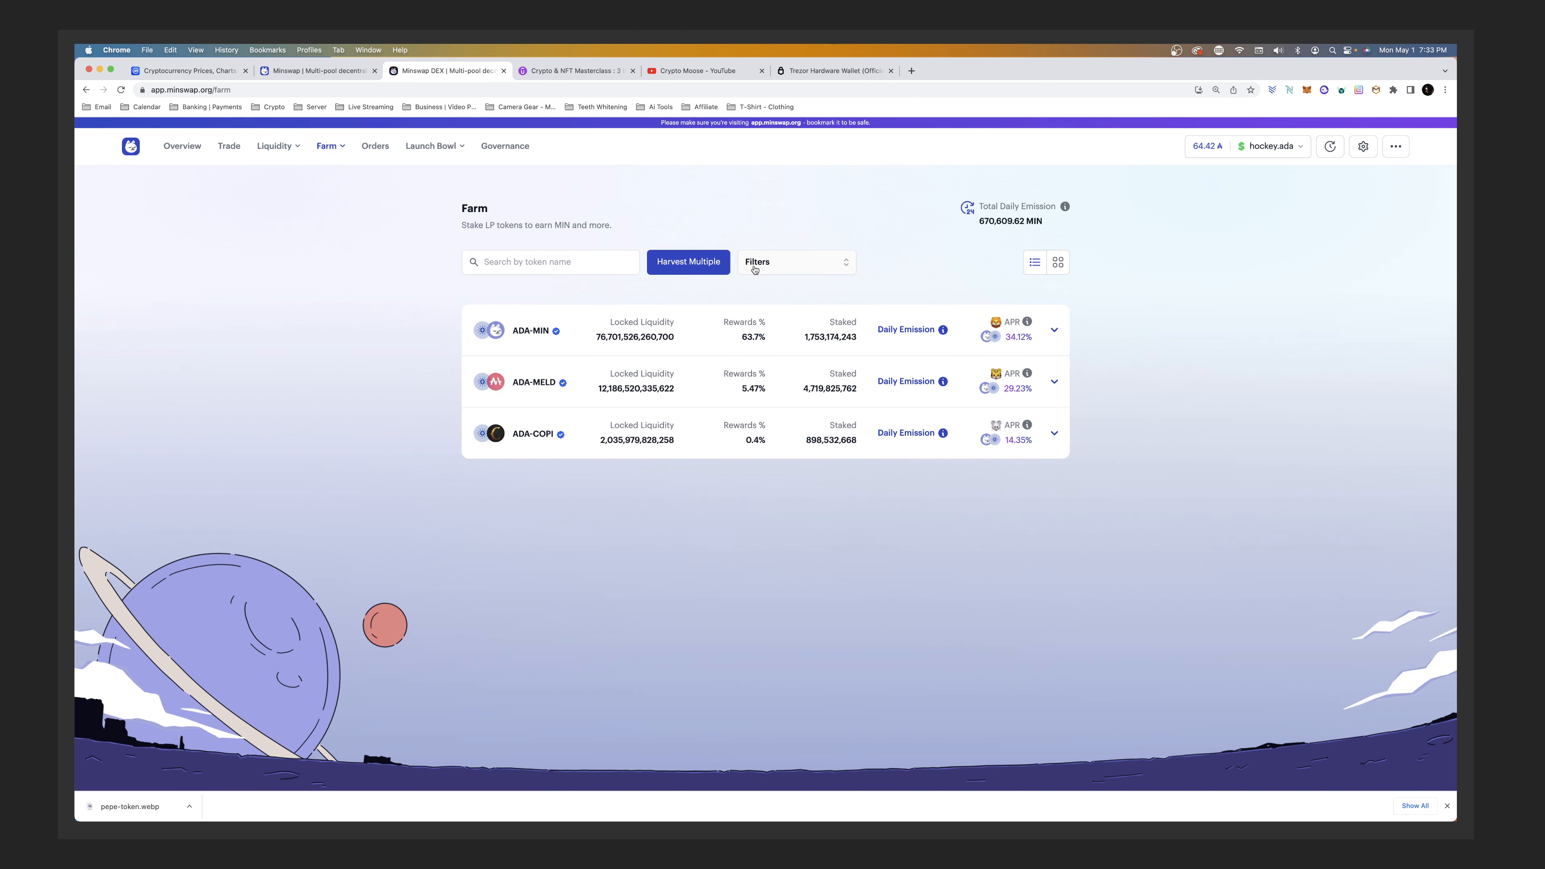
# - Turn off Staked Only to list all farms, review ADA-MELD's pending rewards, visit Trade and reopen the farm Filters
pyautogui.click(794, 261)
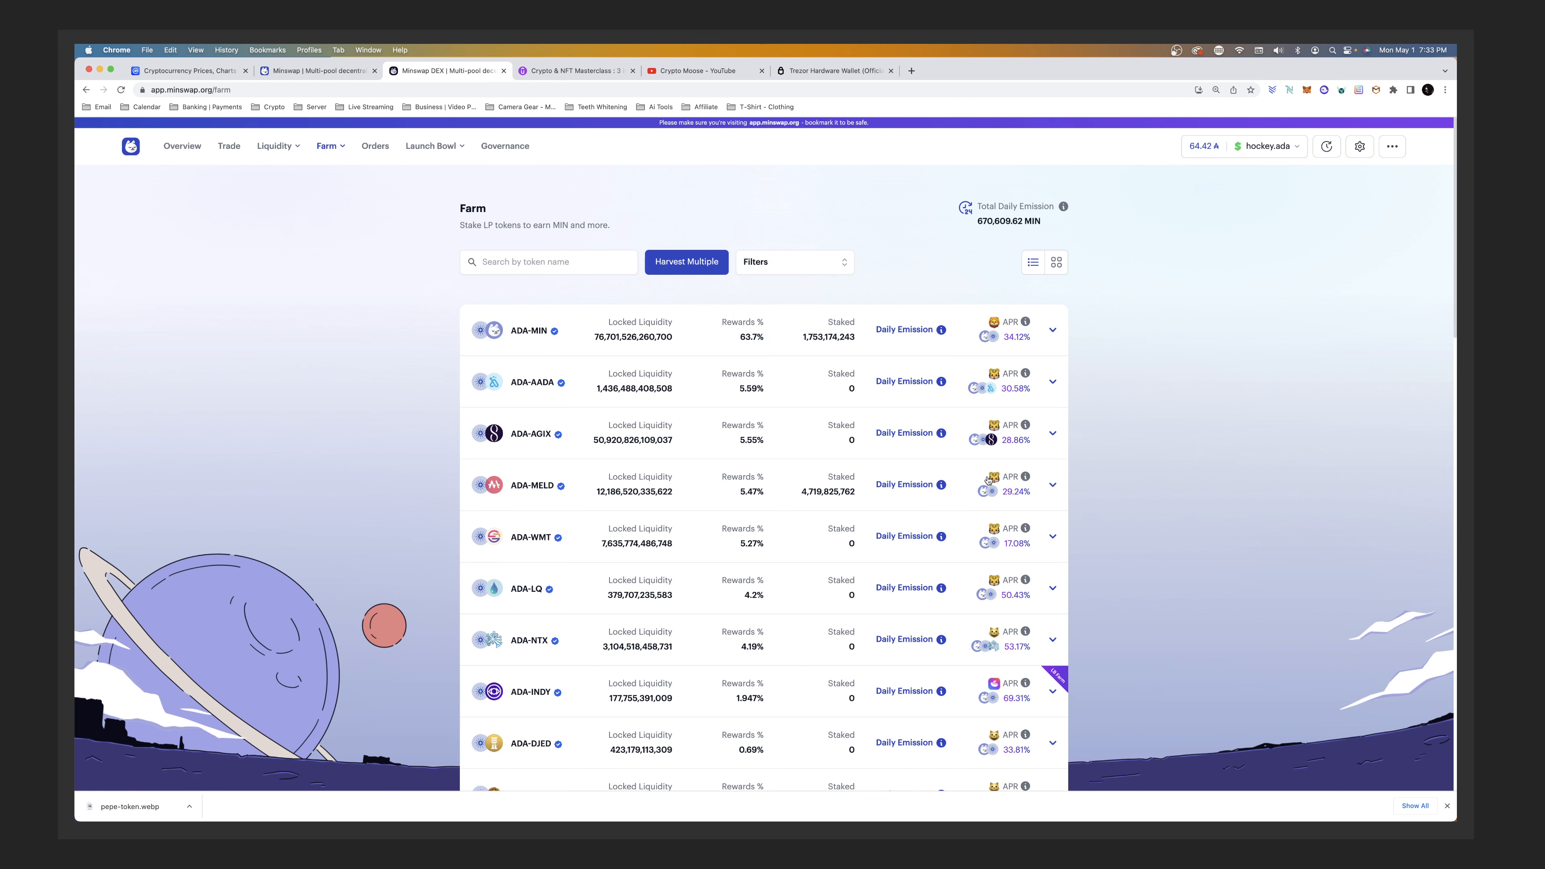
pyautogui.click(1052, 484)
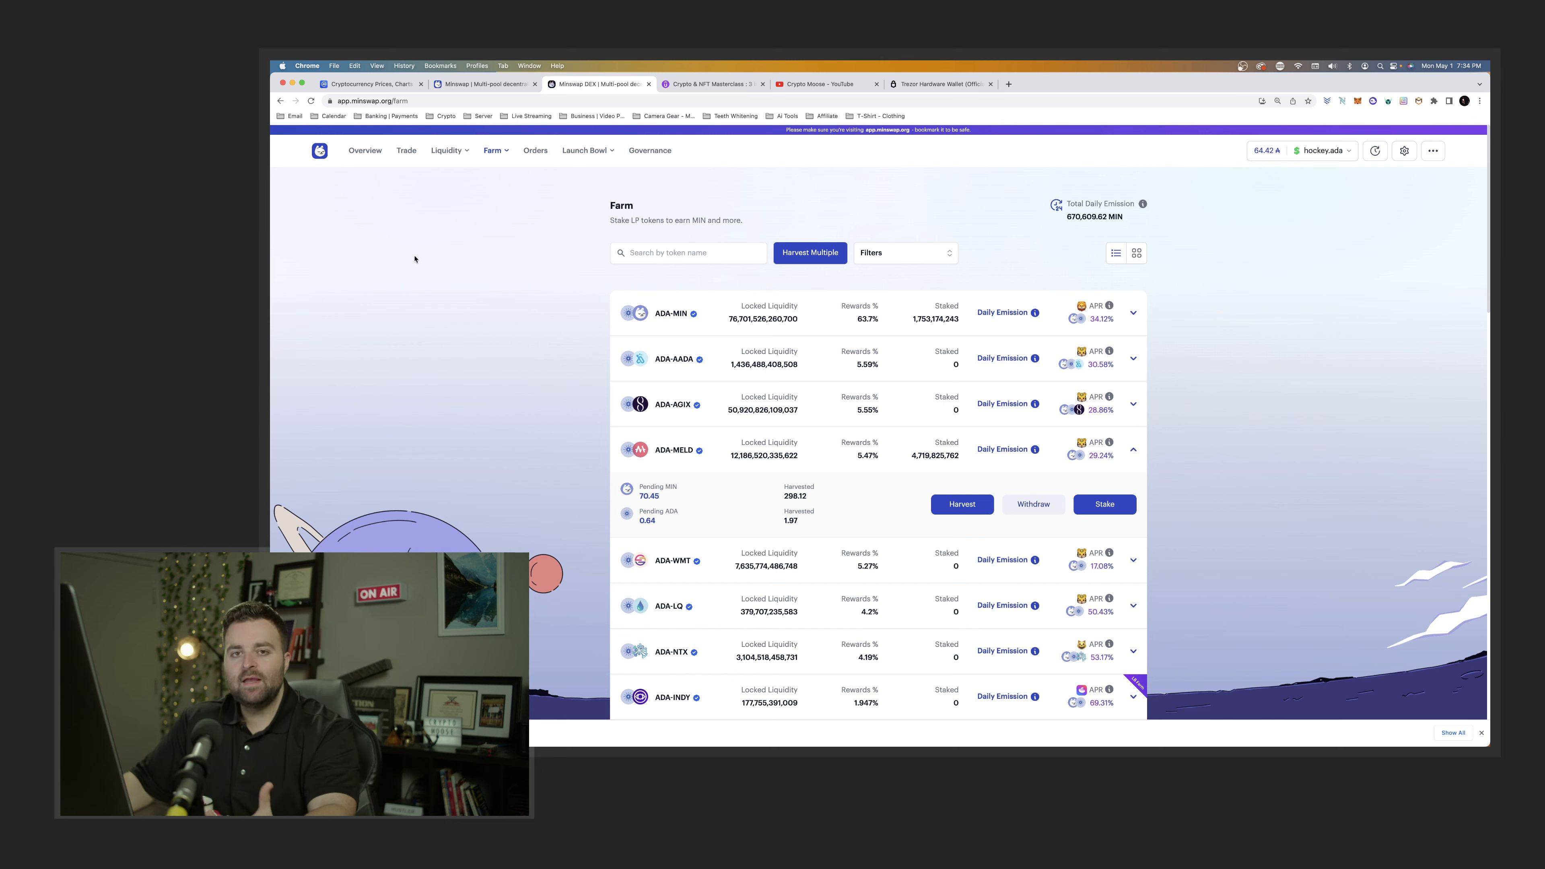
pyautogui.click(405, 150)
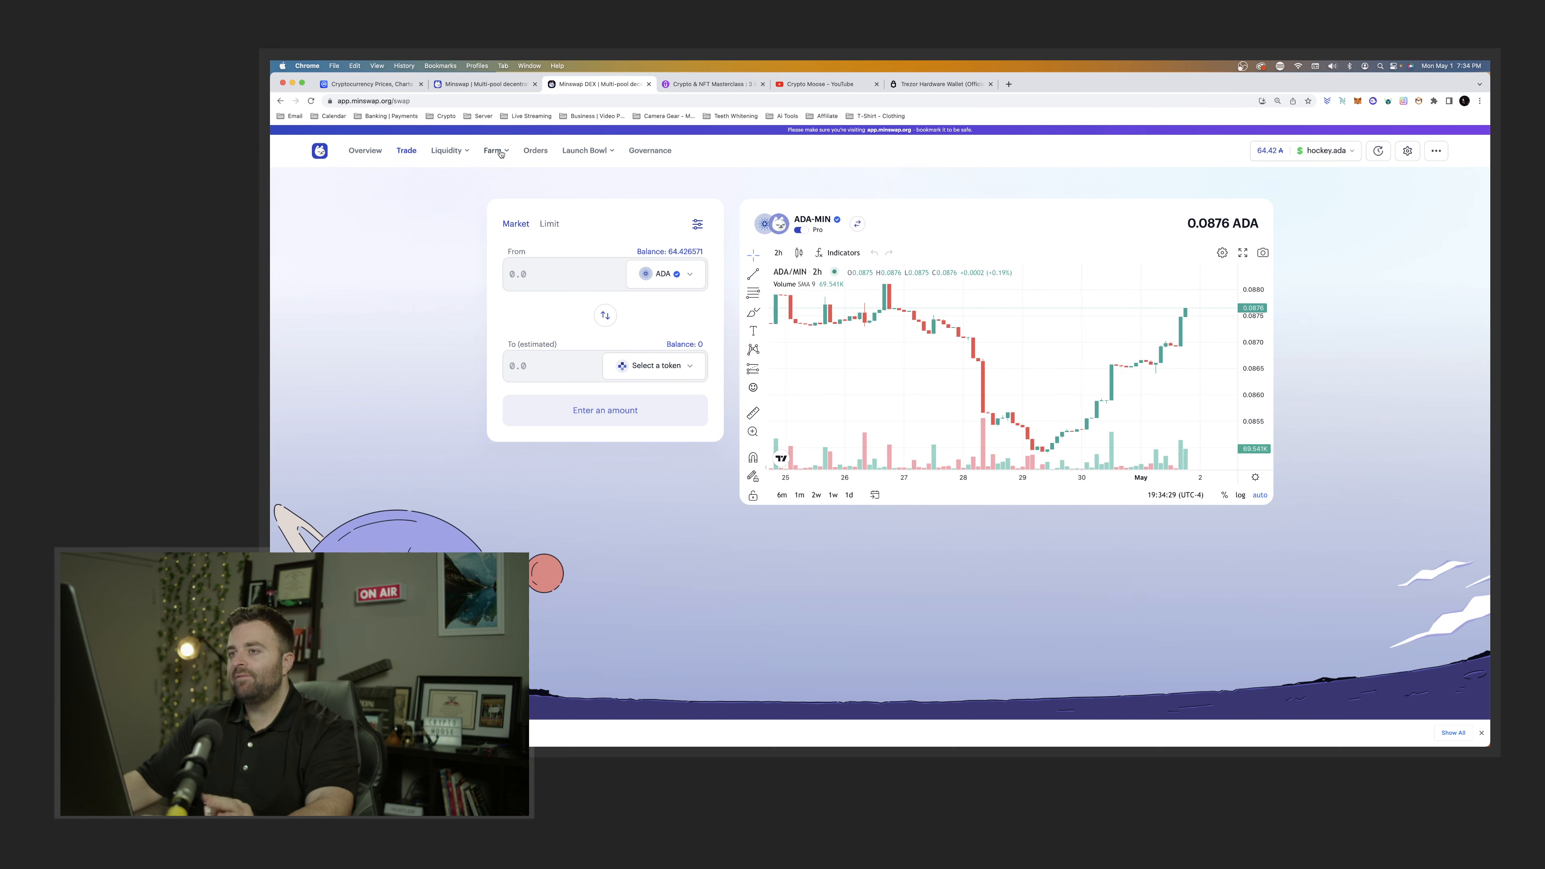
pyautogui.click(493, 150)
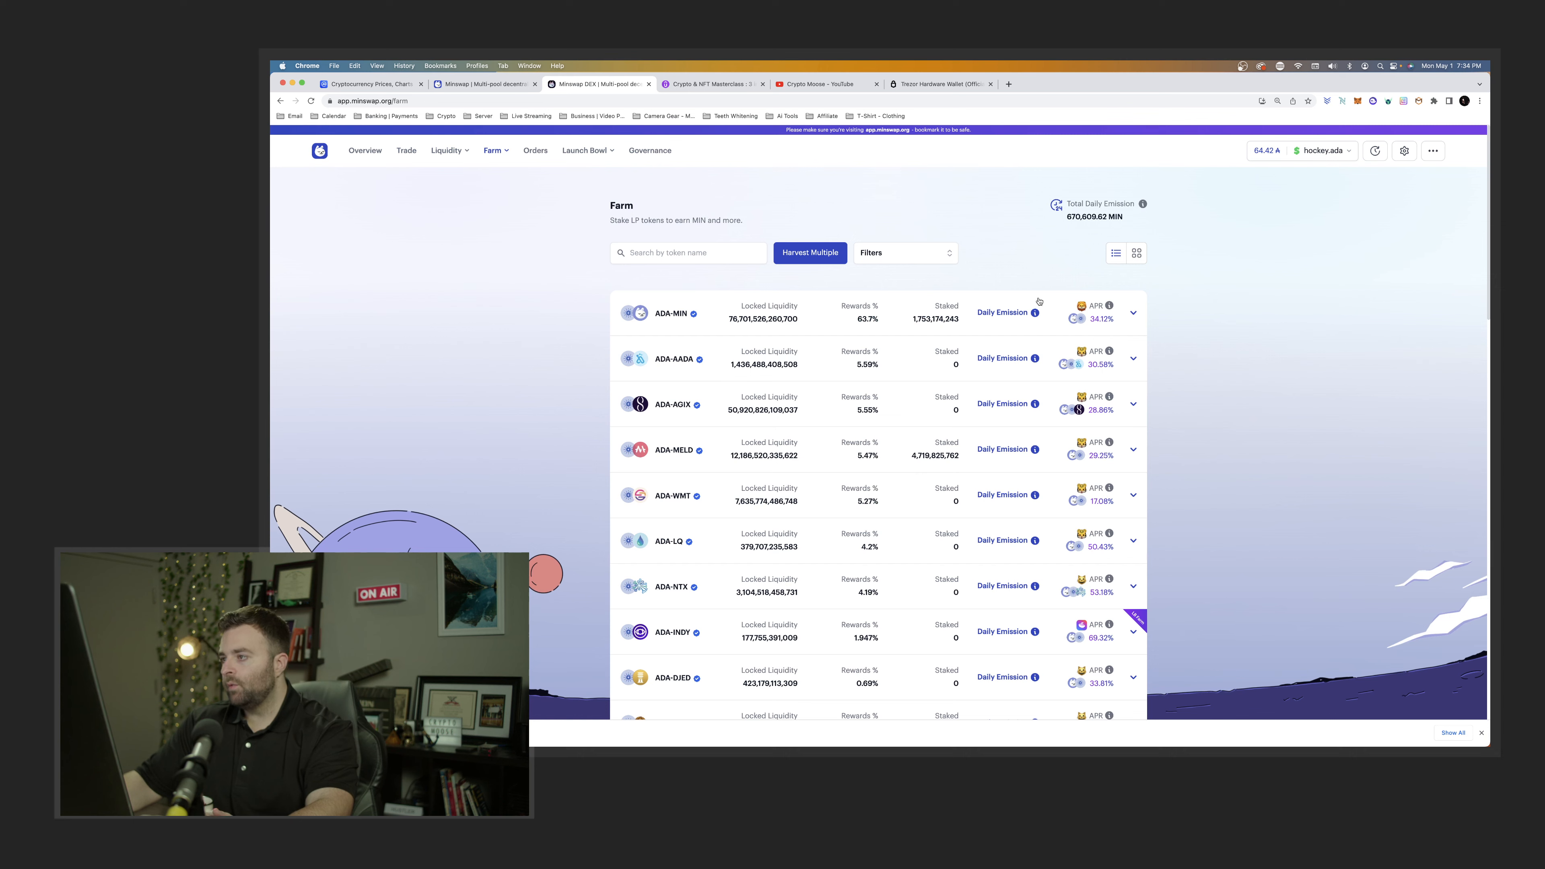
pyautogui.click(903, 252)
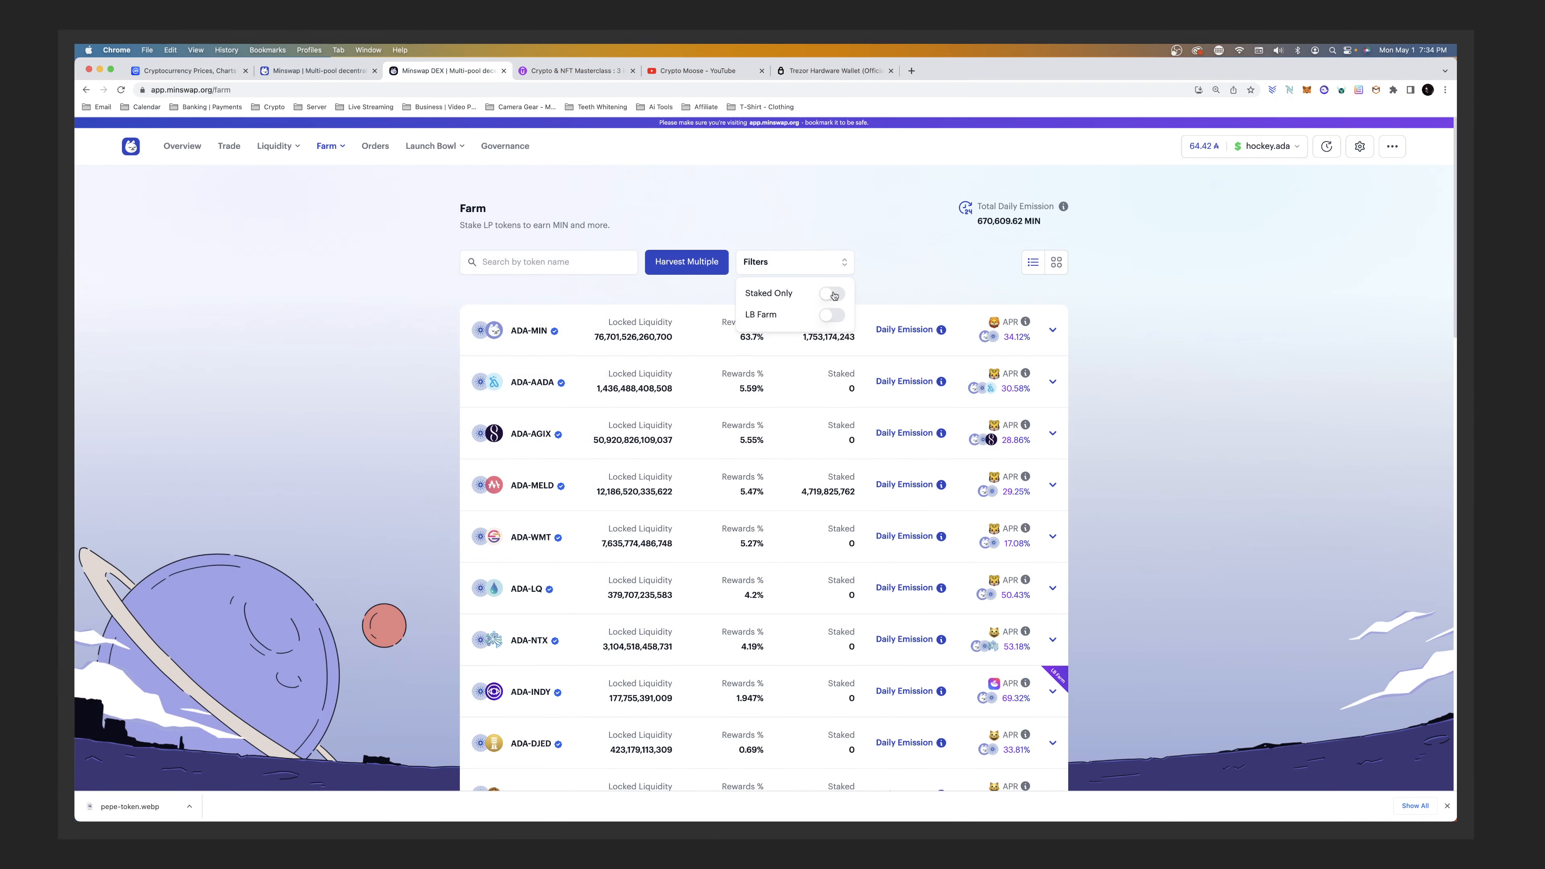
# - Filter to Staked Only farms, collapse the farm reward rows, then go to the Overview page
pyautogui.click(831, 292)
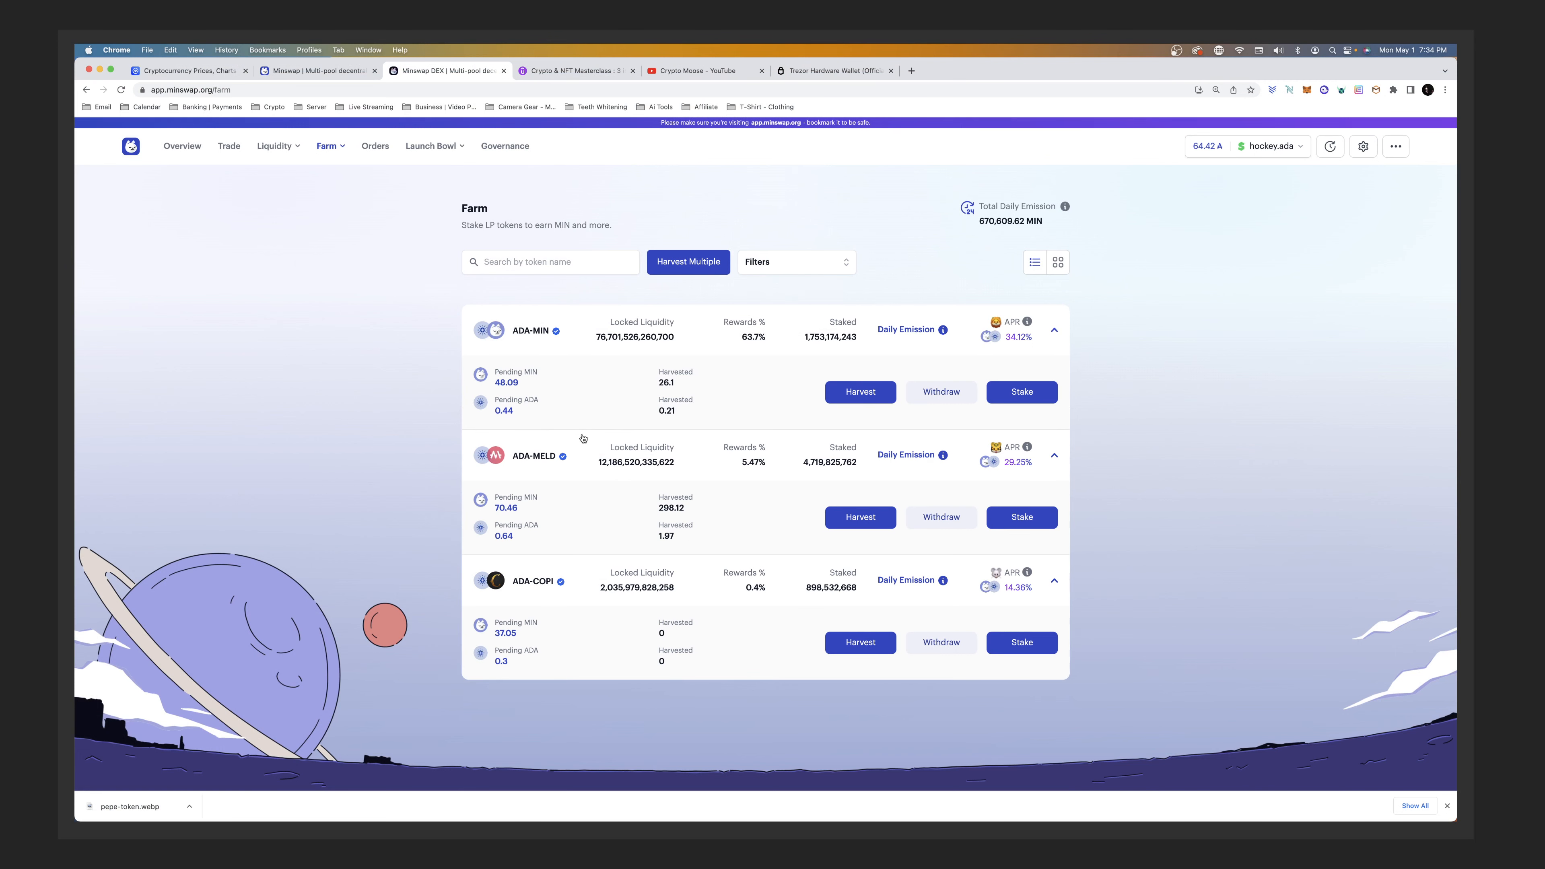
pyautogui.moveTo(603, 445)
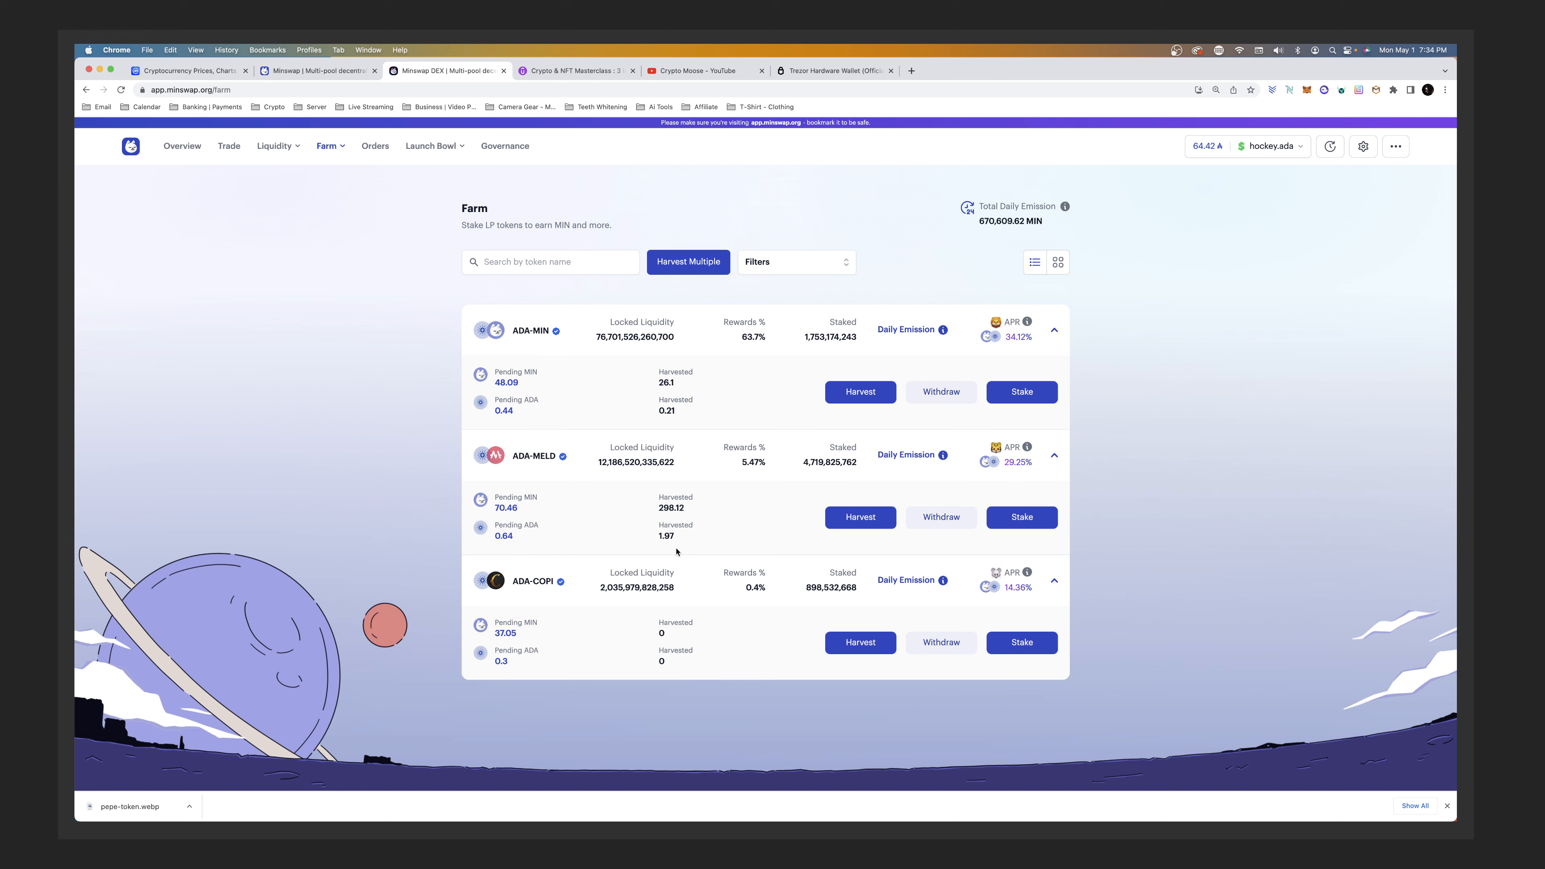
pyautogui.moveTo(525, 408)
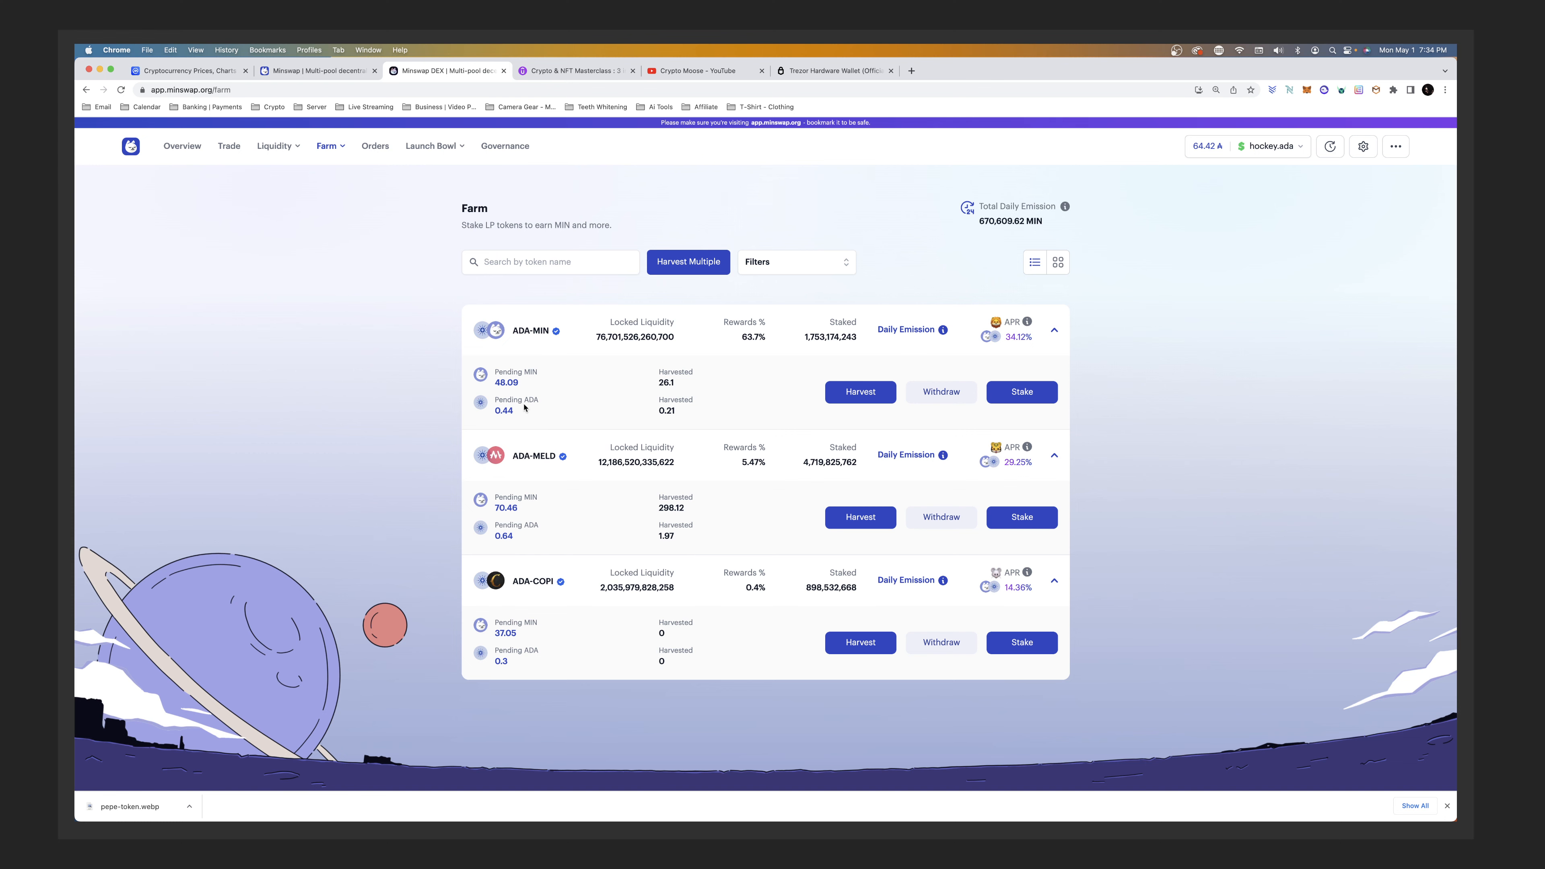
pyautogui.moveTo(519, 423)
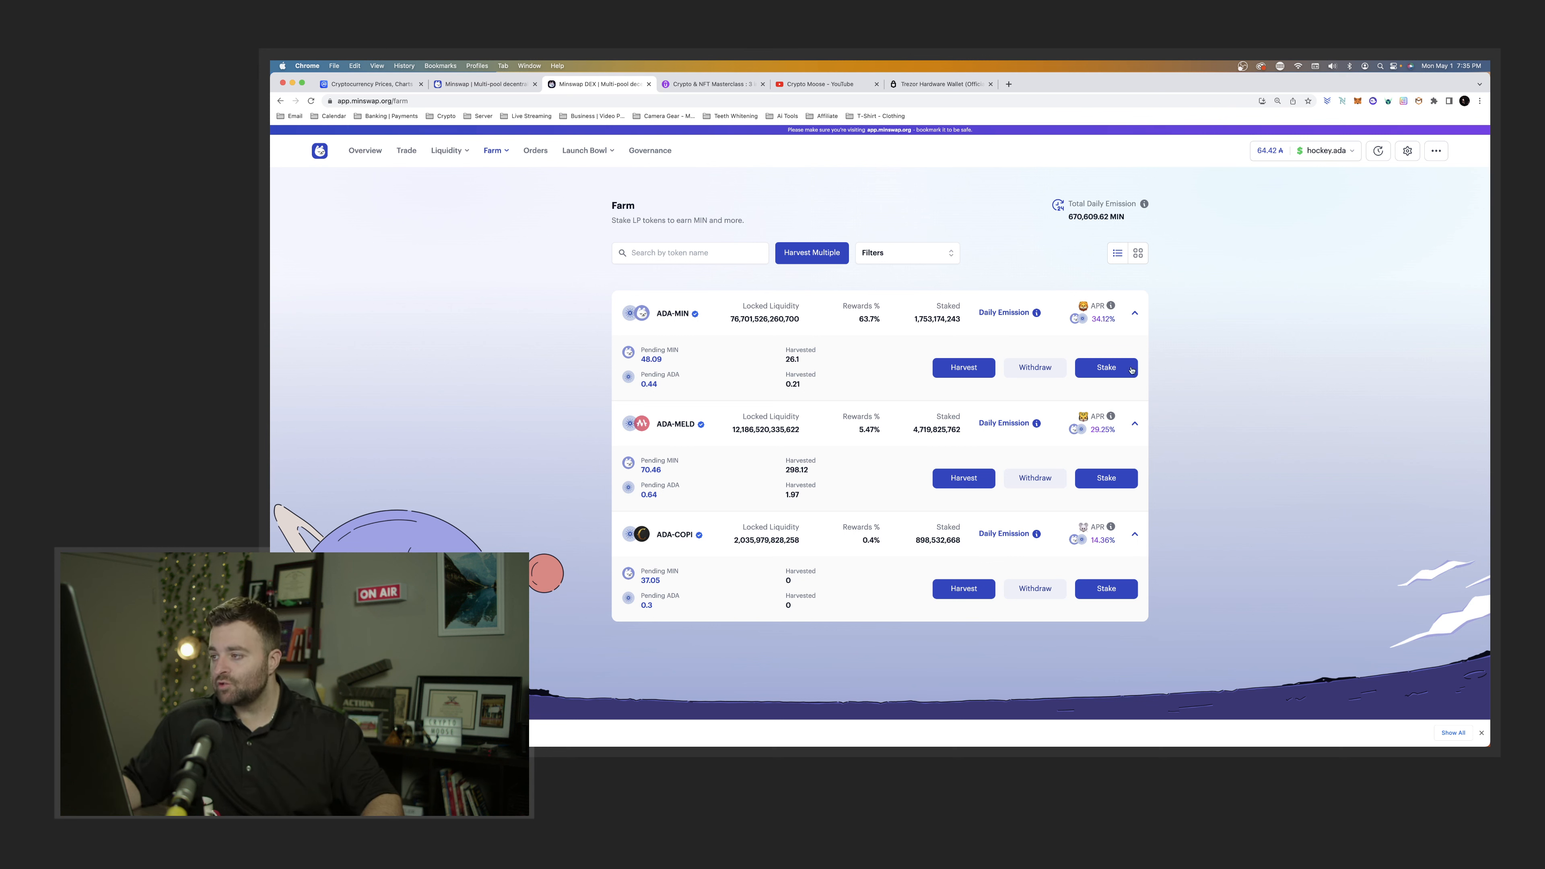
pyautogui.click(1133, 423)
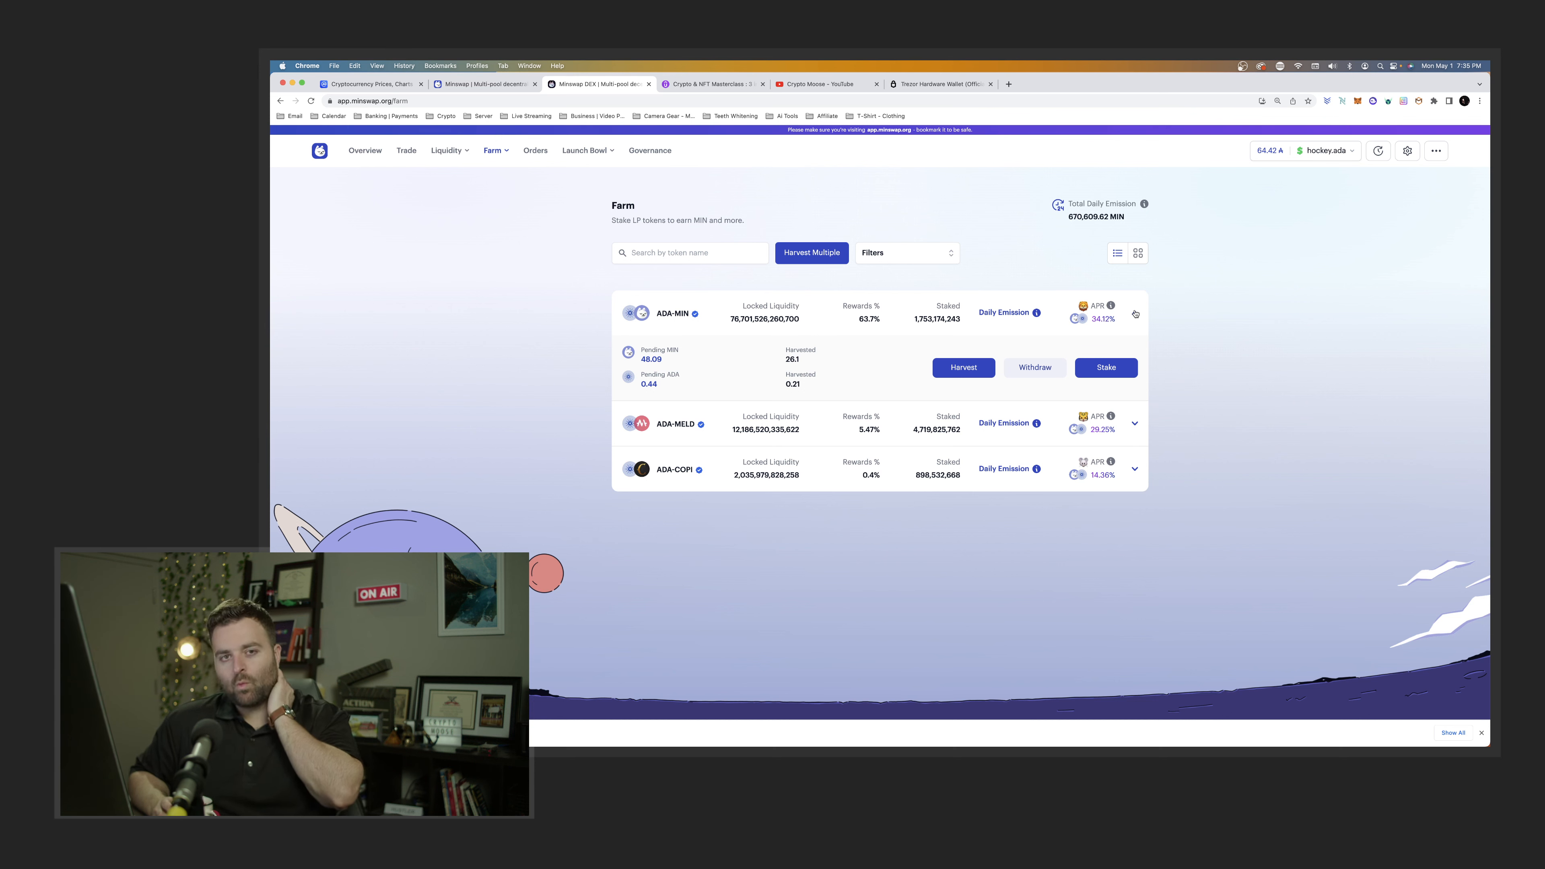
pyautogui.moveTo(1109, 306)
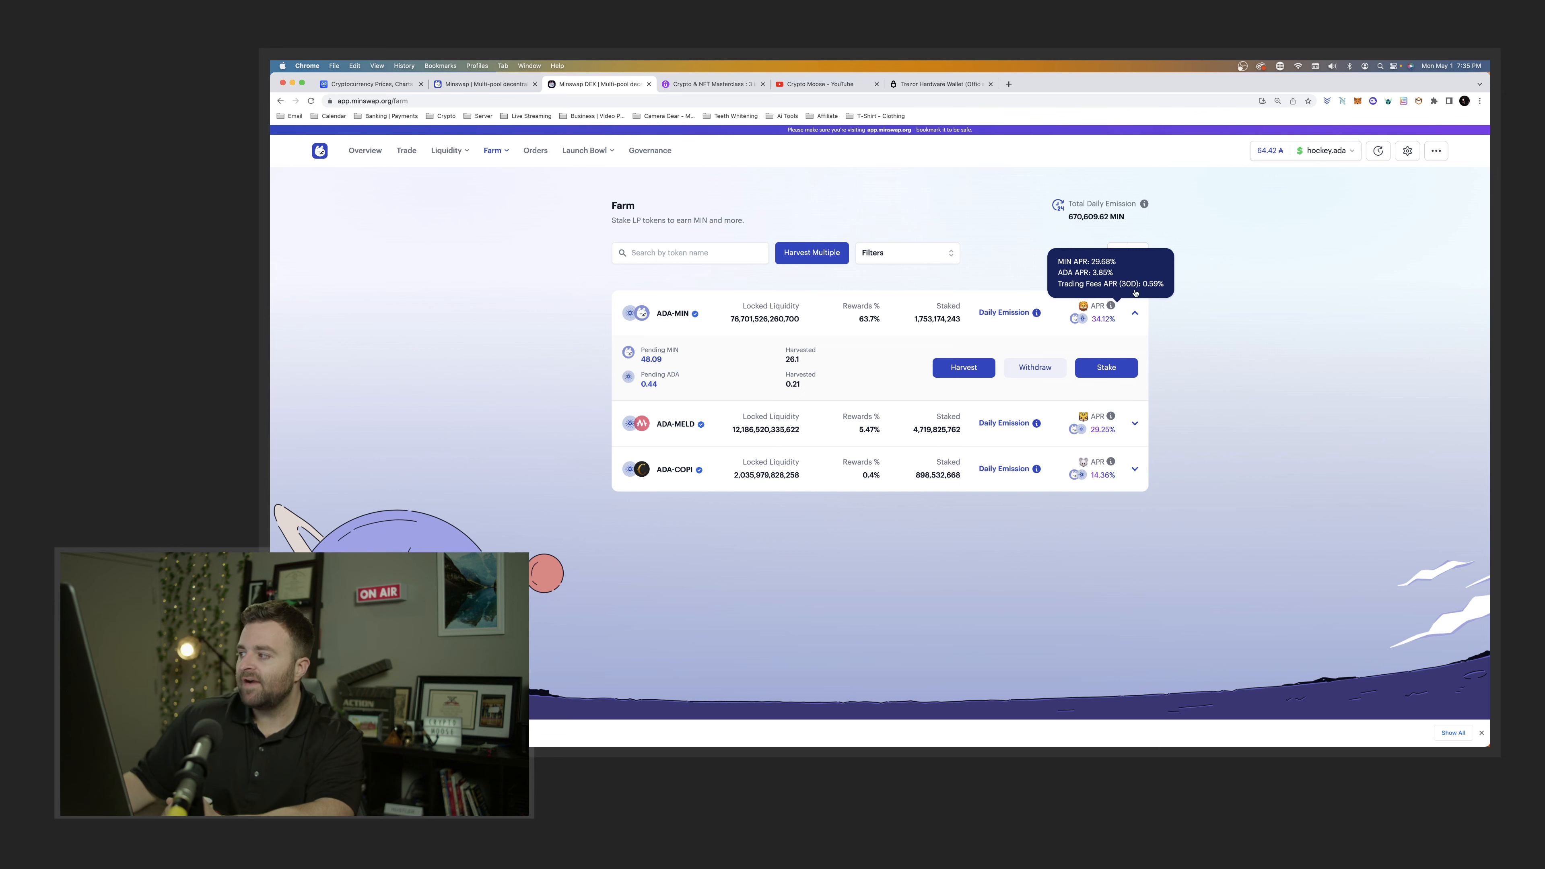
pyautogui.click(1134, 312)
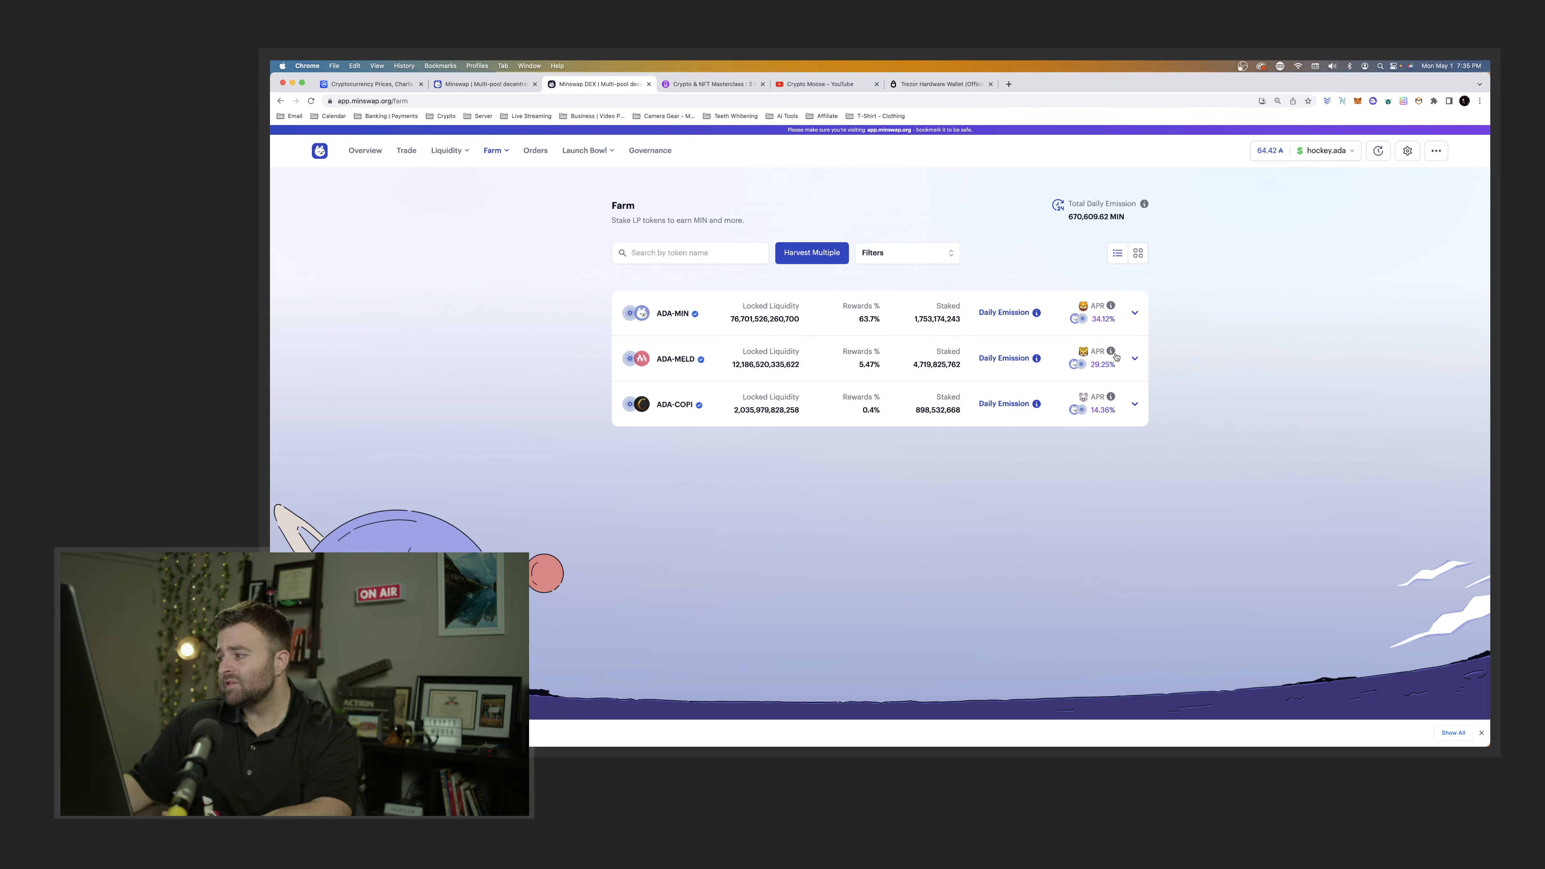
pyautogui.moveTo(1112, 352)
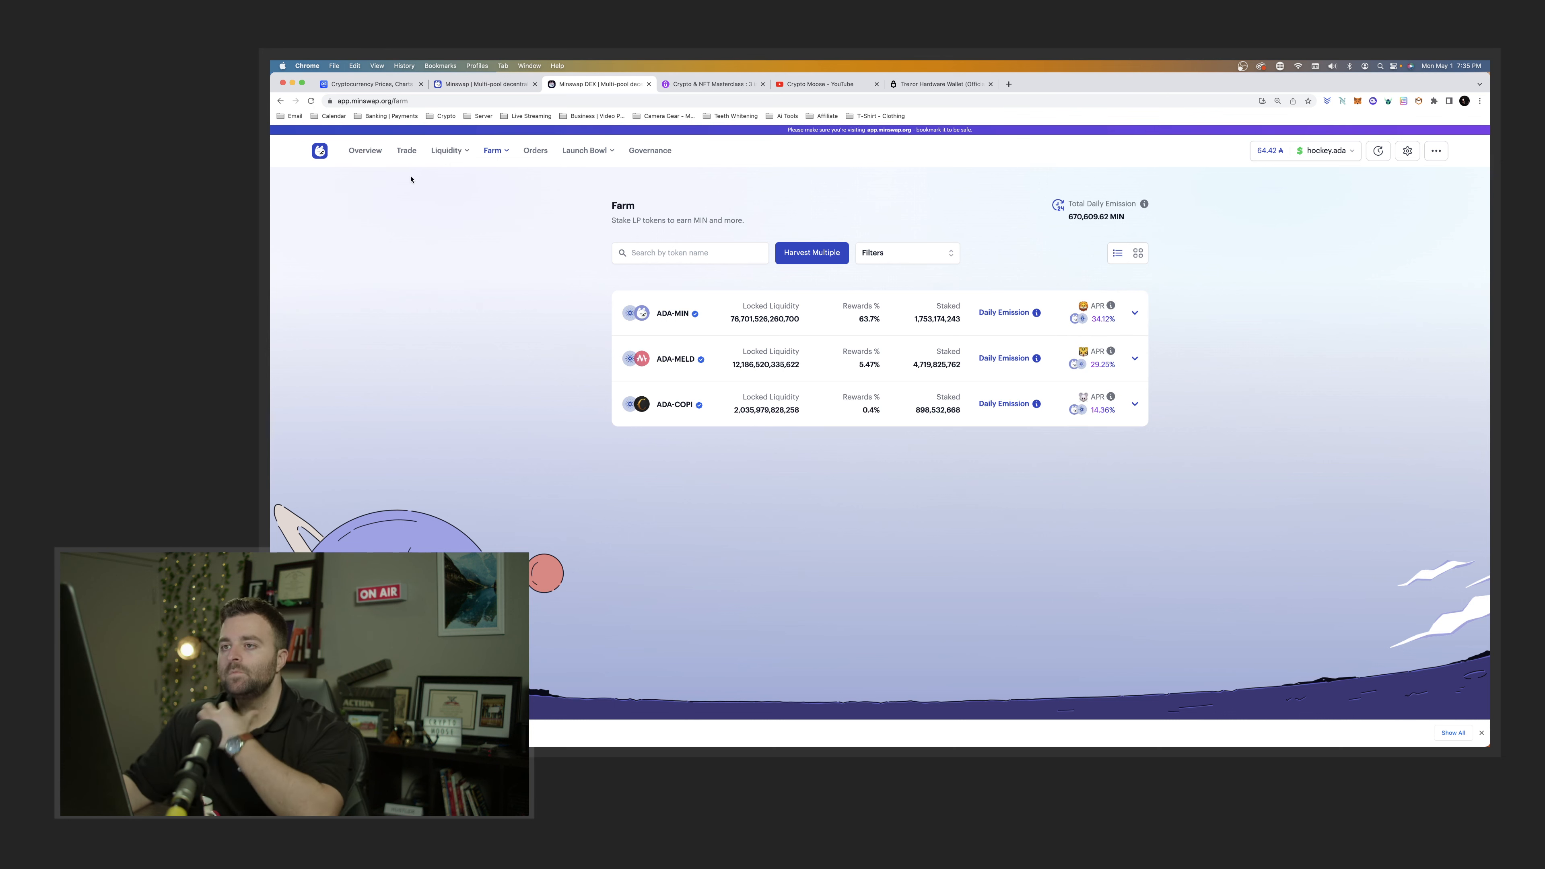
pyautogui.click(365, 150)
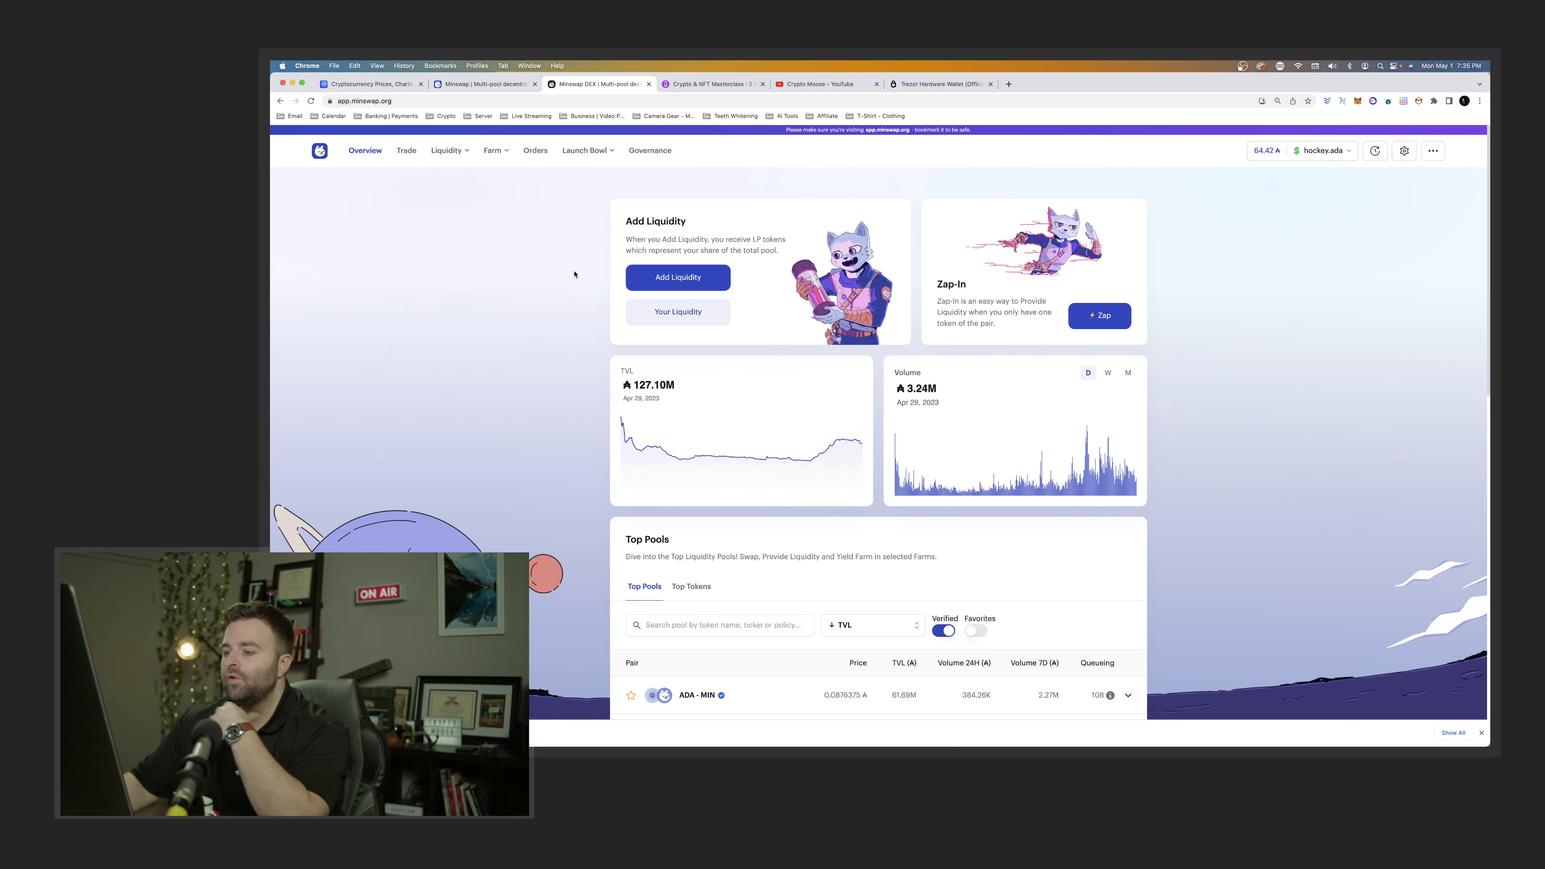
pyautogui.scroll(-3)
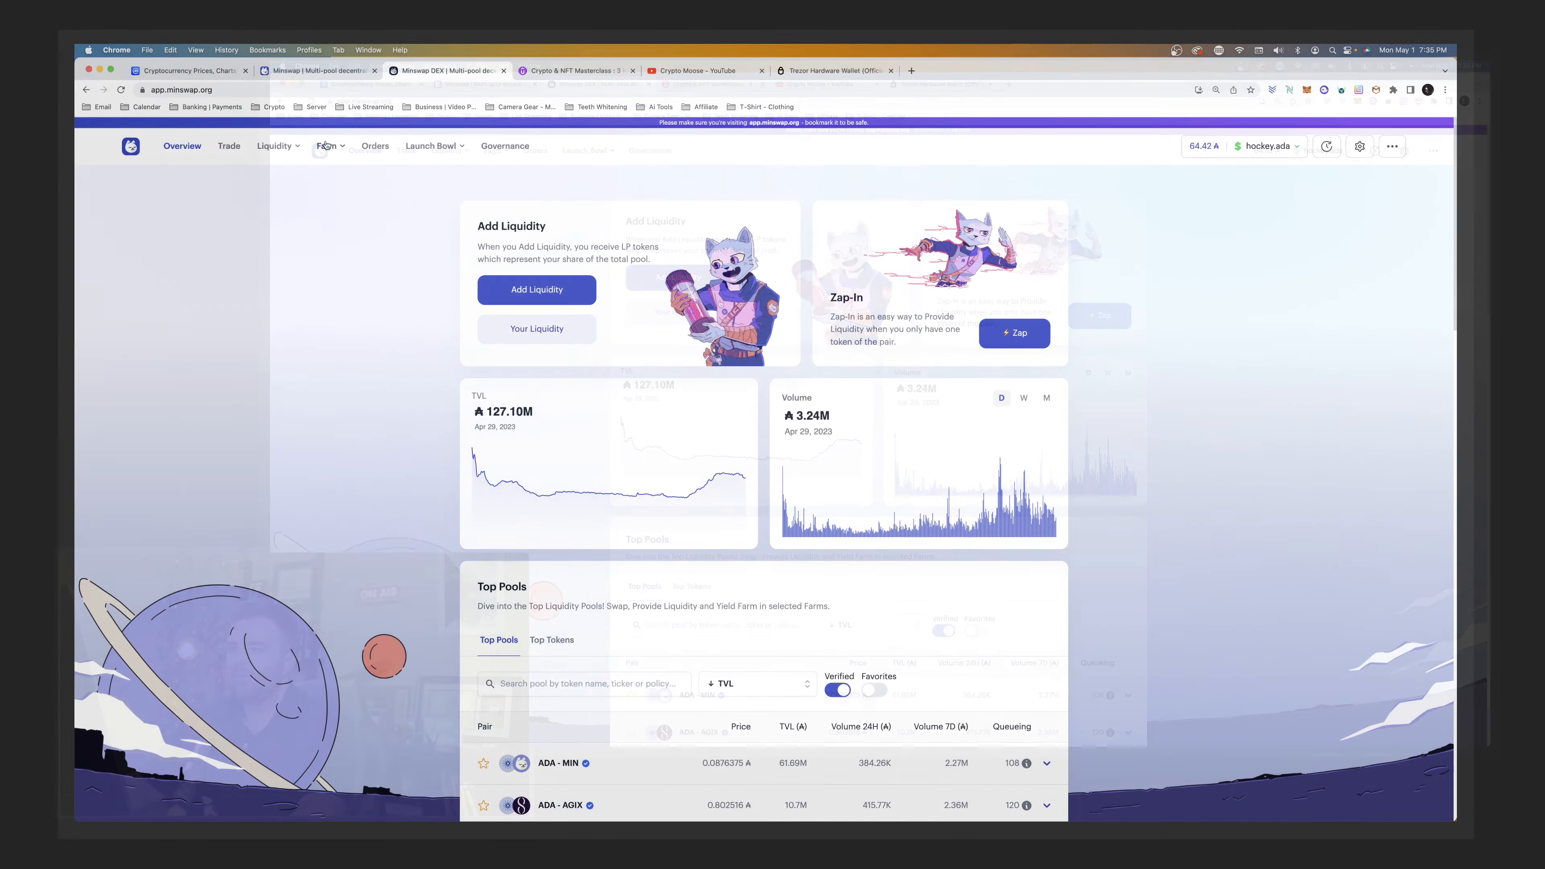
pyautogui.click(326, 146)
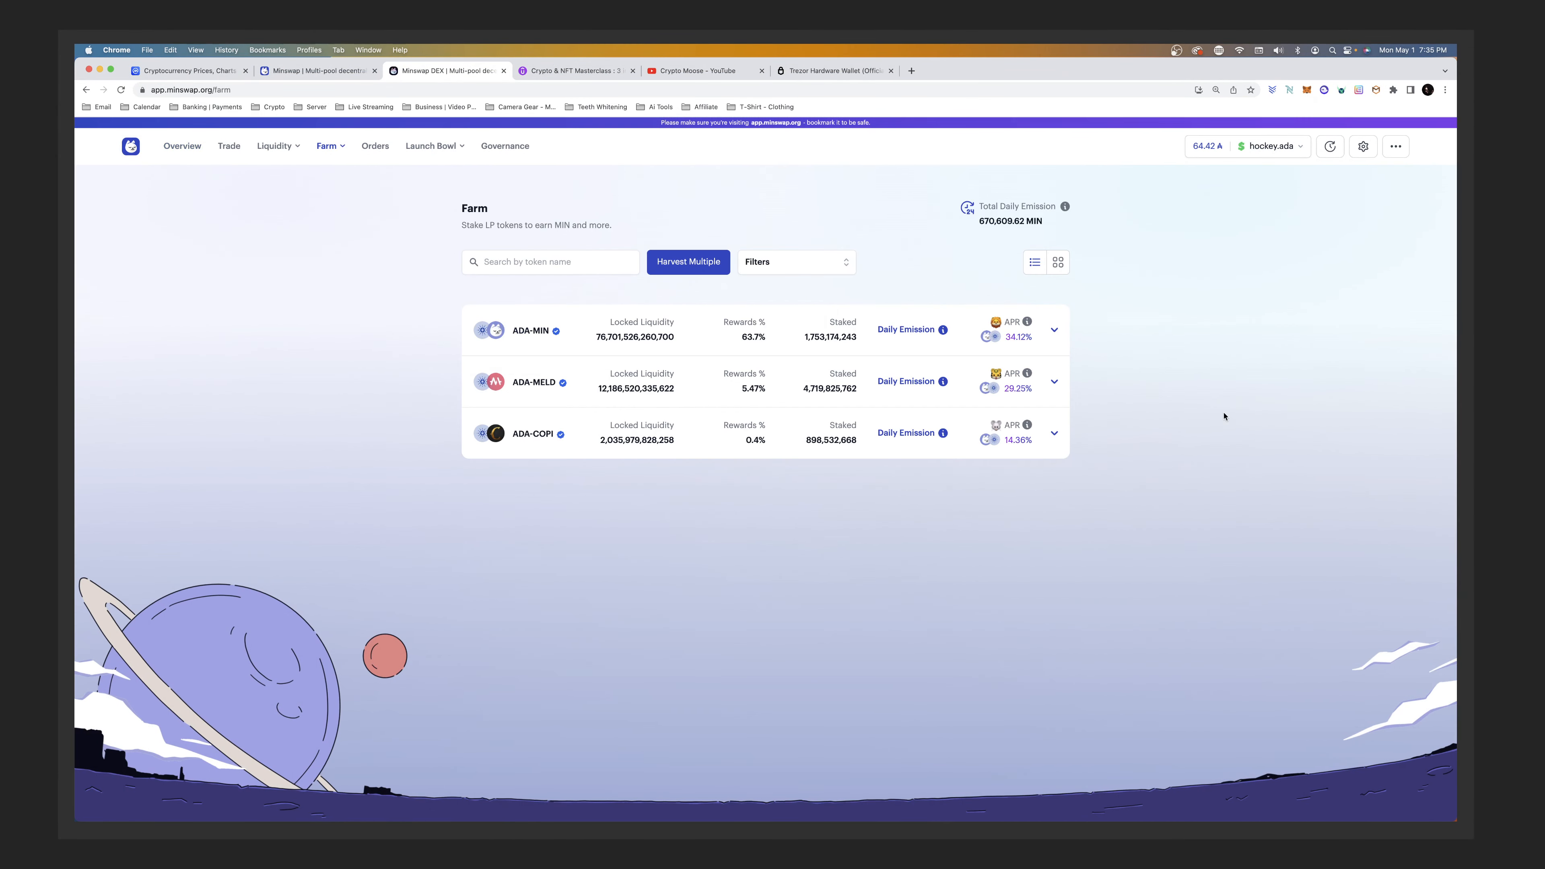
pyautogui.moveTo(1189, 425)
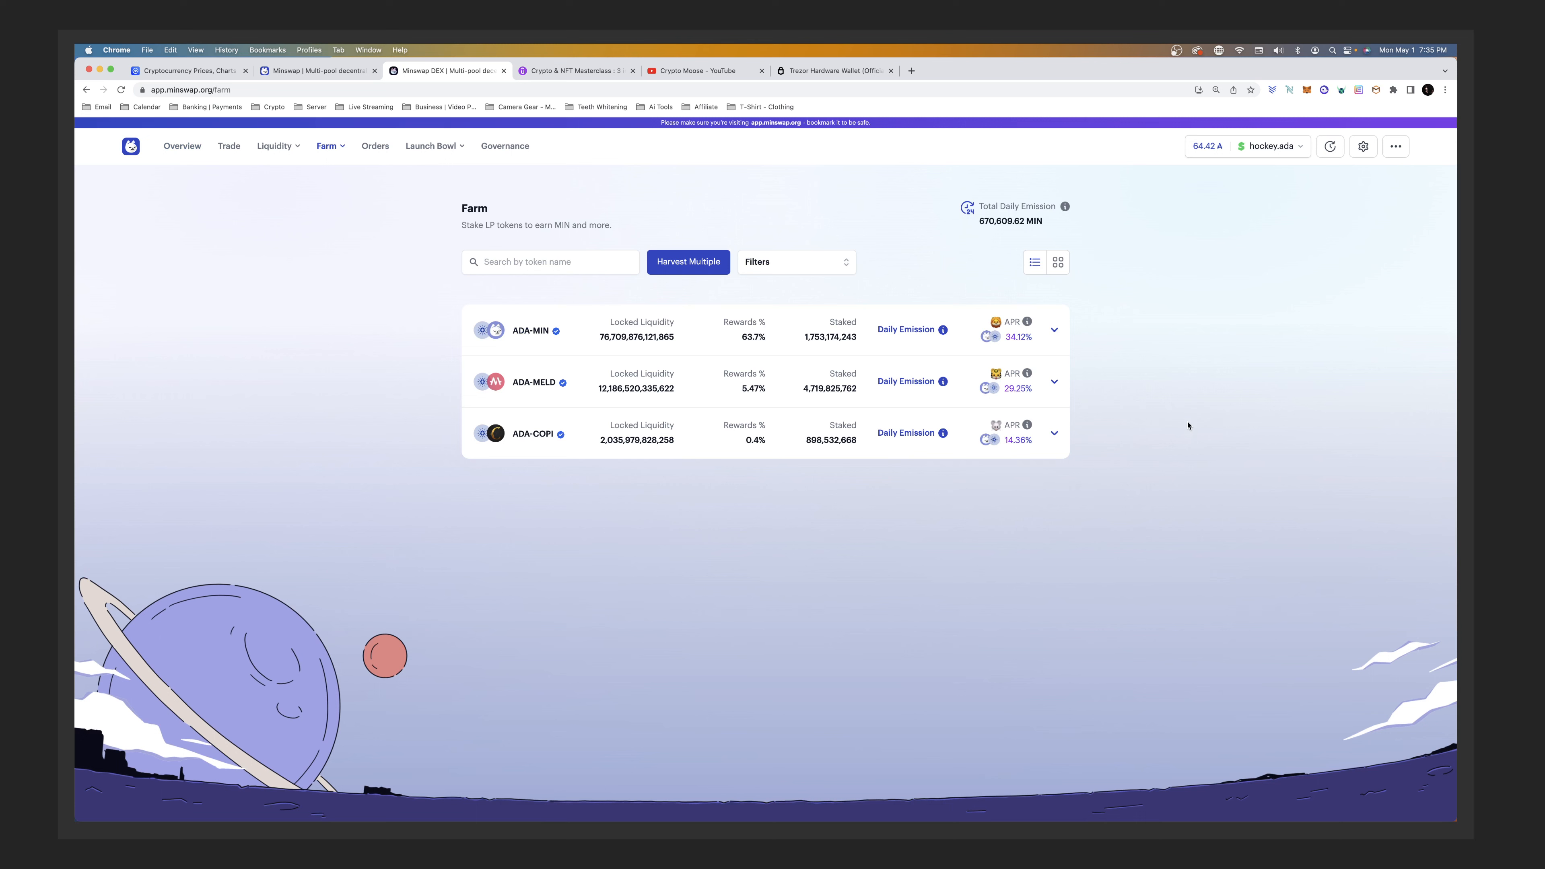
pyautogui.moveTo(1067, 439)
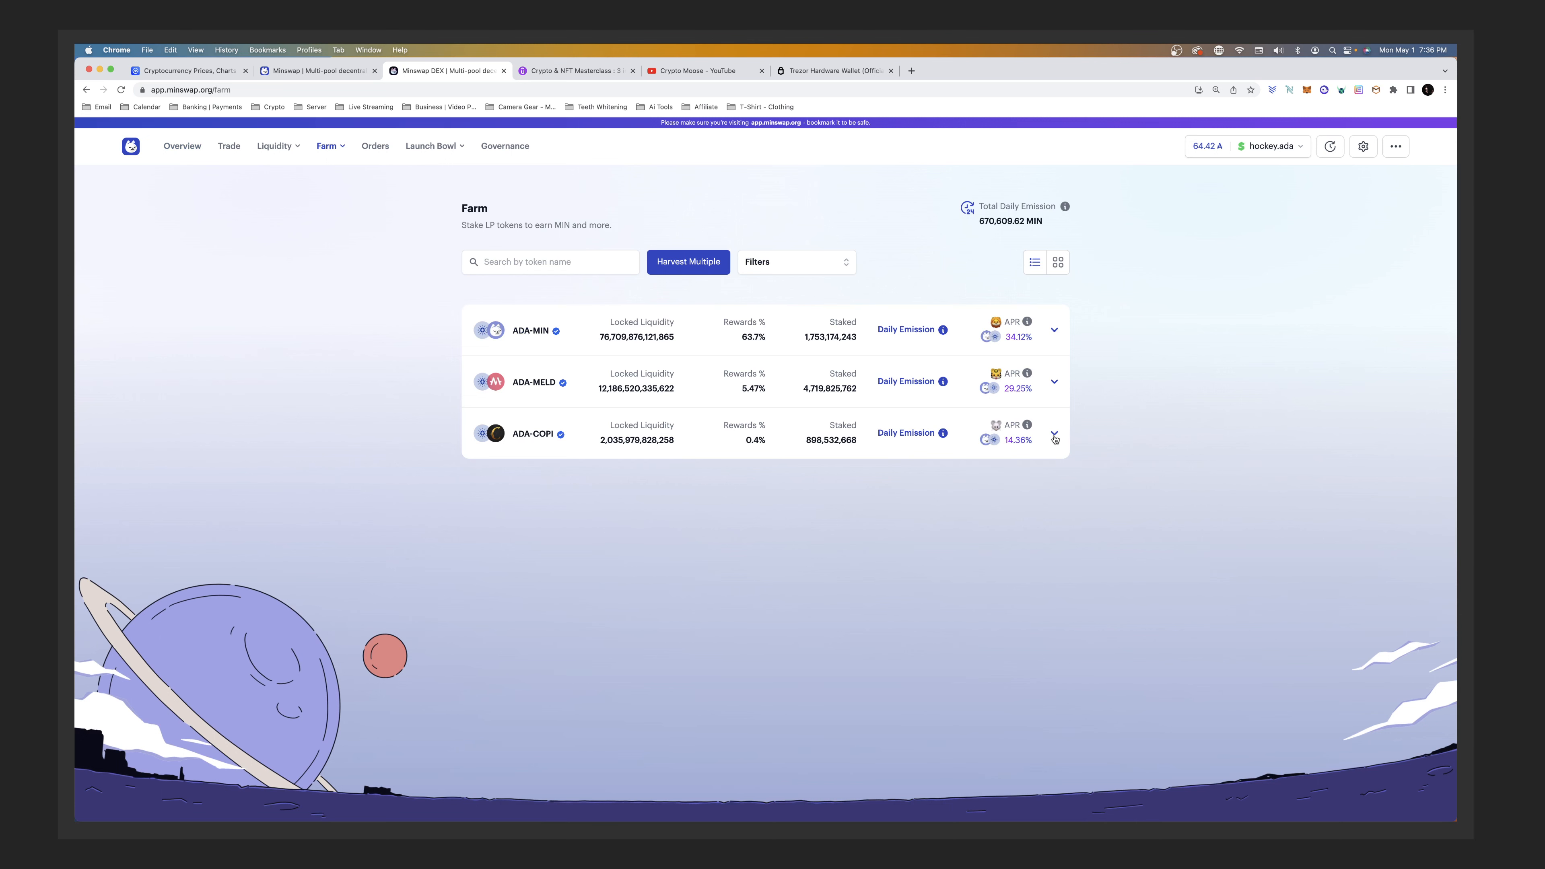
pyautogui.click(795, 261)
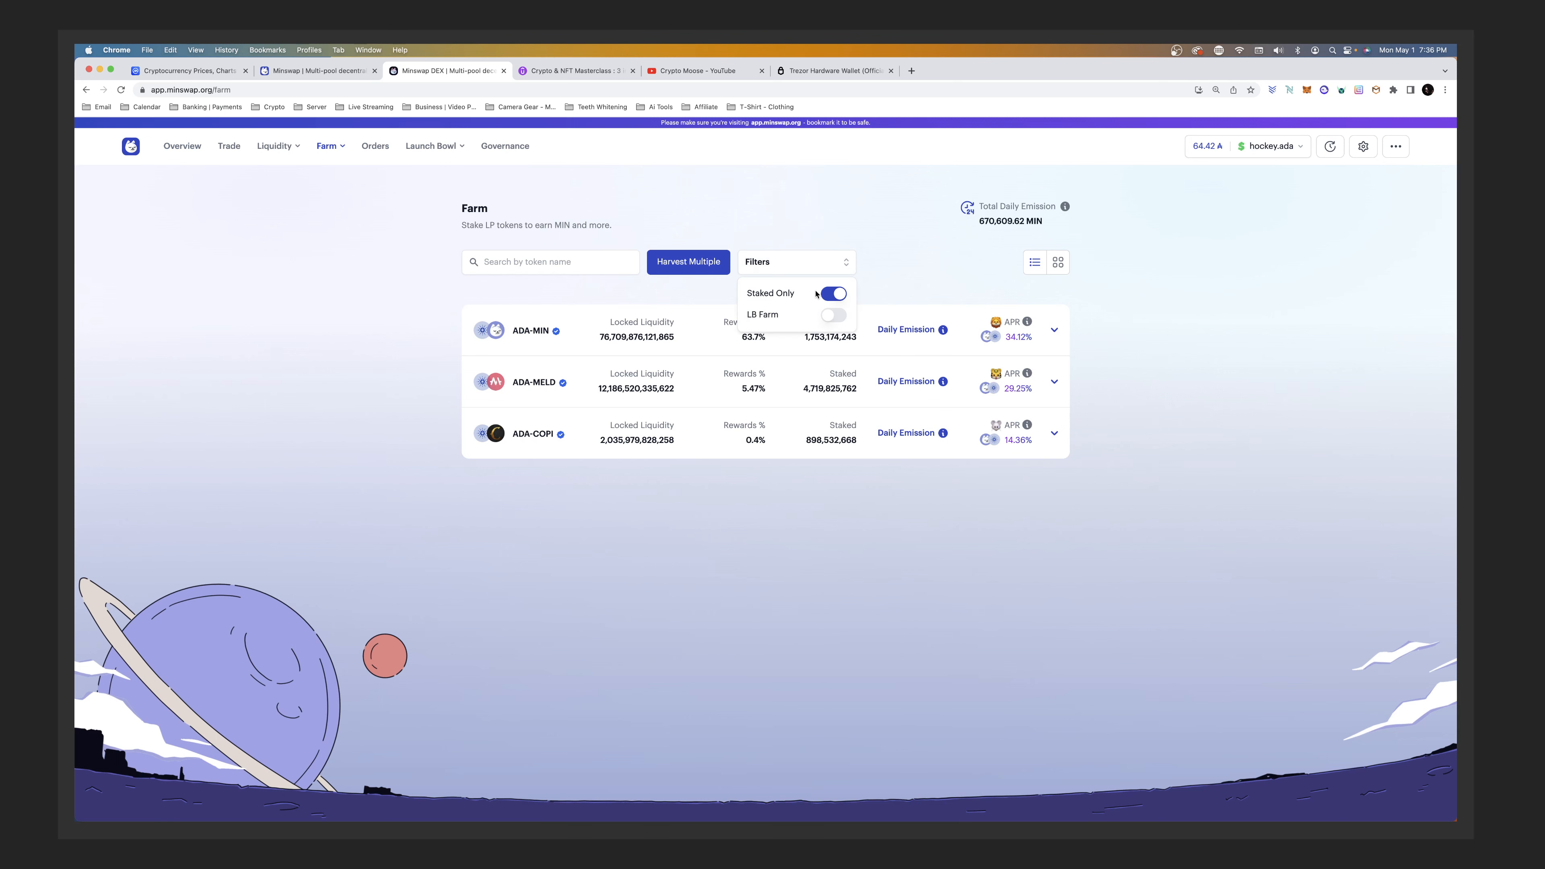
pyautogui.click(832, 293)
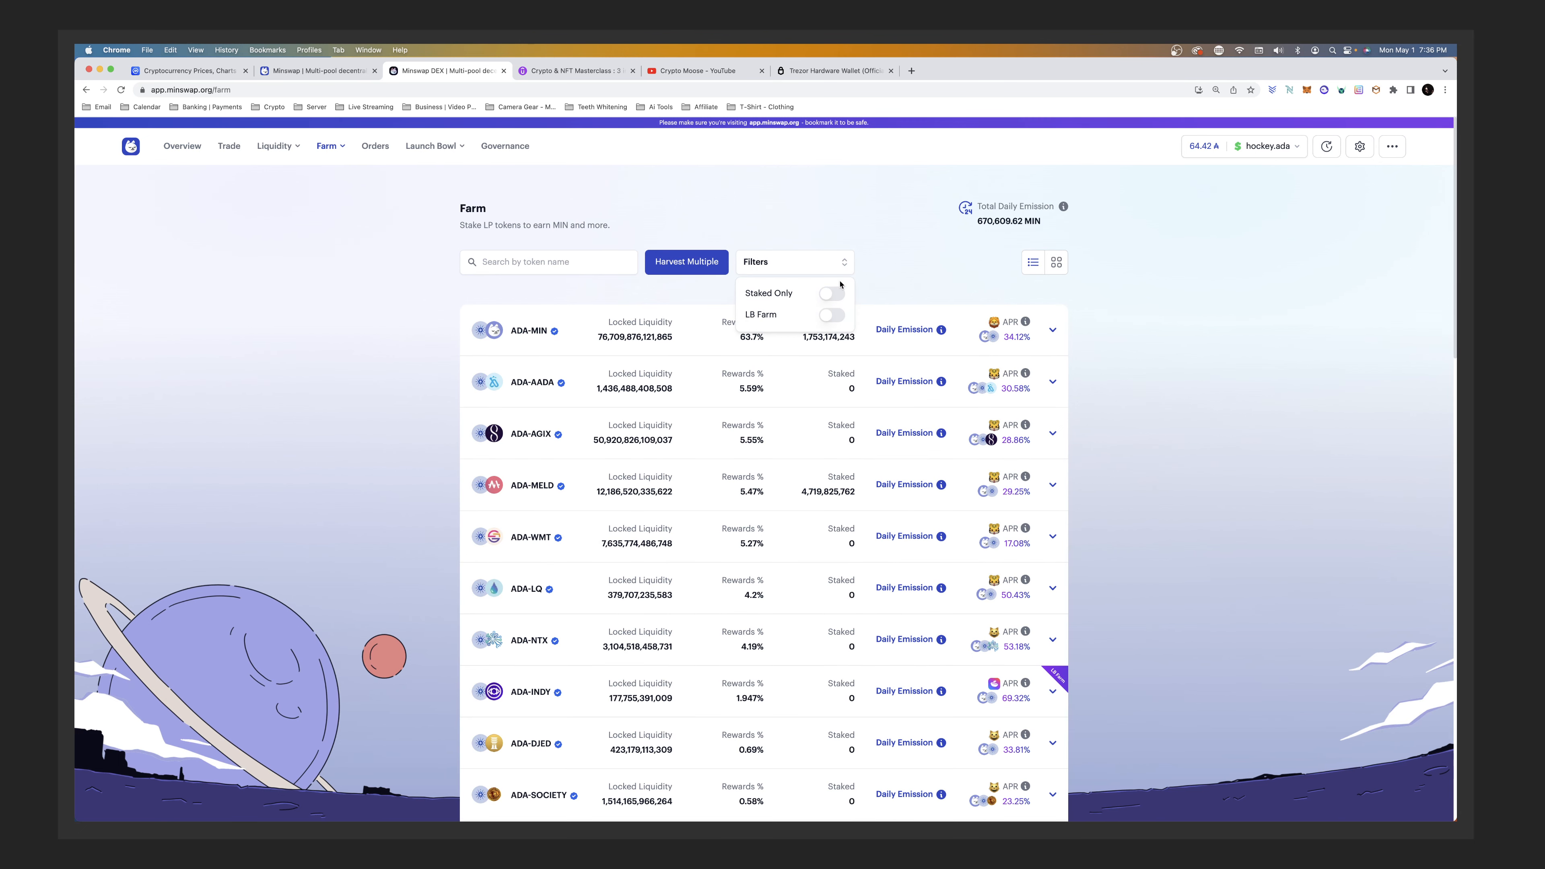
pyautogui.click(356, 381)
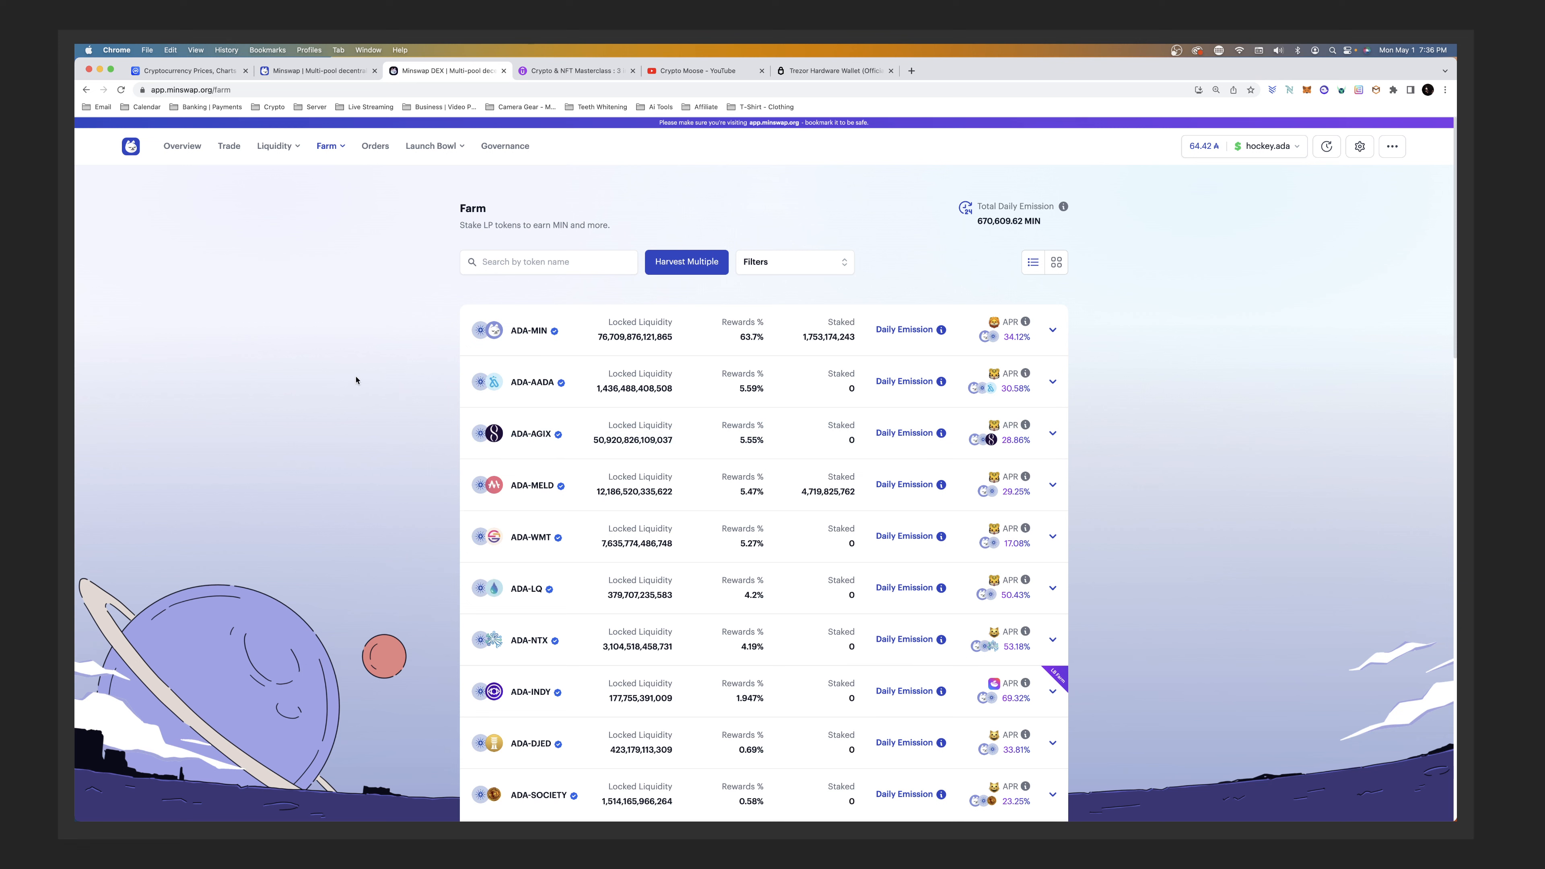
pyautogui.moveTo(533, 433)
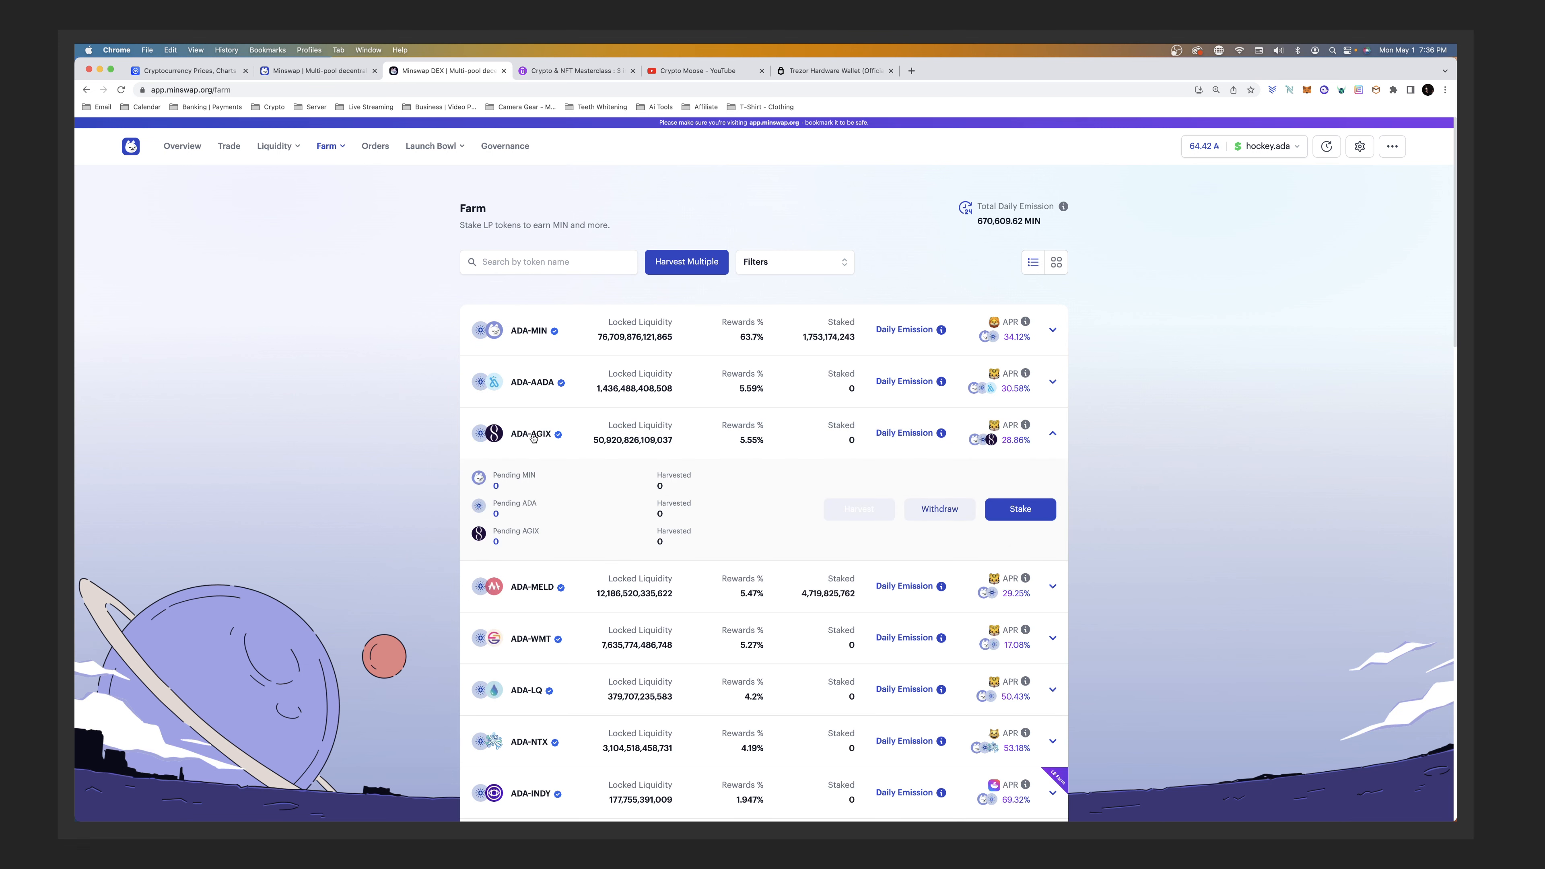
pyautogui.click(1052, 438)
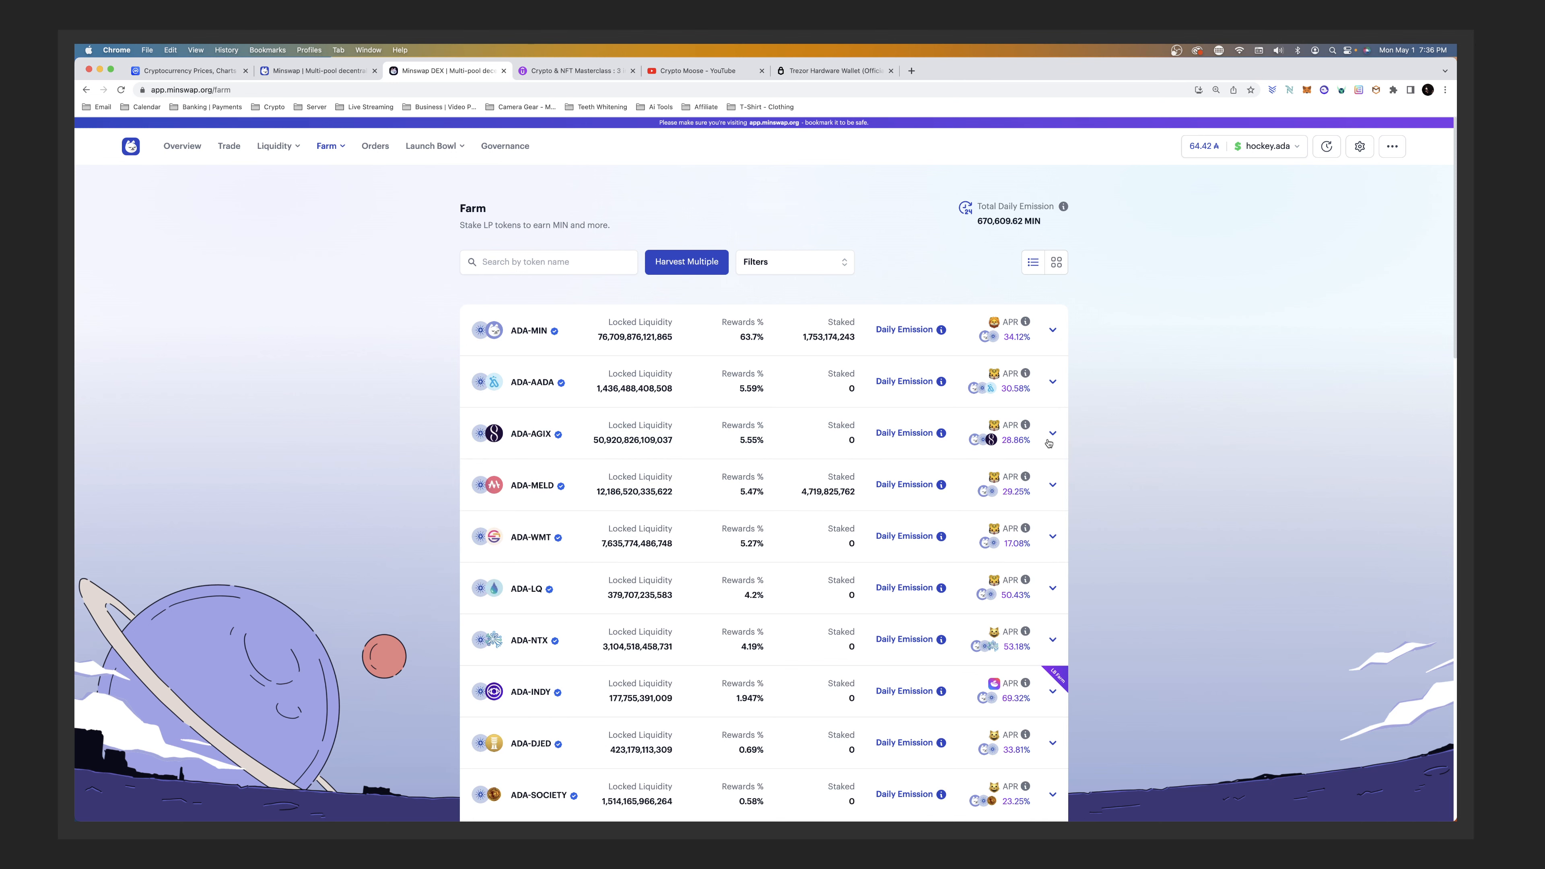
pyautogui.moveTo(155, 104)
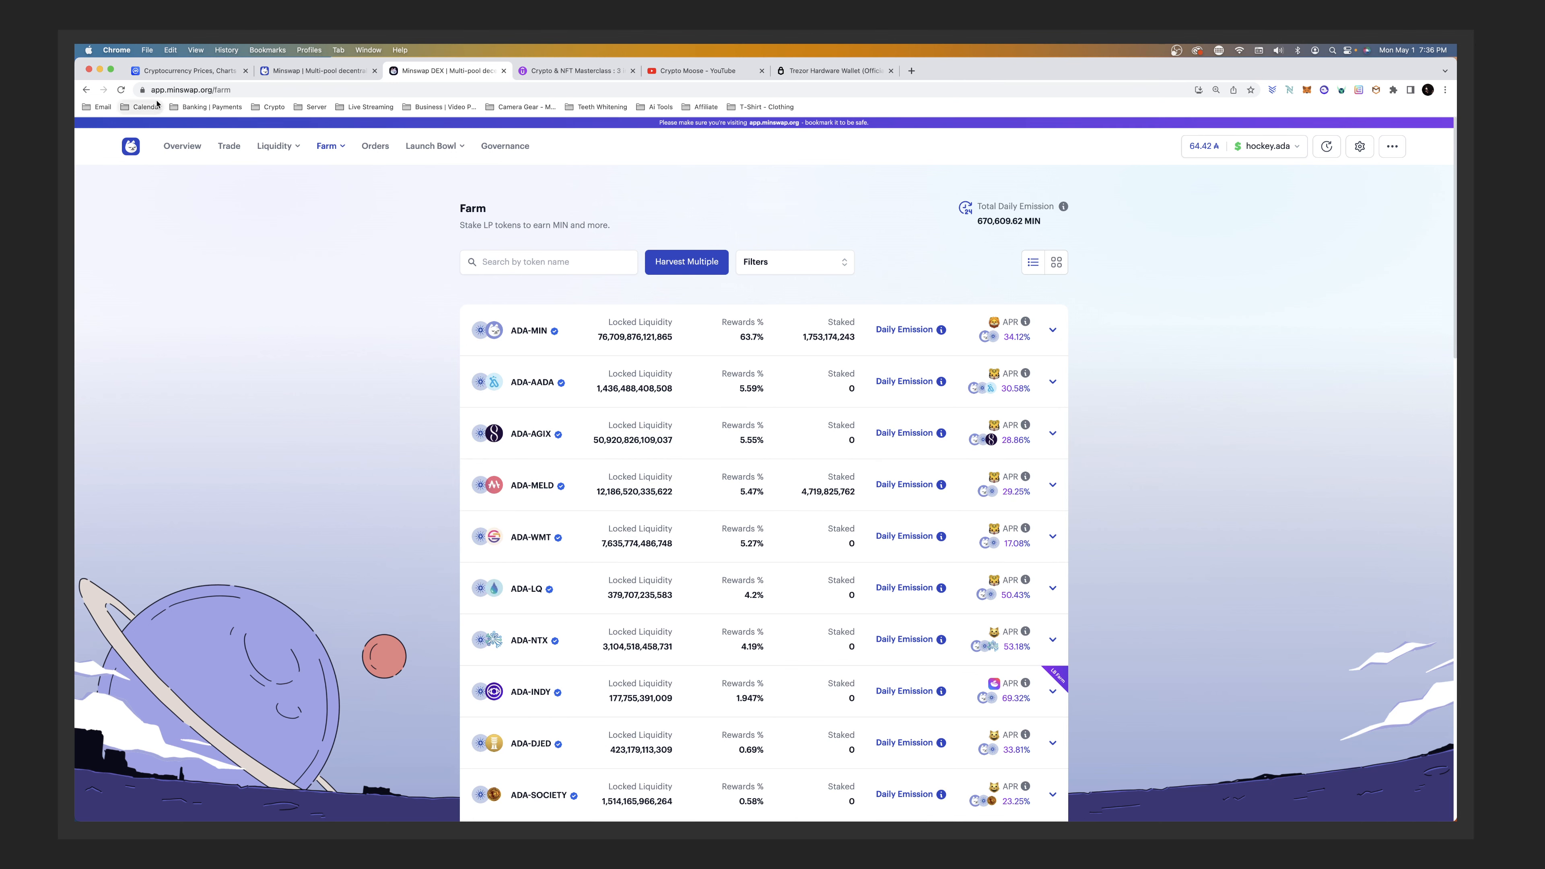
# - Search CoinMarketCap for 'agix', open the AGIX/ADA pair page and scroll through its price chart
pyautogui.click(188, 70)
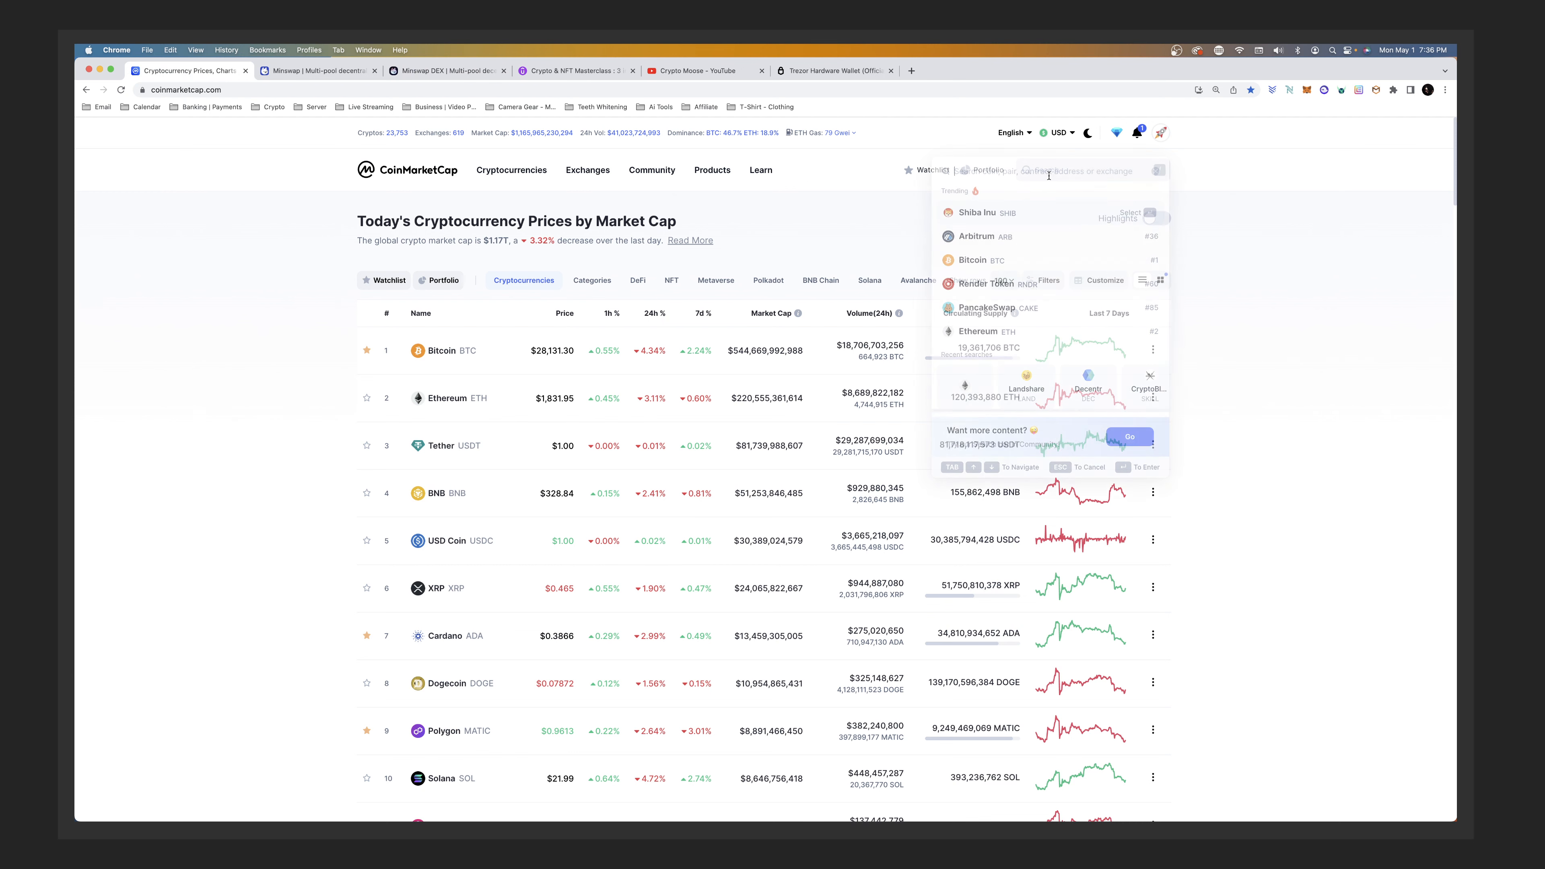
pyautogui.write('agix')
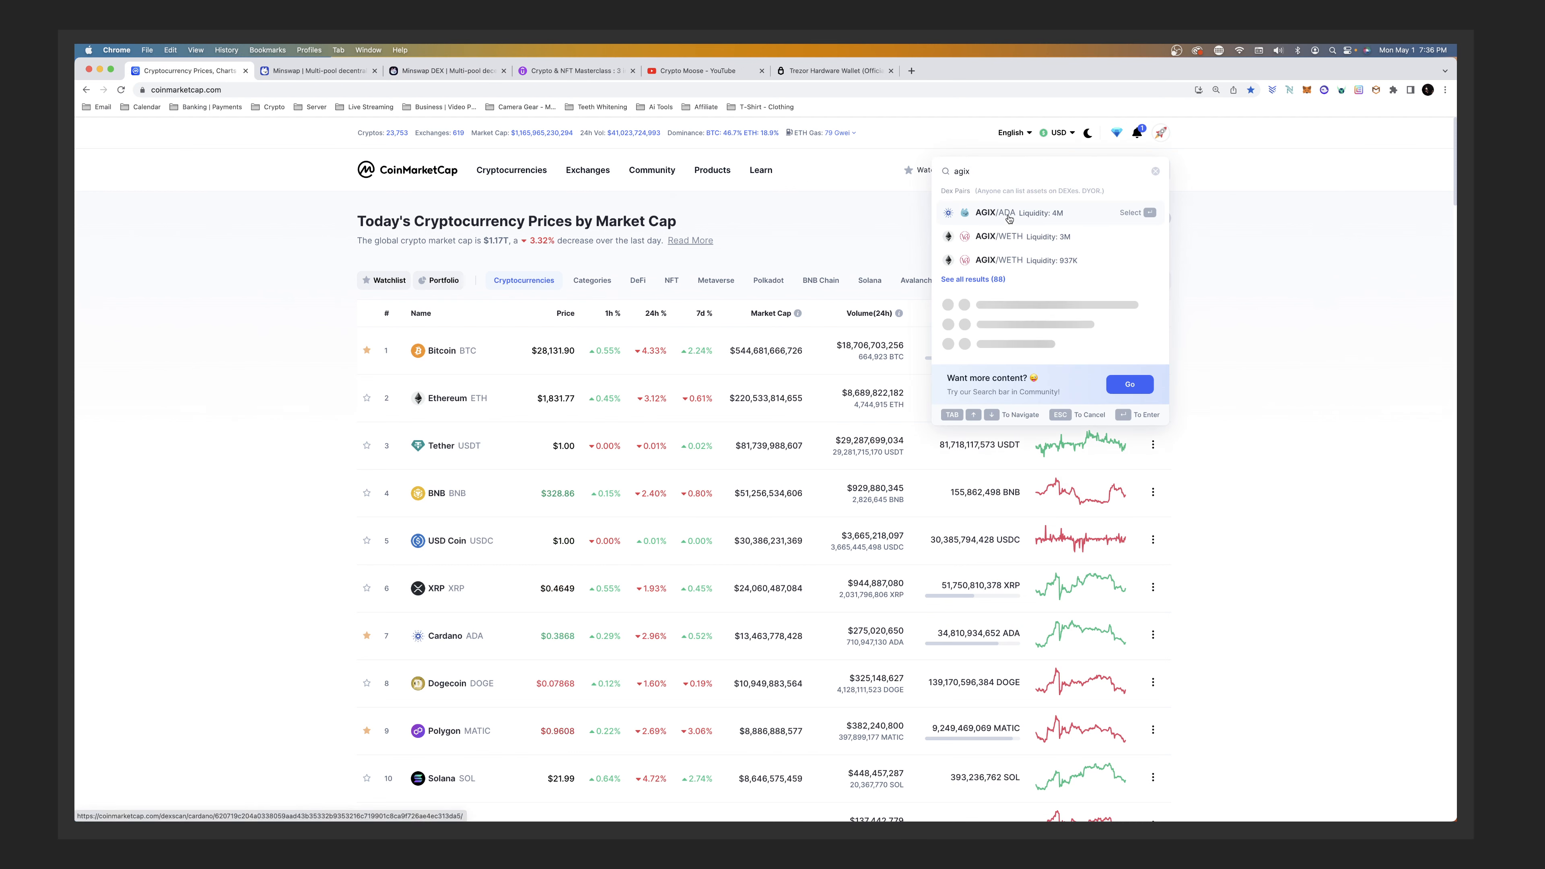
pyautogui.click(996, 212)
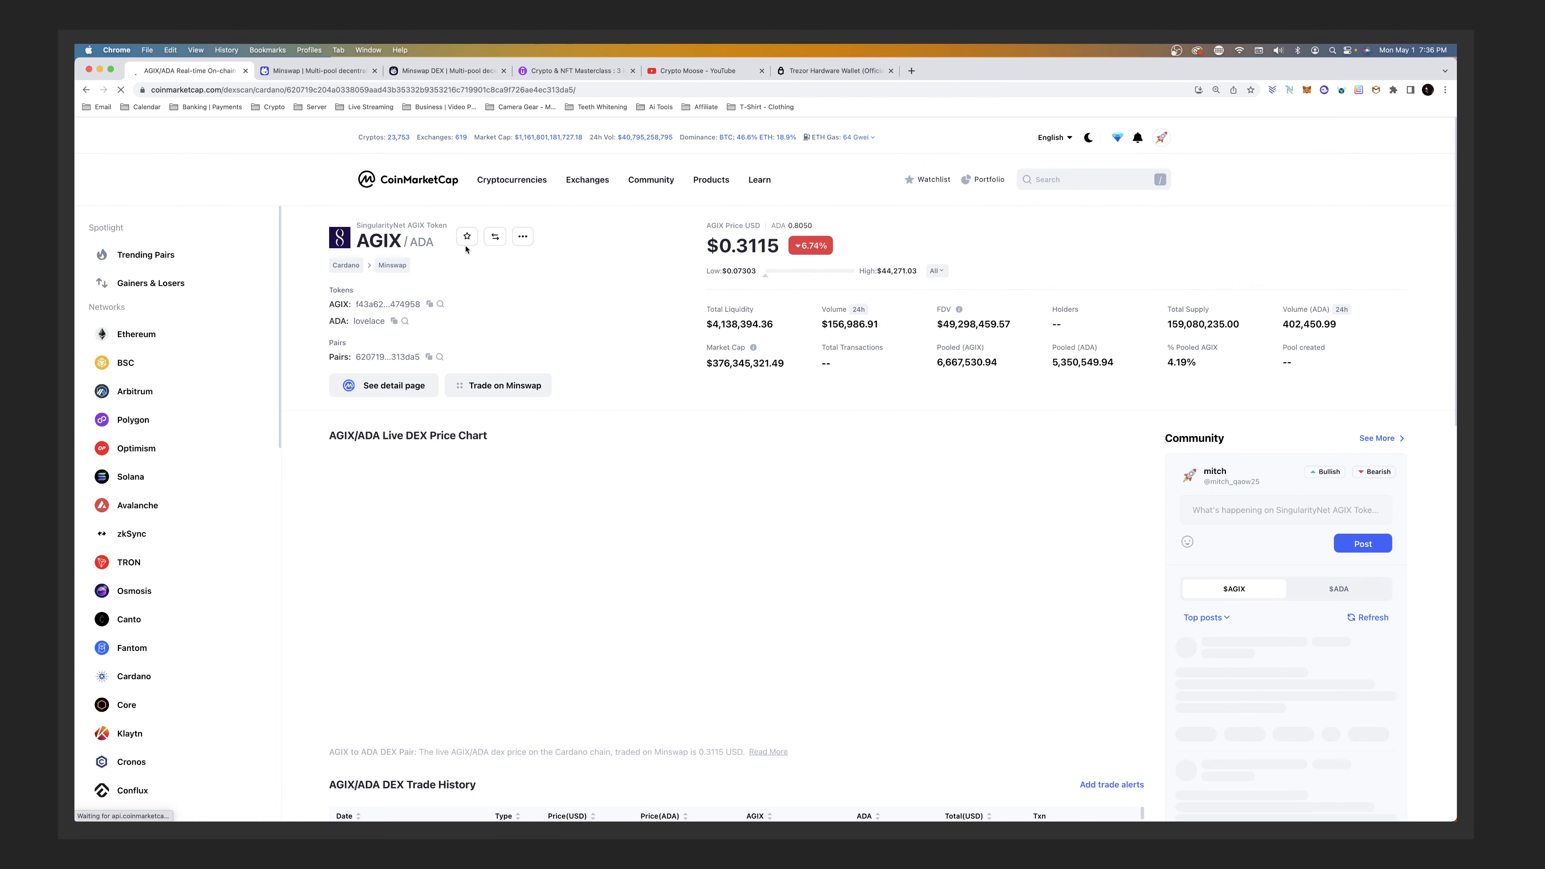
pyautogui.scroll(-3)
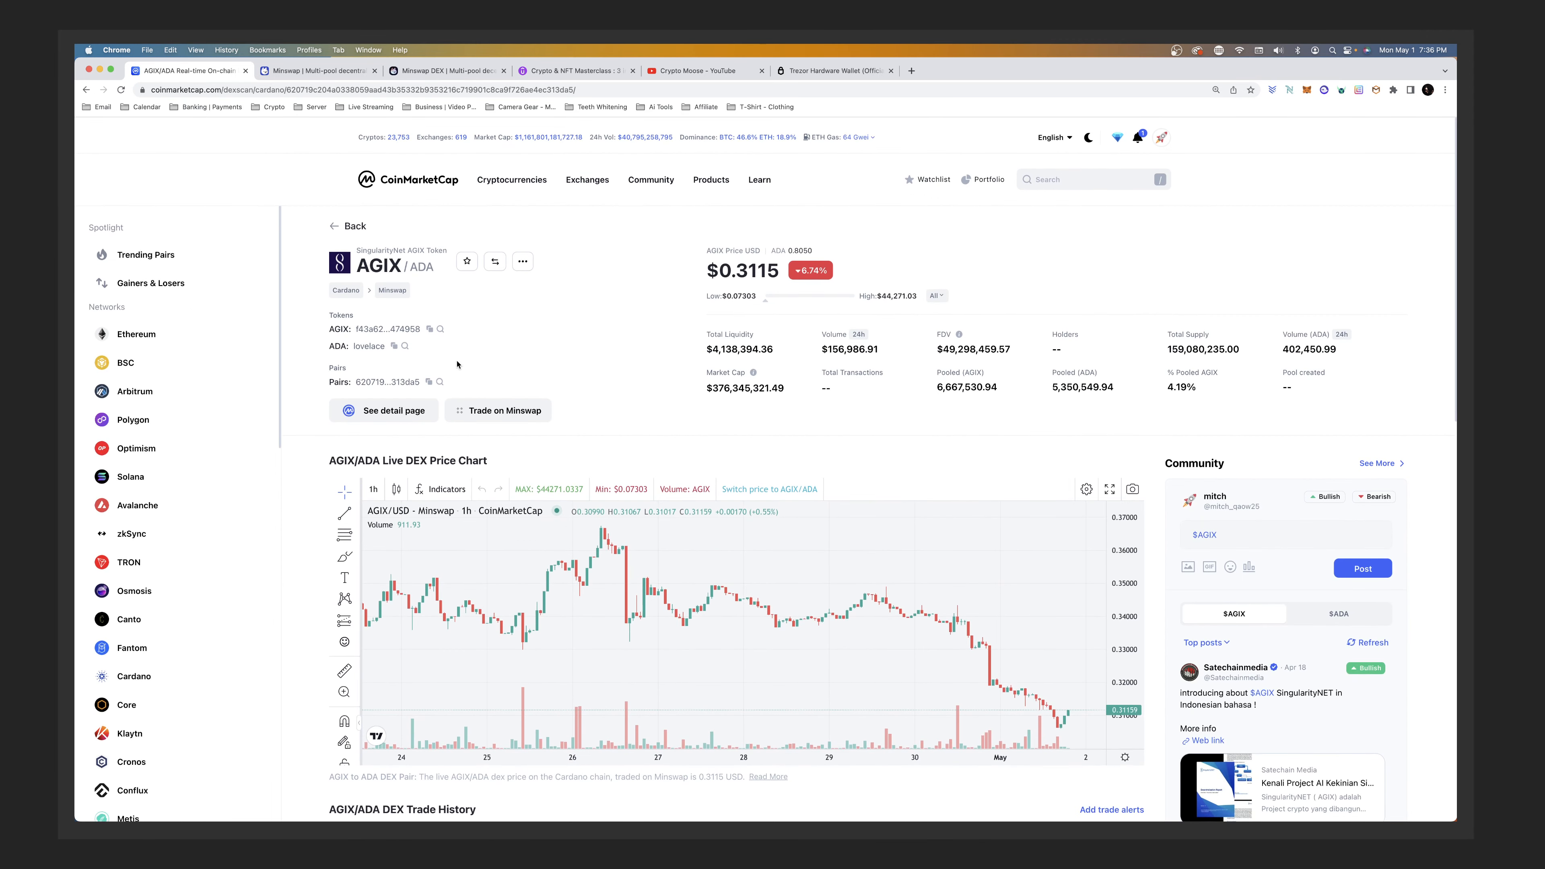
pyautogui.moveTo(482, 415)
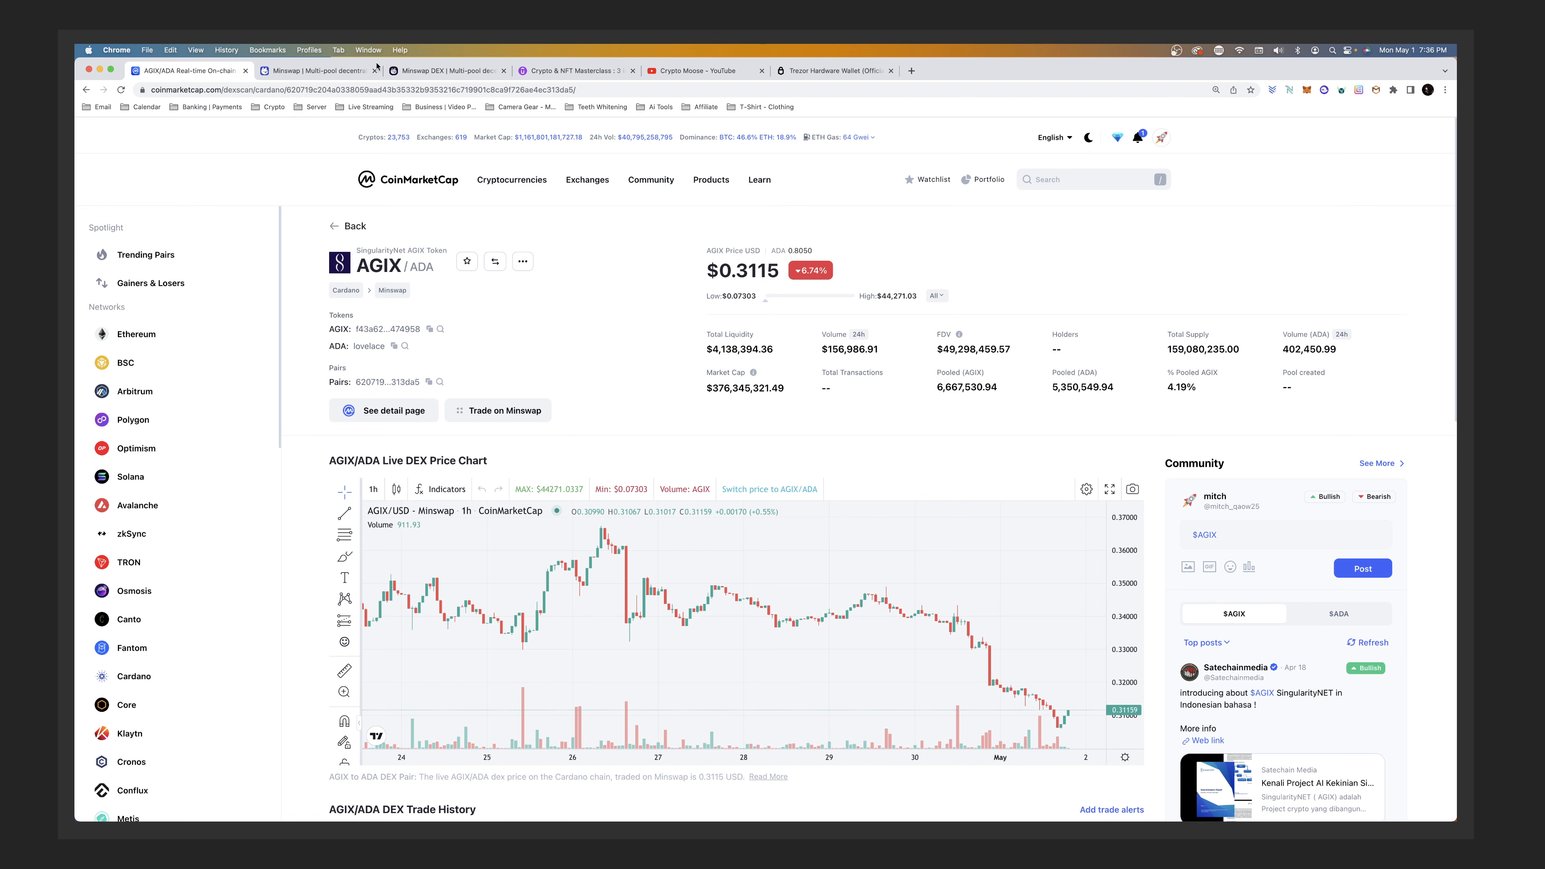
pyautogui.moveTo(315, 70)
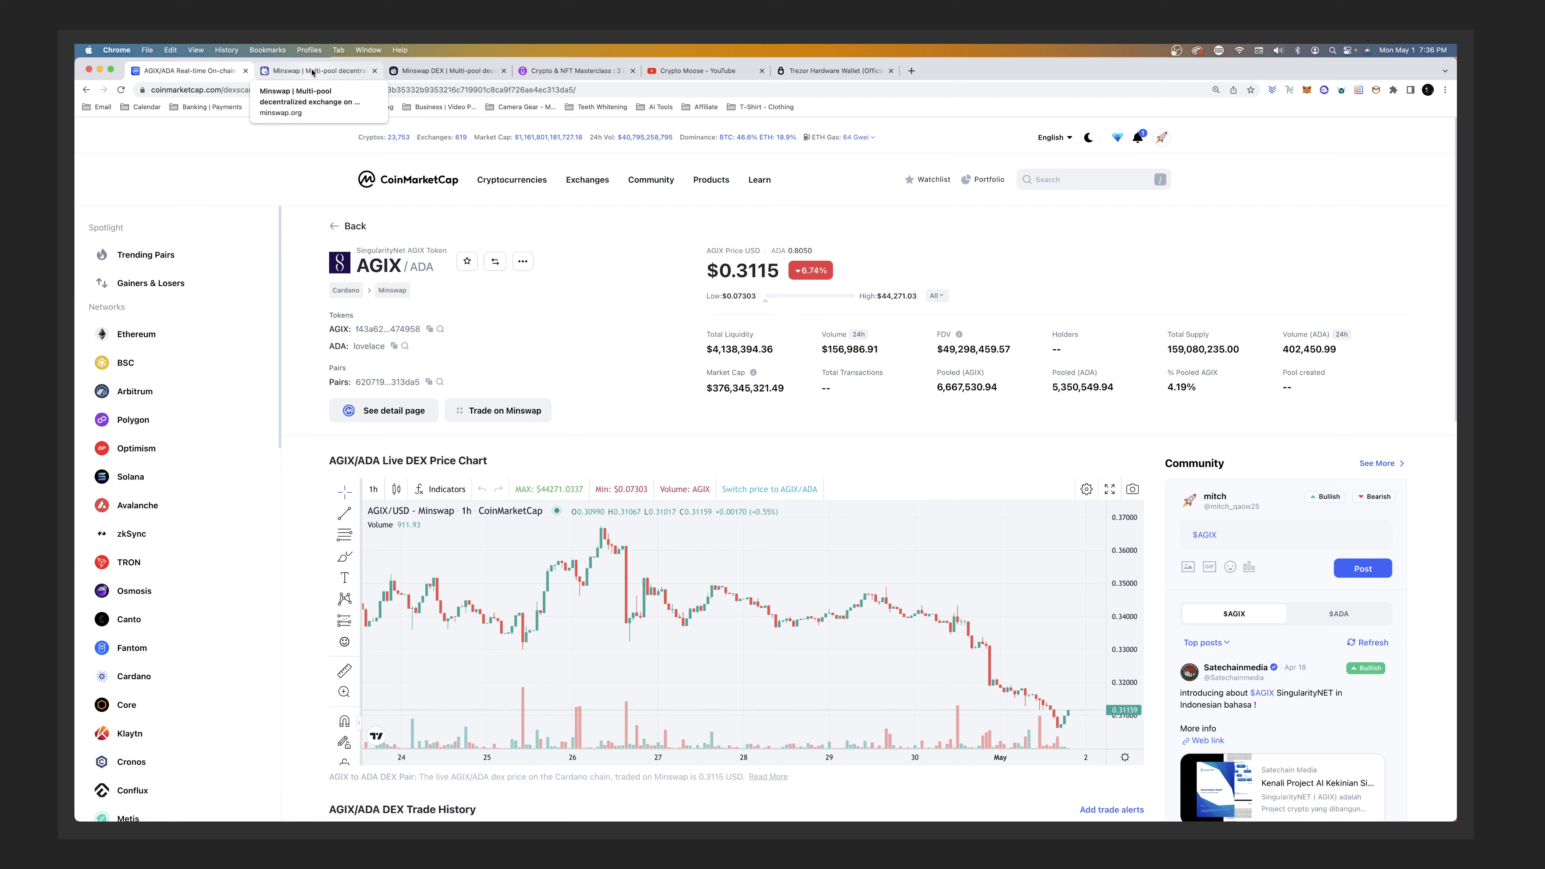
pyautogui.moveTo(559, 408)
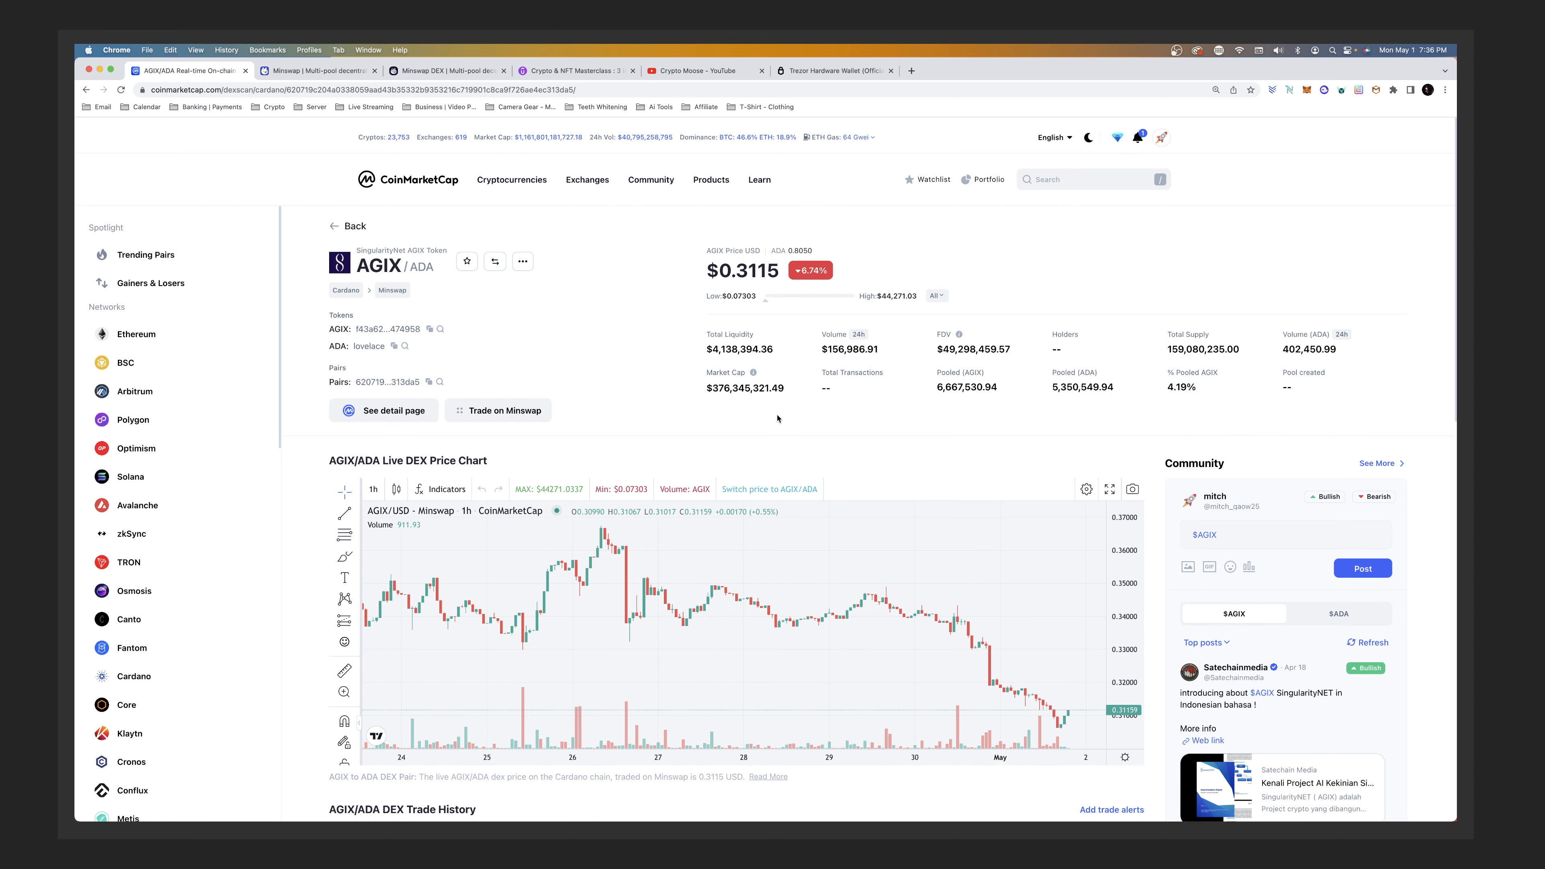
pyautogui.moveTo(785, 393)
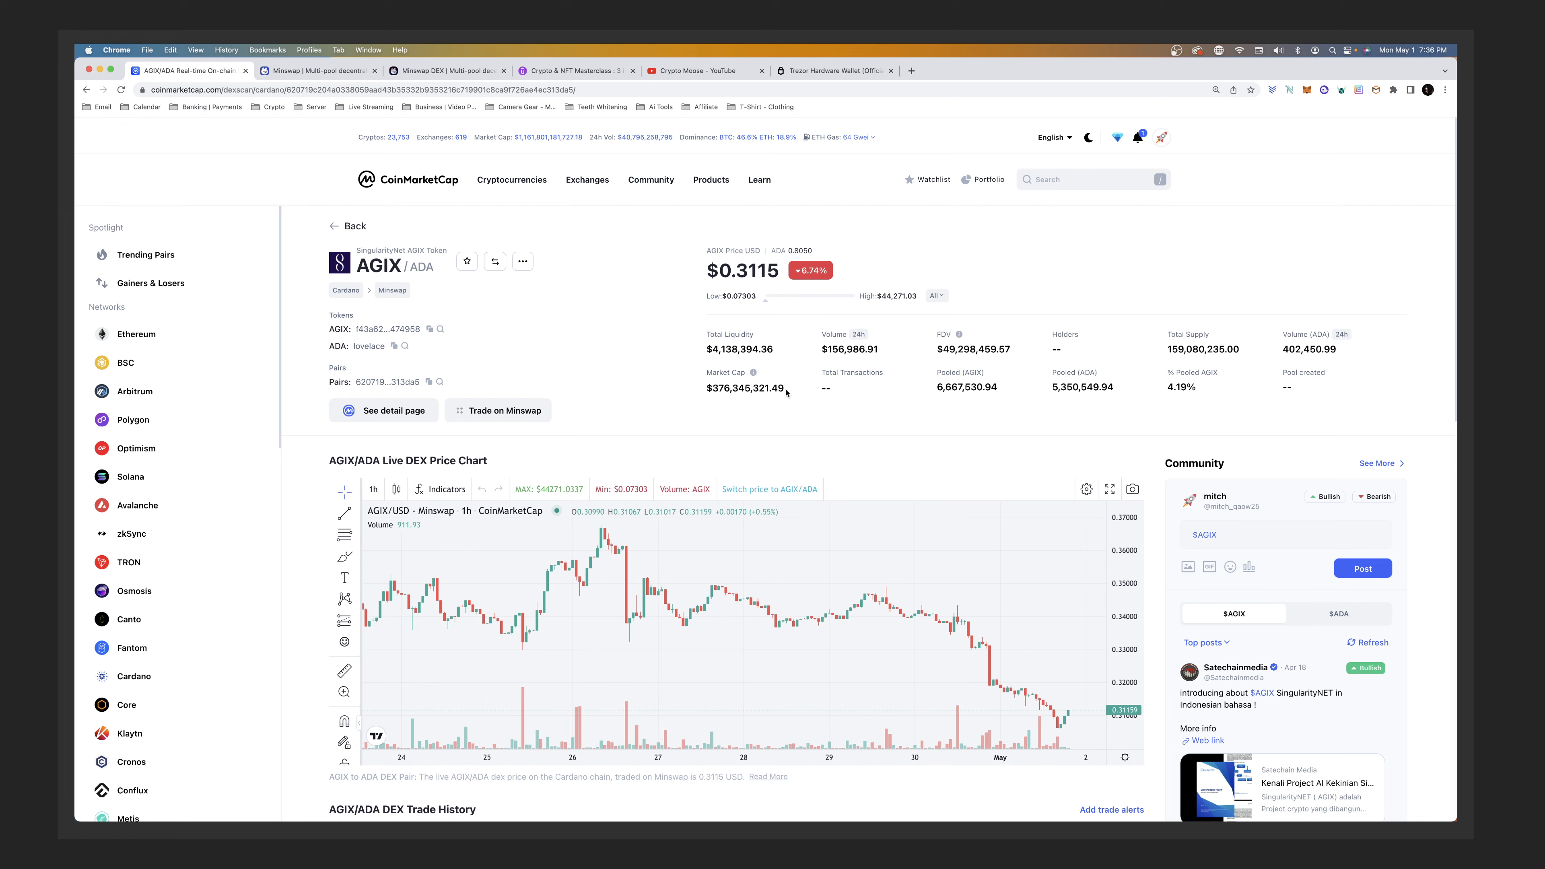
pyautogui.moveTo(892, 469)
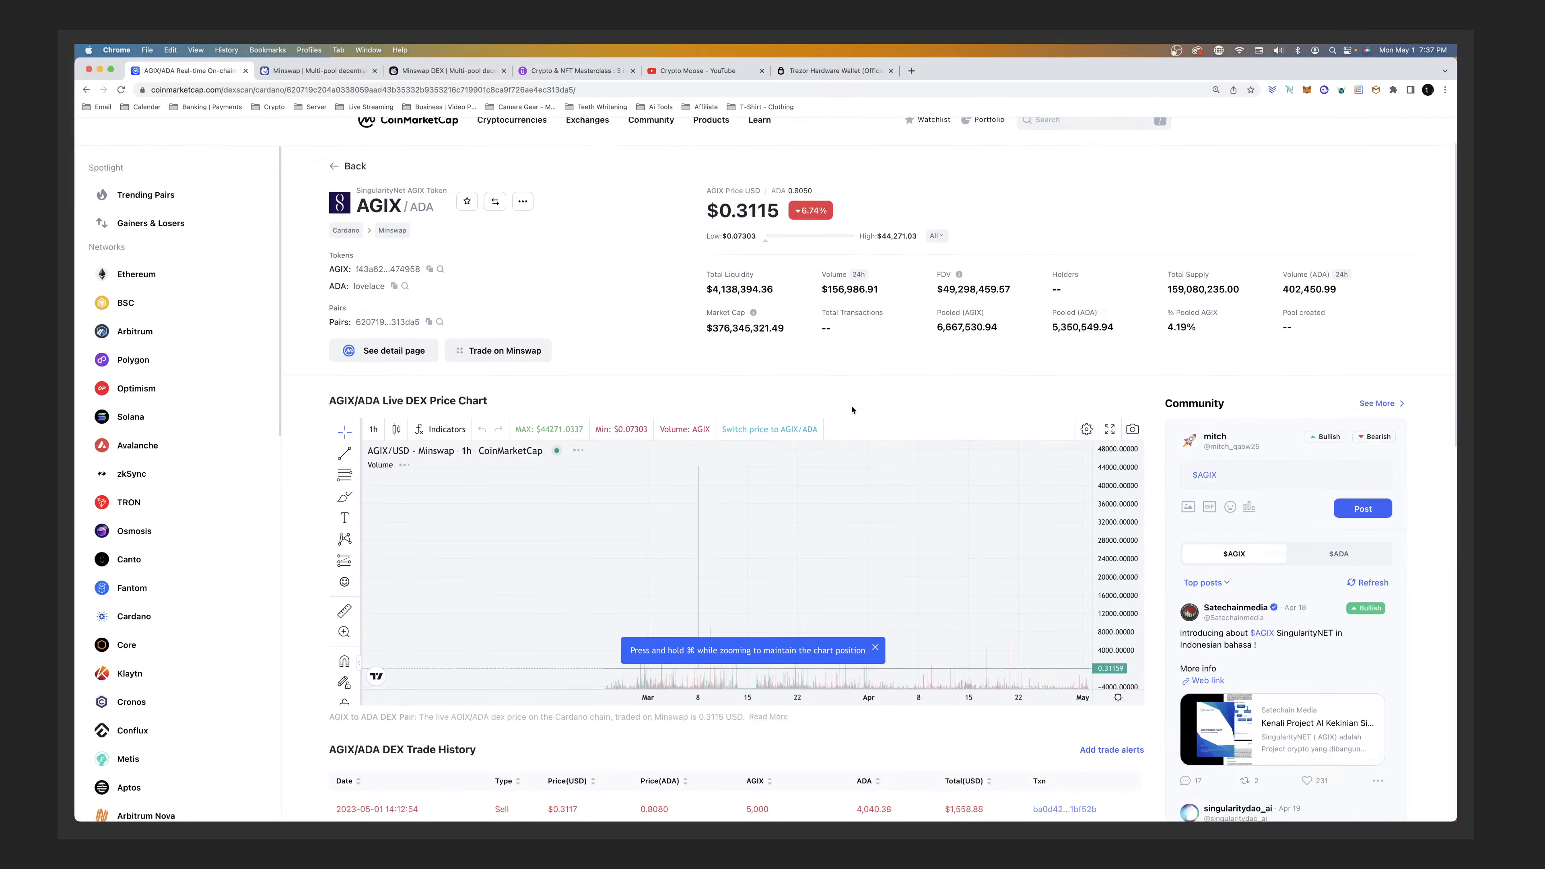
pyautogui.scroll(-3)
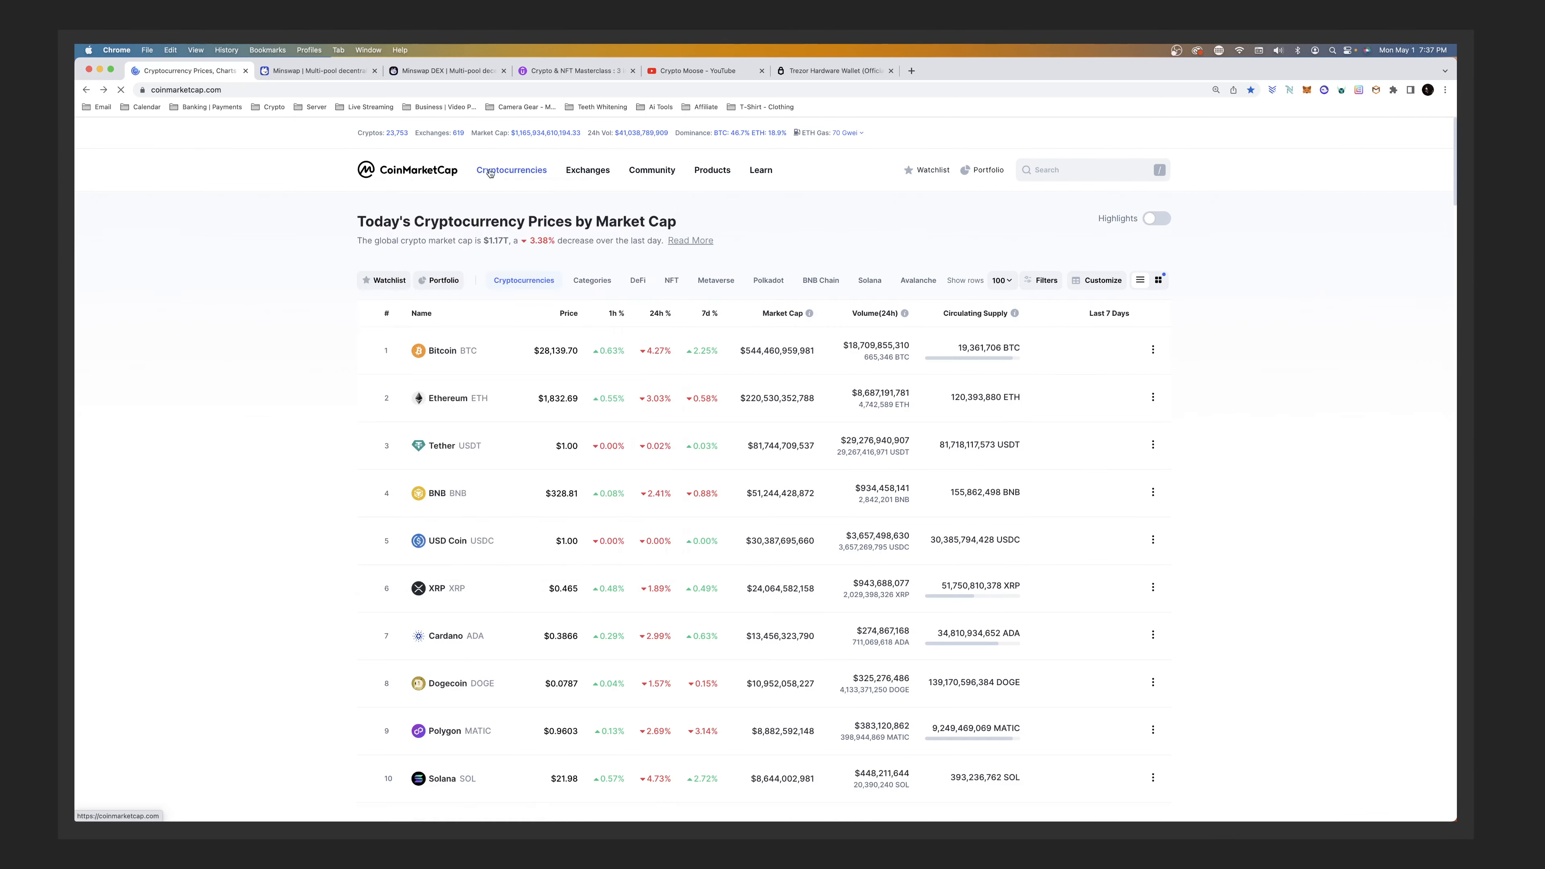
# - Search CoinMarketCap for 'ag' then 'pepe' to list the PEPE/WETH trading pairs
pyautogui.write('agix')
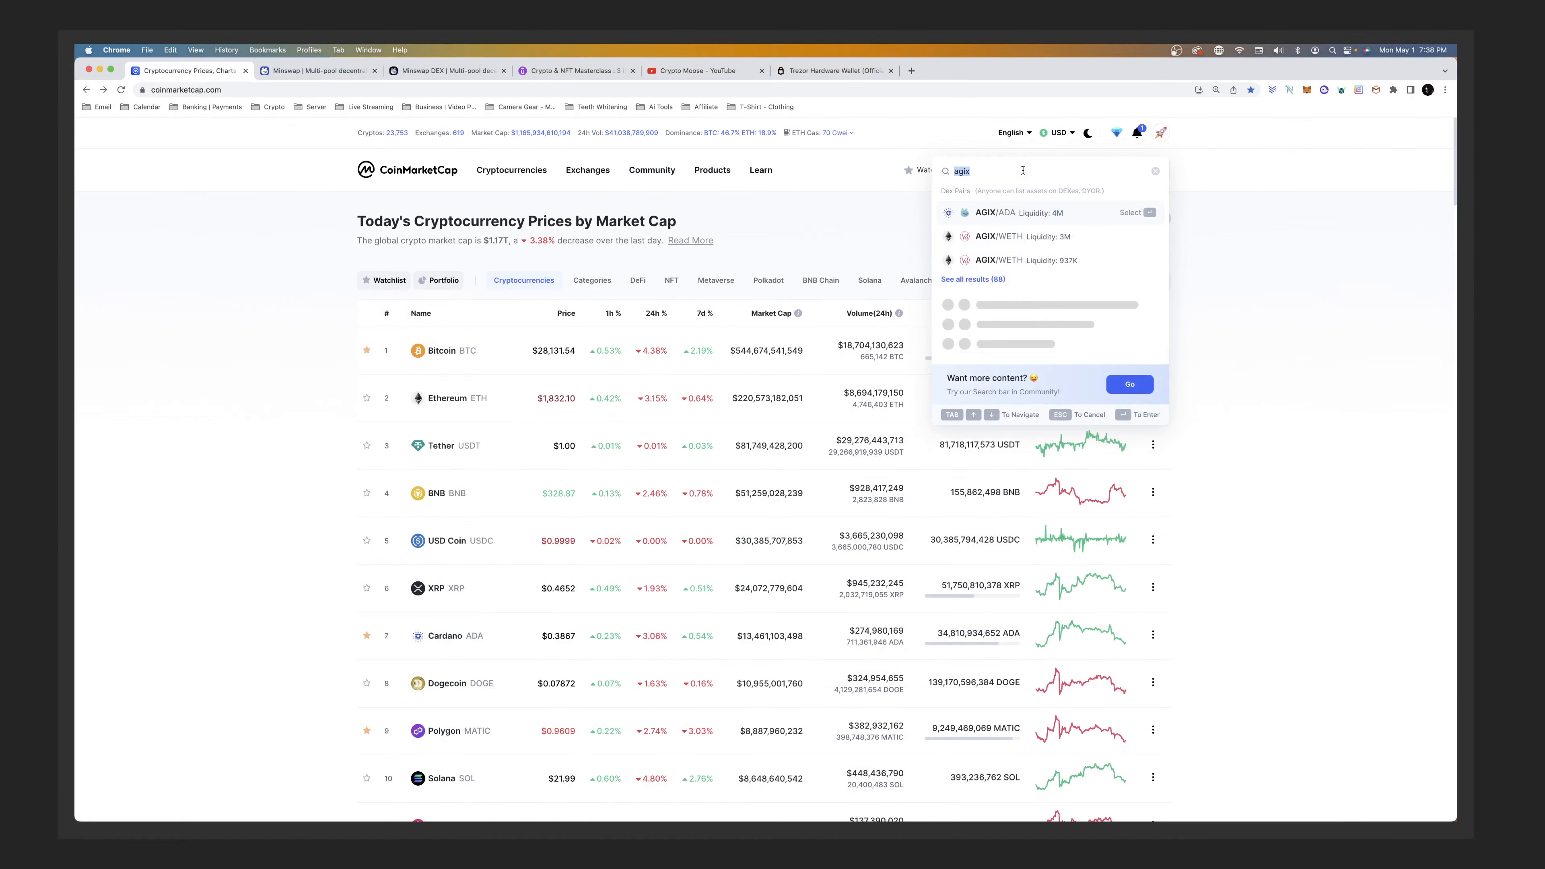
pyautogui.write('pepe')
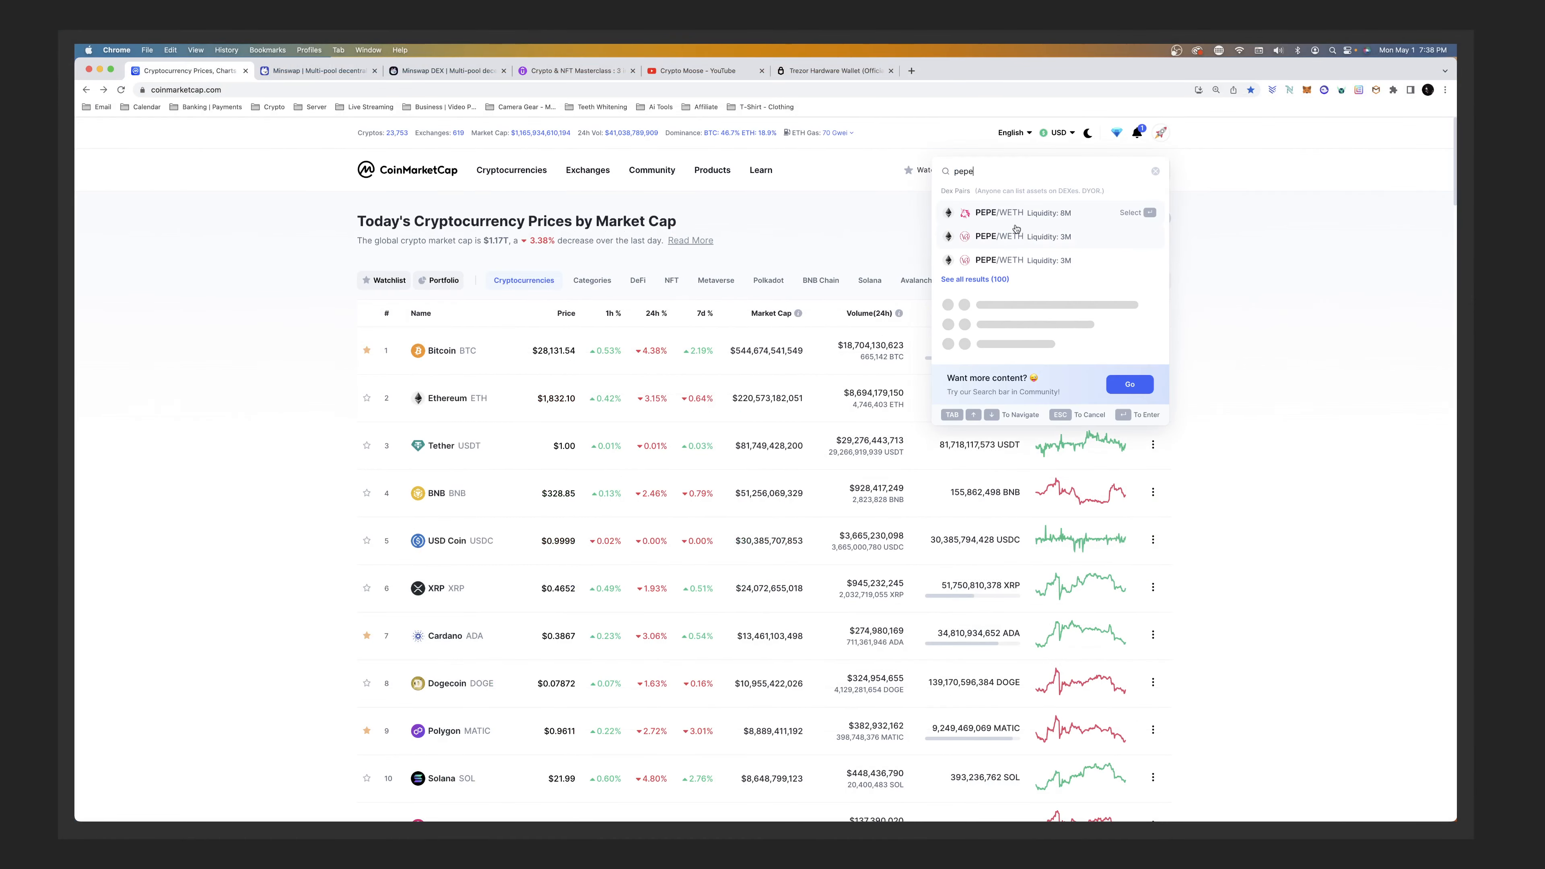
pyautogui.moveTo(1010, 238)
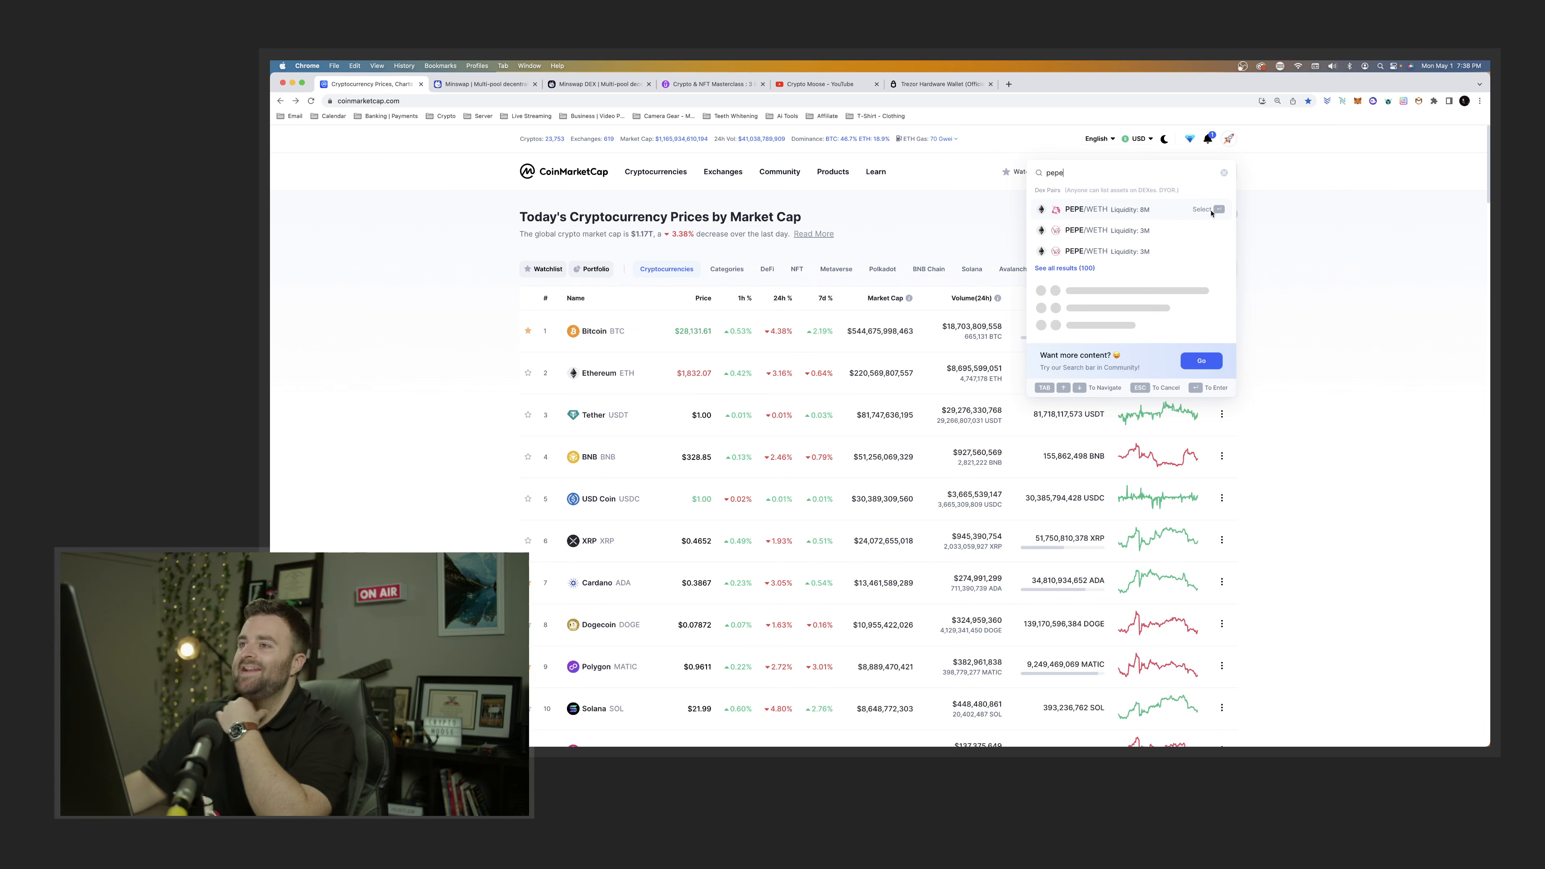
# - Return to the Minswap farm list, scroll through the farms and dismiss the filter options
pyautogui.click(598, 84)
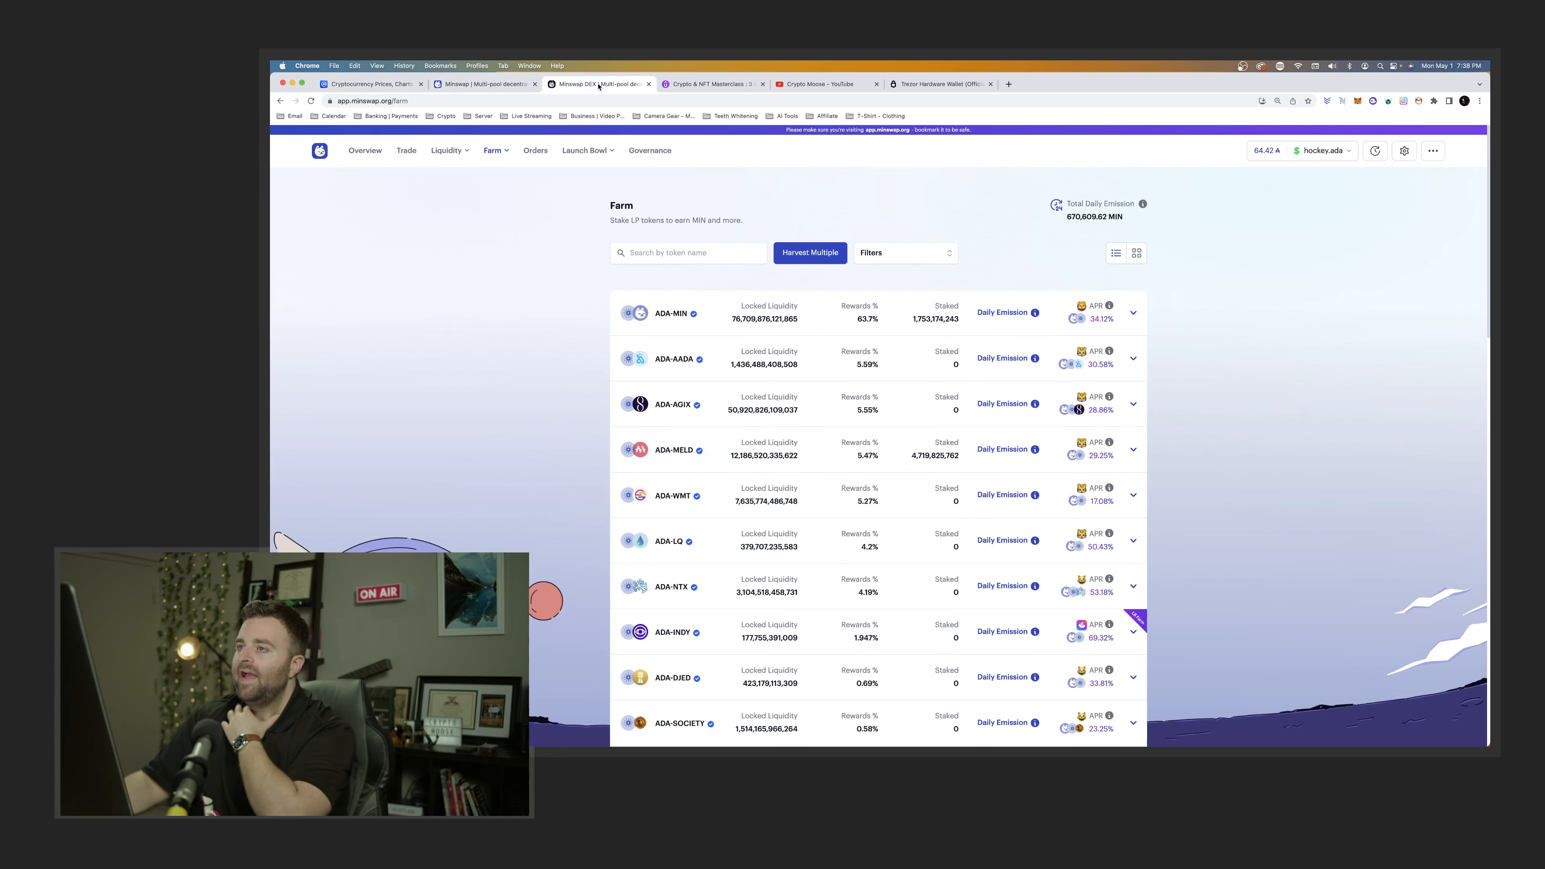
pyautogui.scroll(-3)
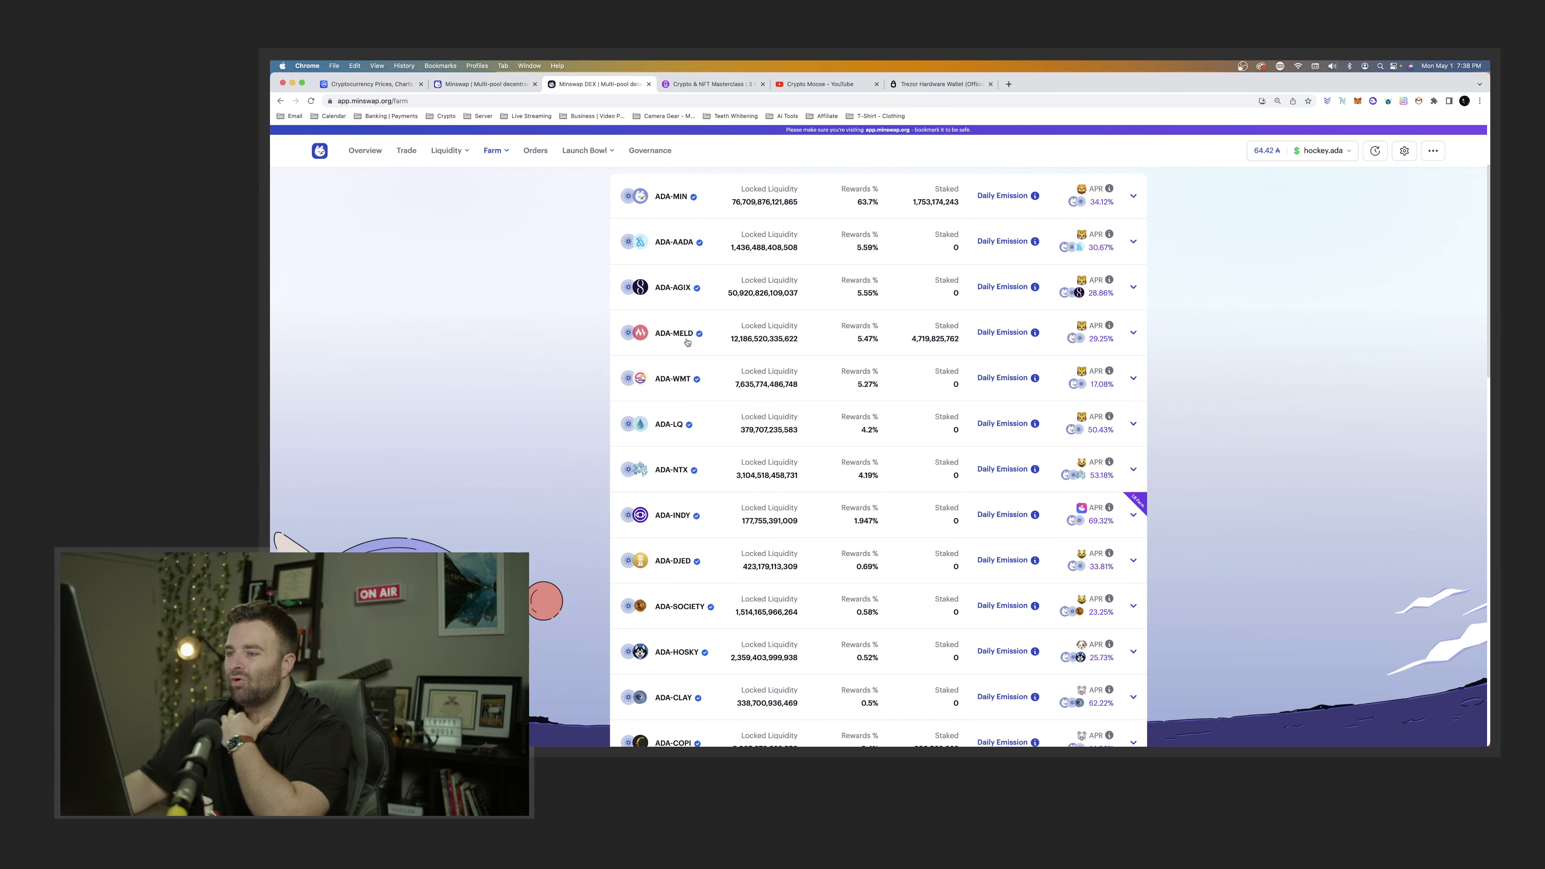
pyautogui.scroll(-3)
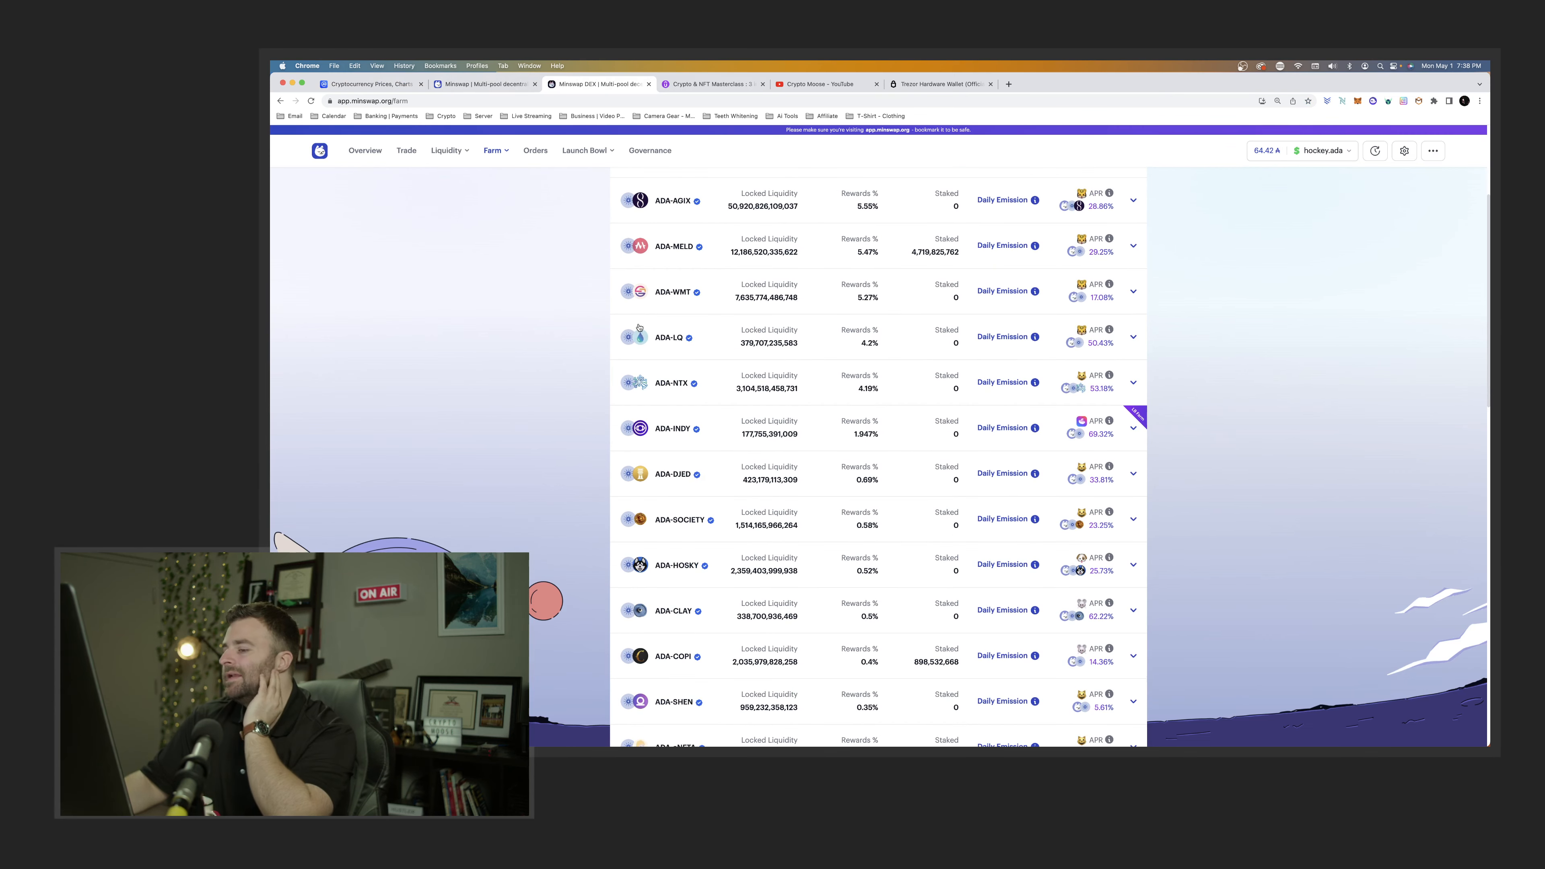
pyautogui.scroll(-3)
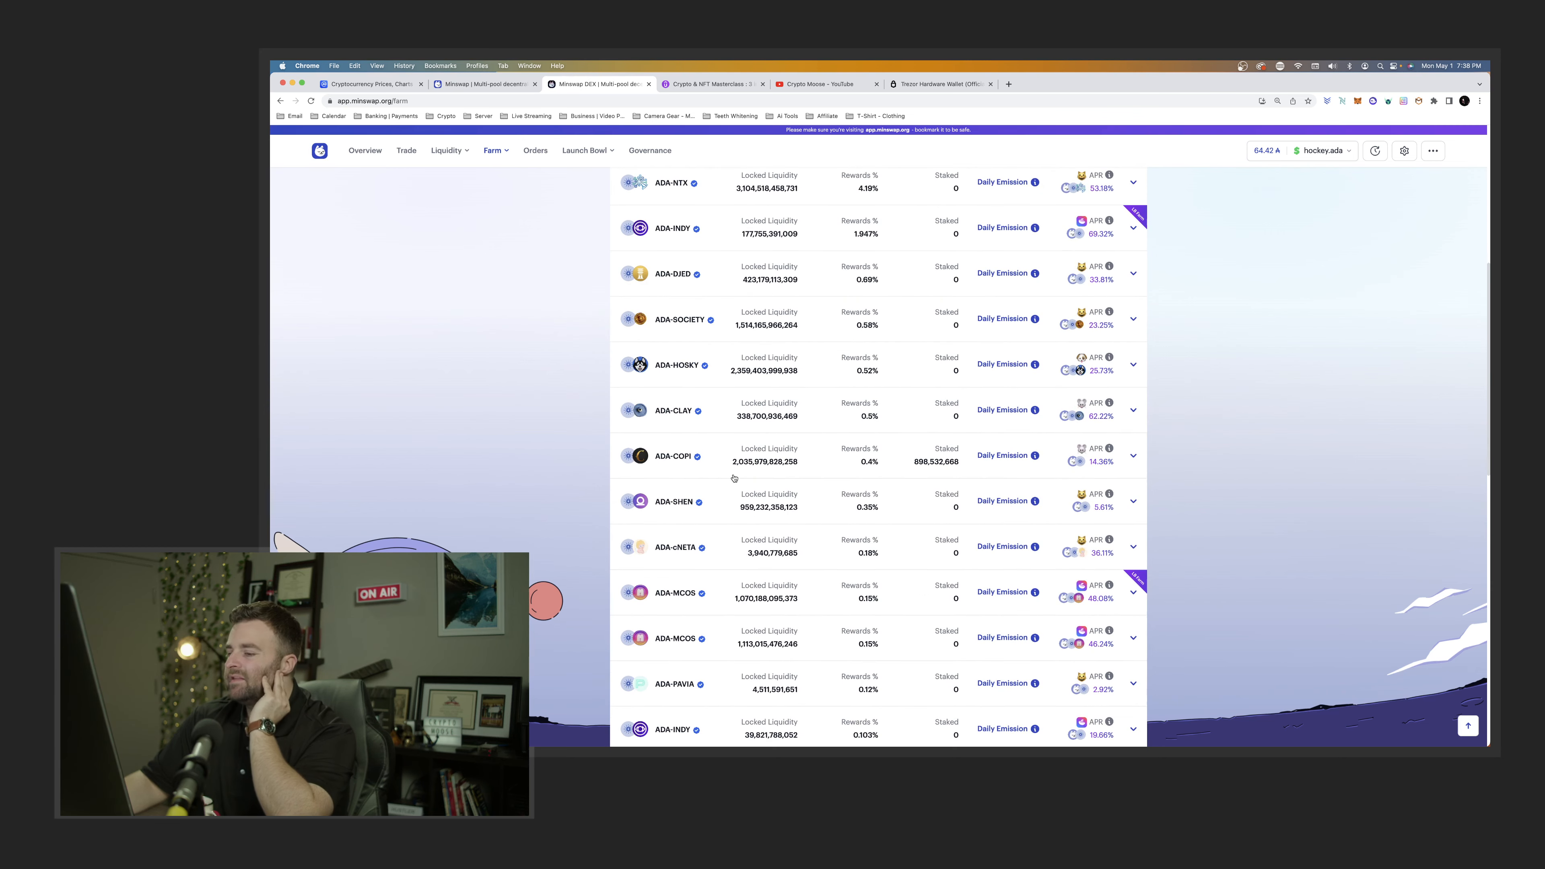
pyautogui.scroll(-3)
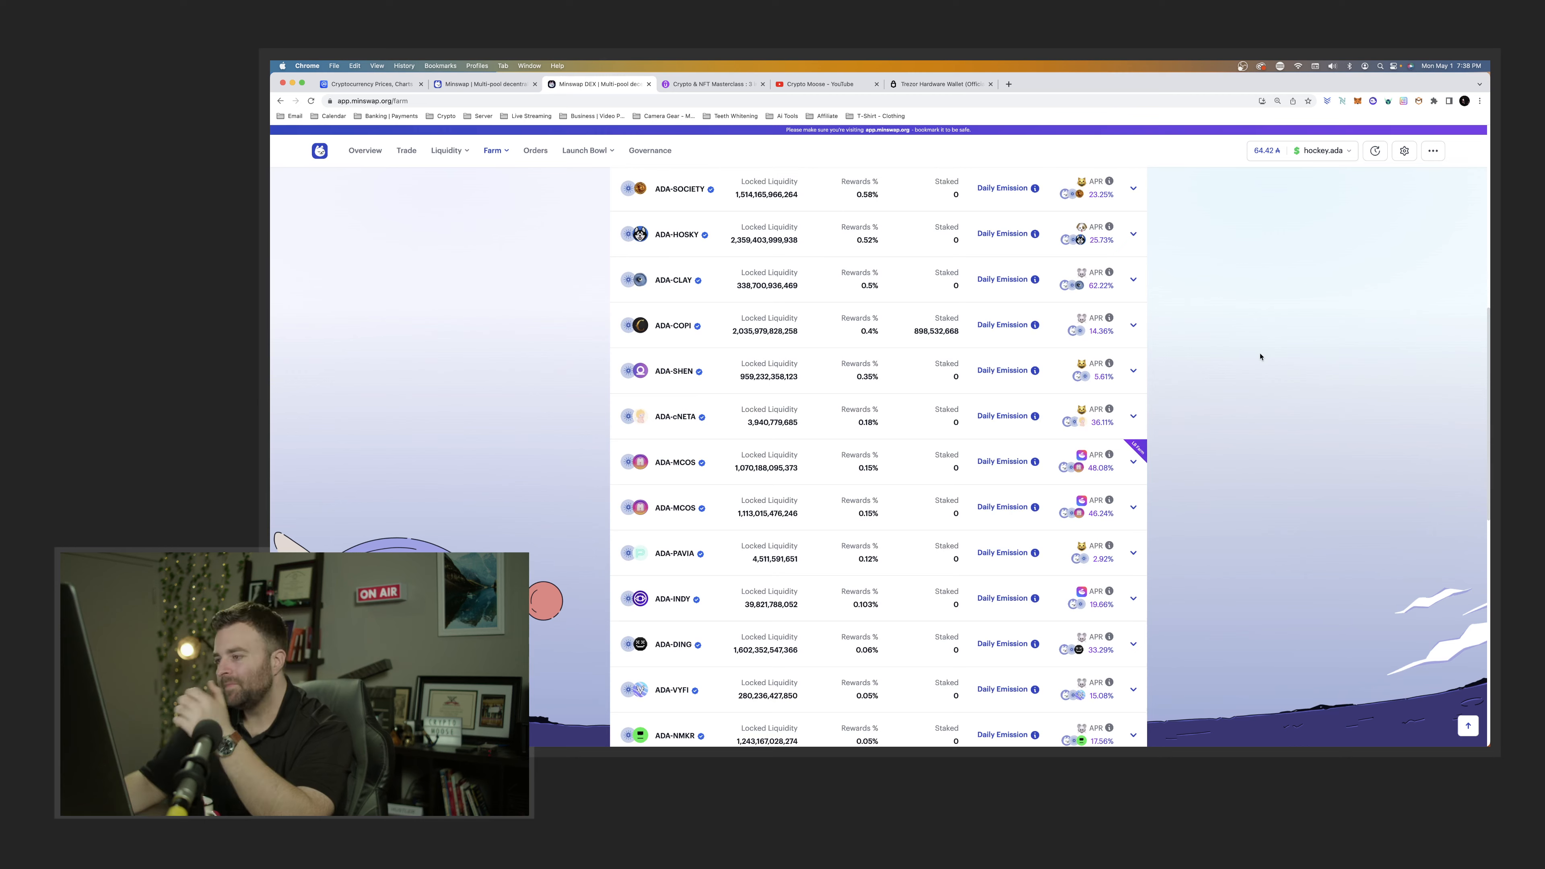
pyautogui.scroll(3)
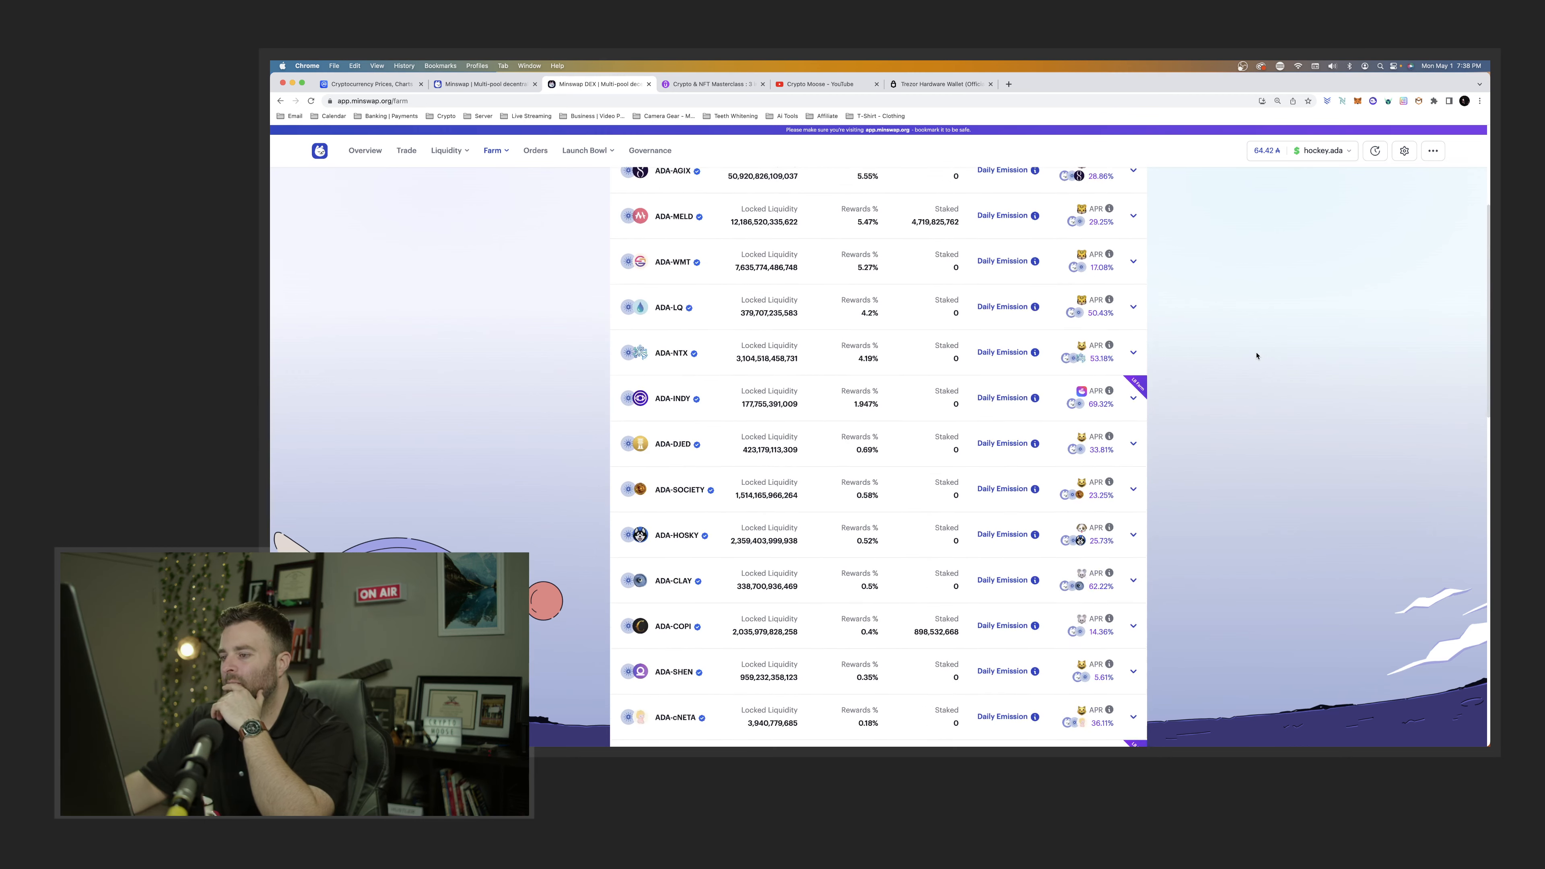
pyautogui.scroll(3)
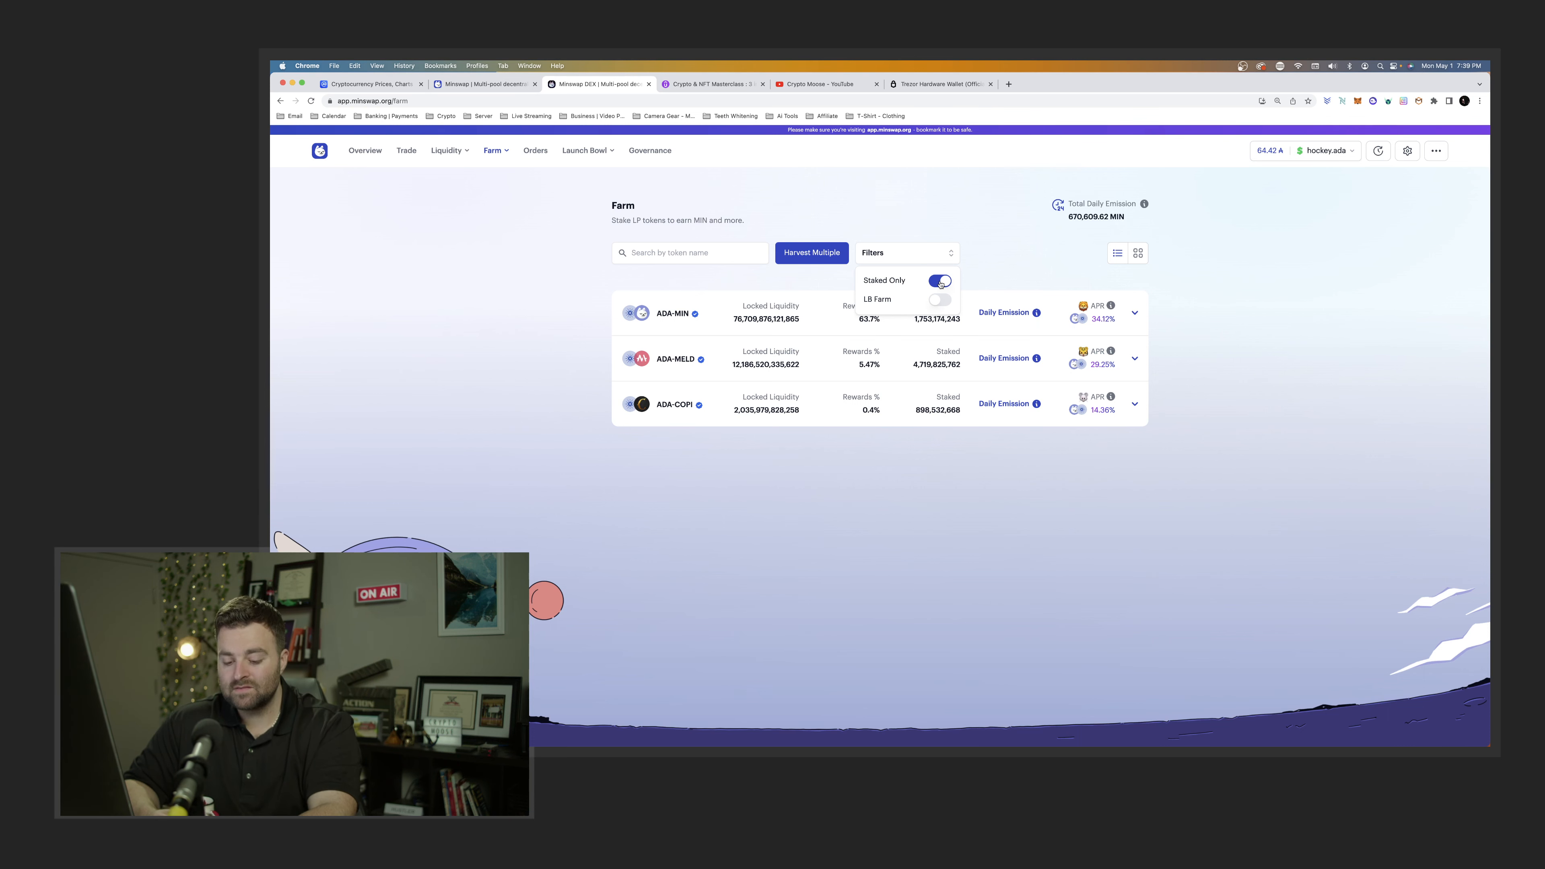
pyautogui.click(711, 83)
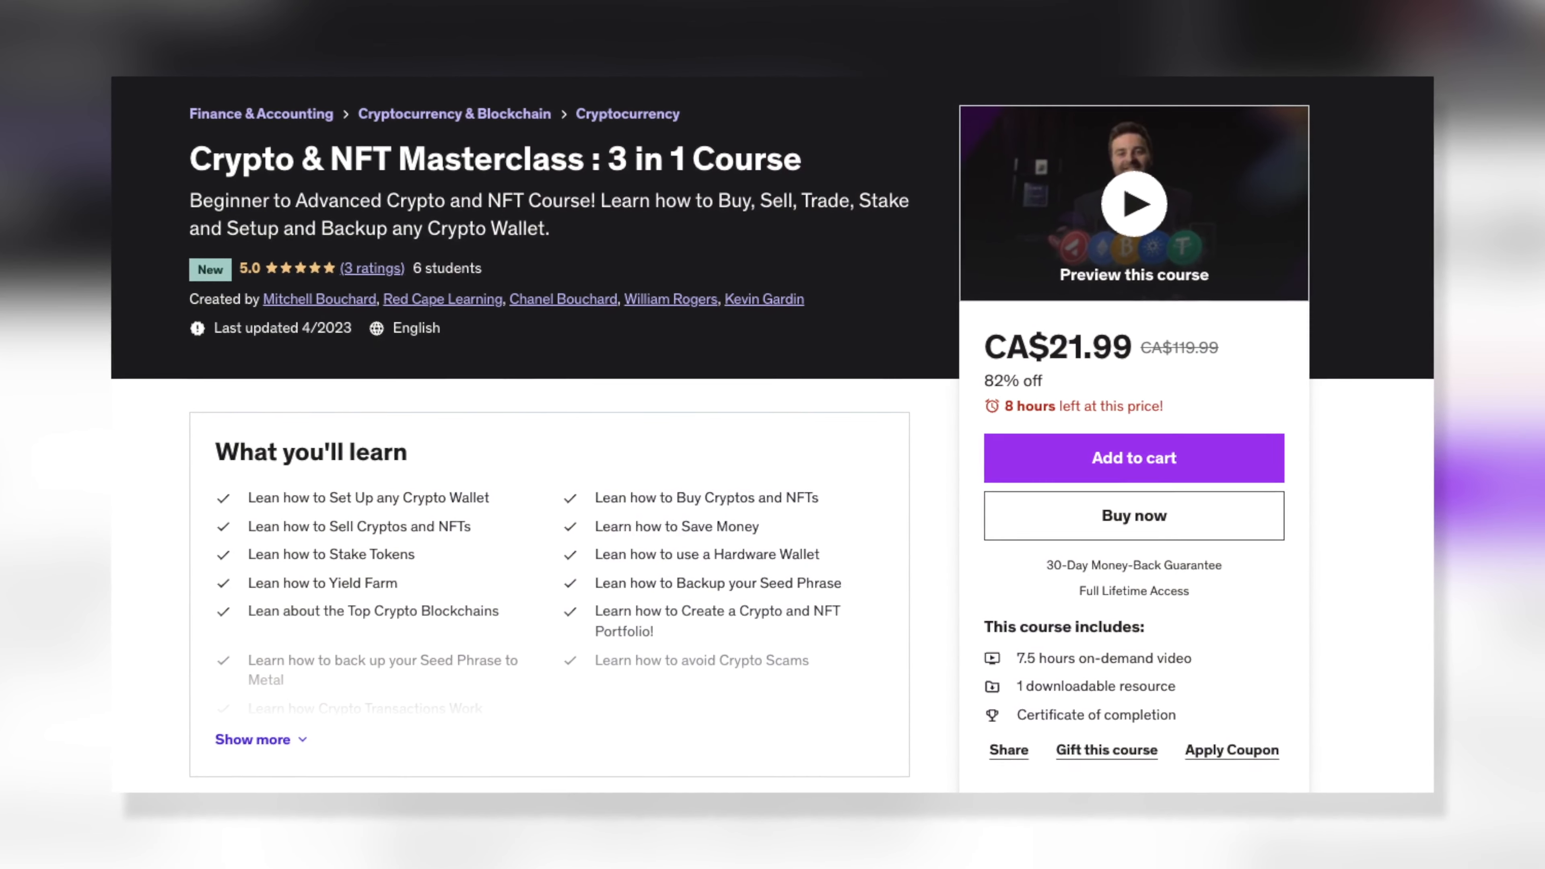
pyautogui.click(1133, 206)
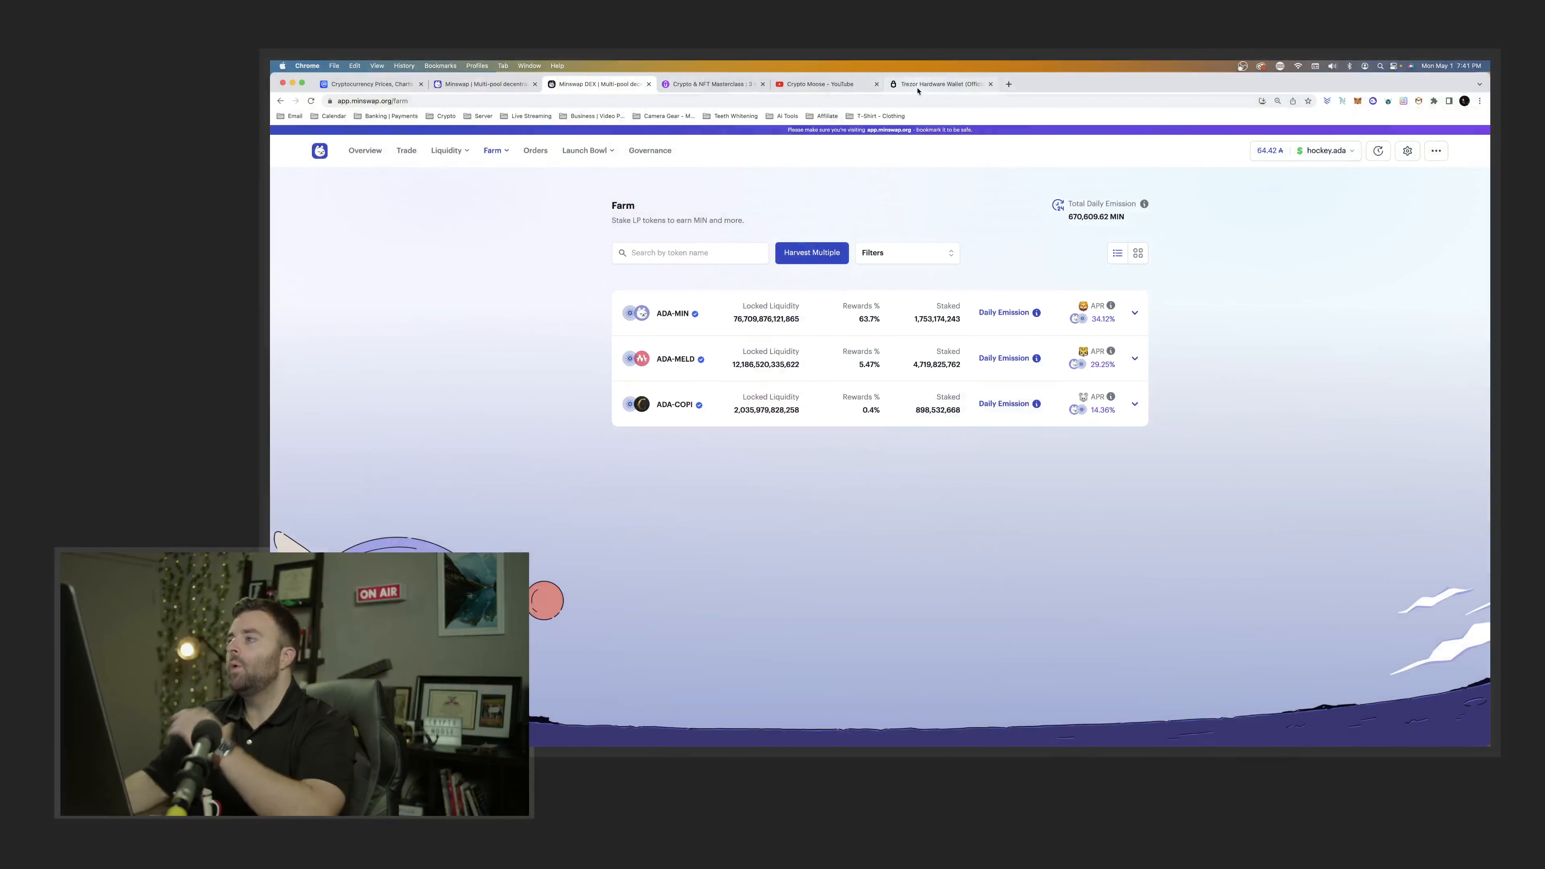
# - Show the Trezor hardware wallet site tab, then the Crypto Moose YouTube channel videos tab
pyautogui.click(936, 84)
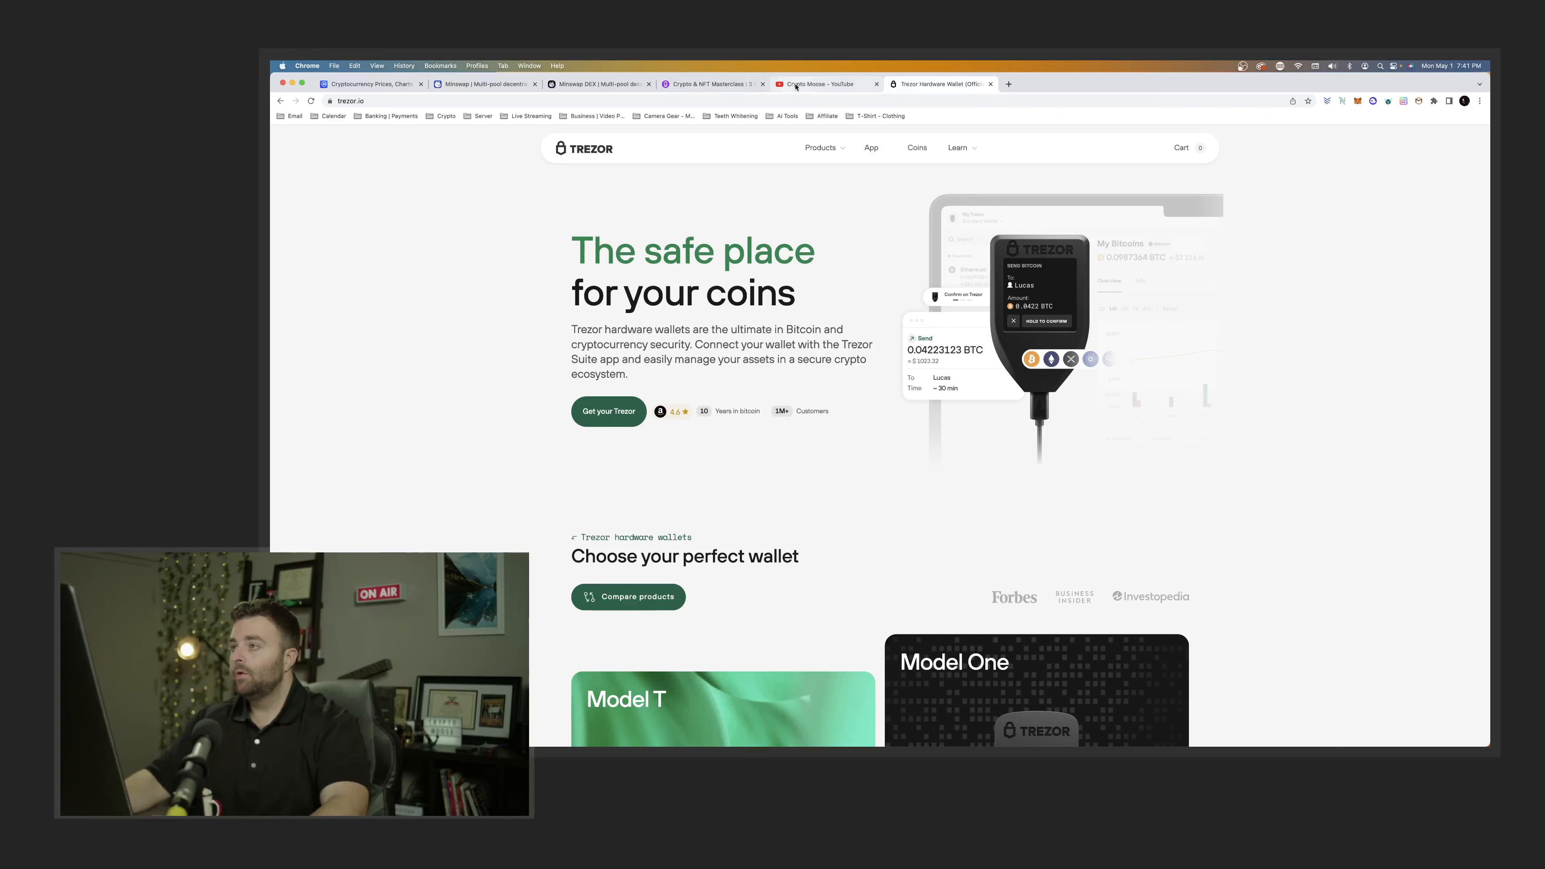
pyautogui.click(822, 84)
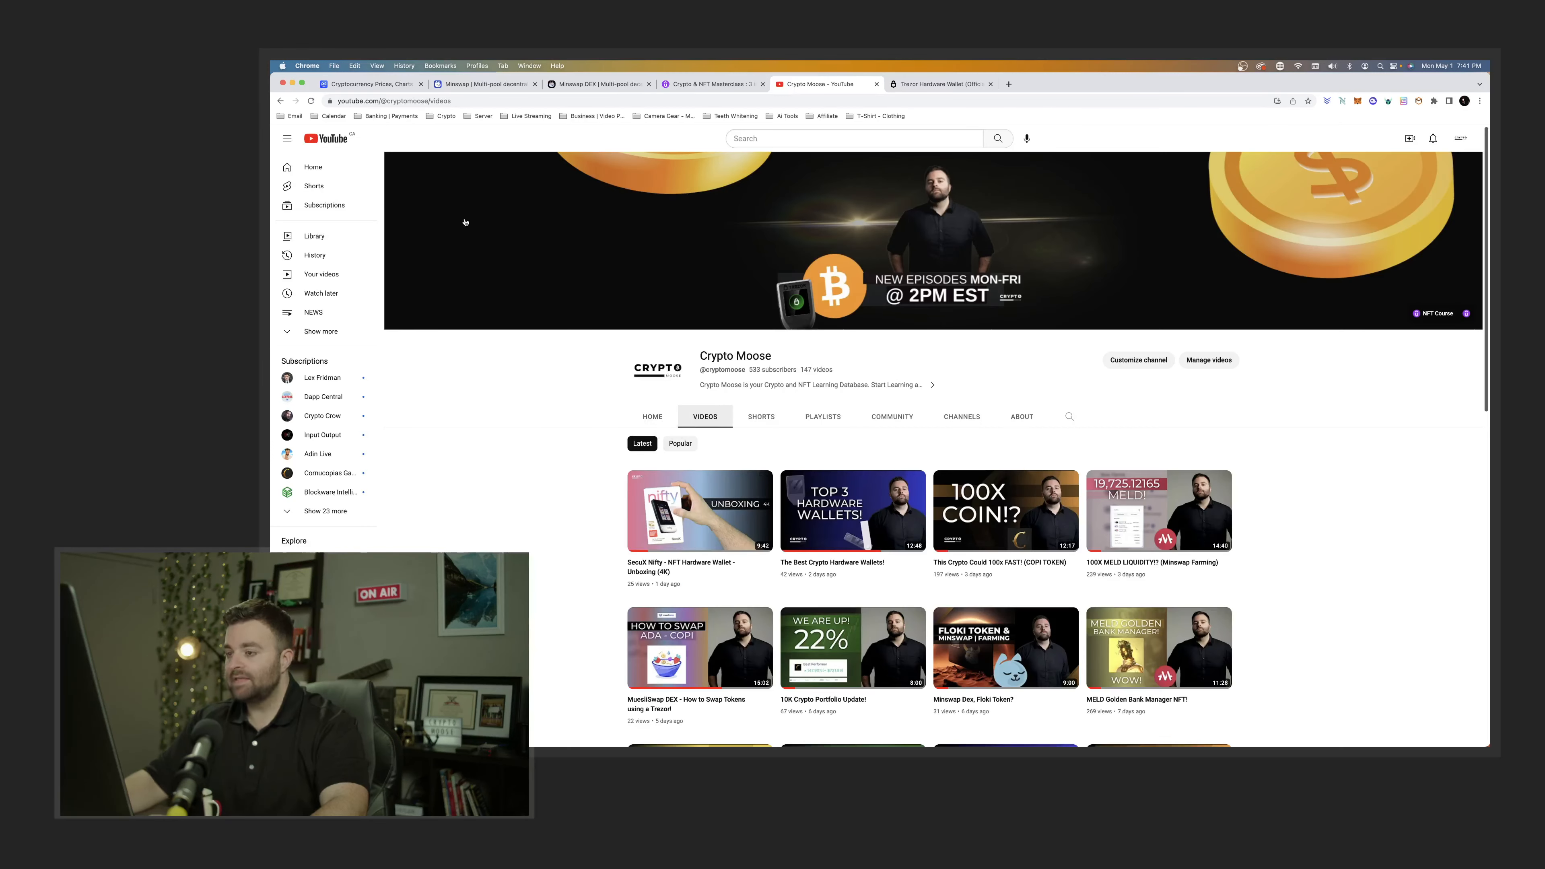